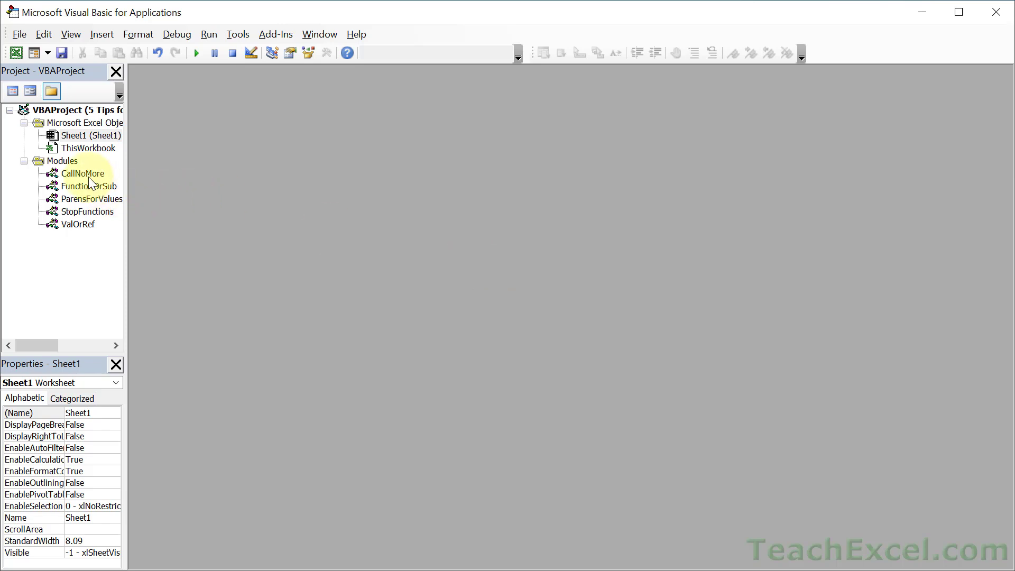
In the CallNoMore module, add Call NewMacro("Hi!") under the Call comment in MyMacro.
double_click(83, 173)
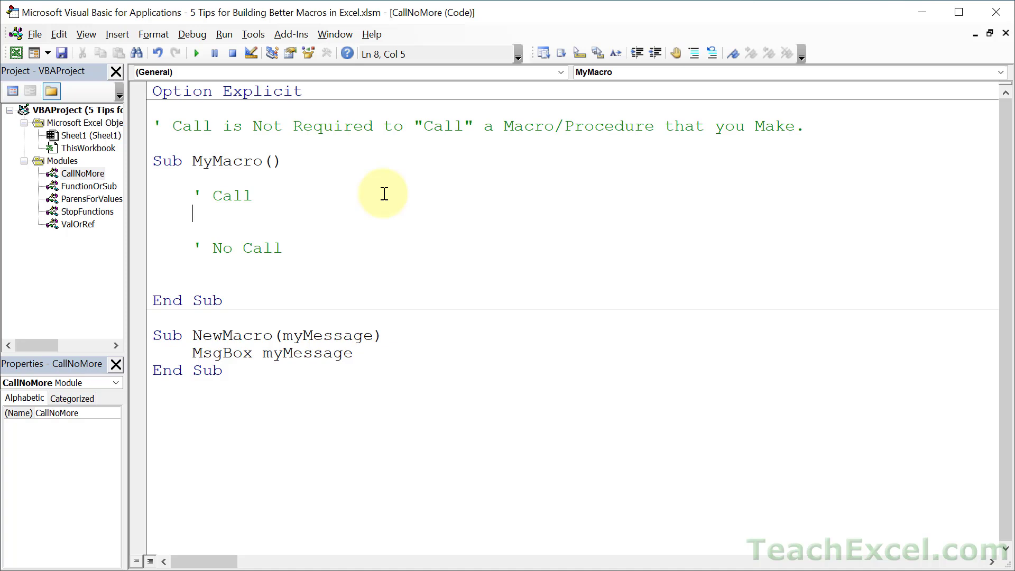
text(call)
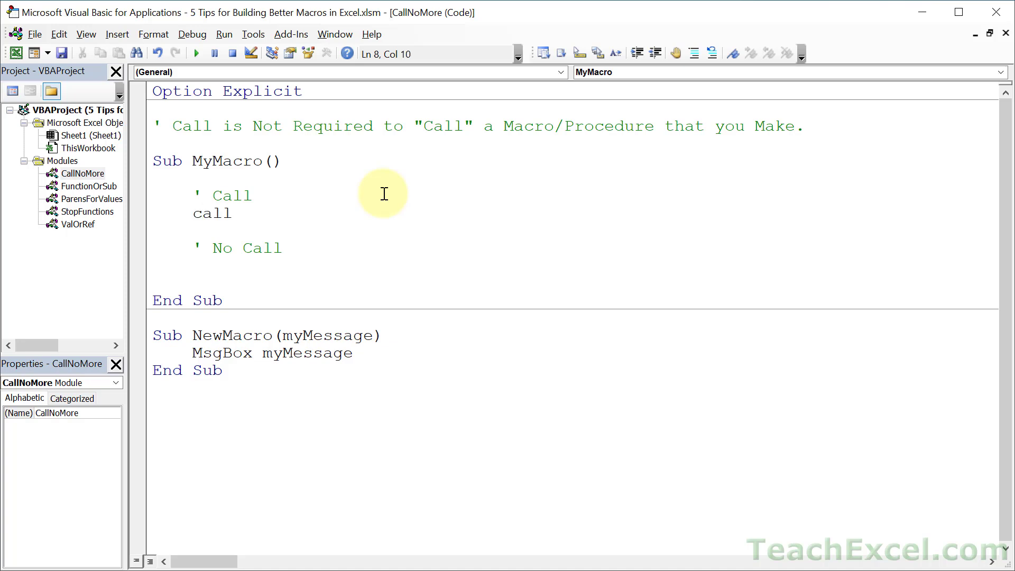
text(NewMacro)
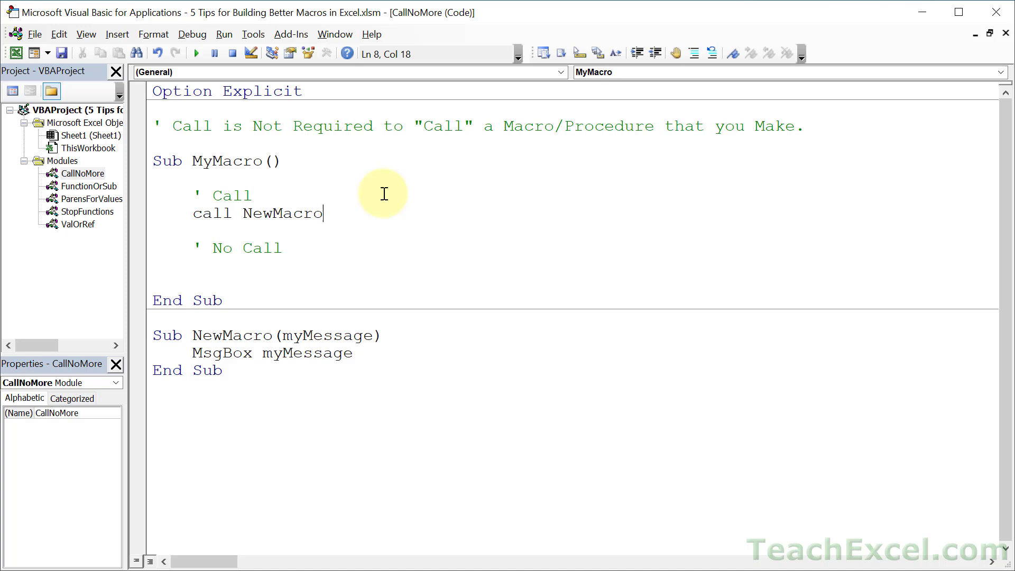
mouse_move(330, 369)
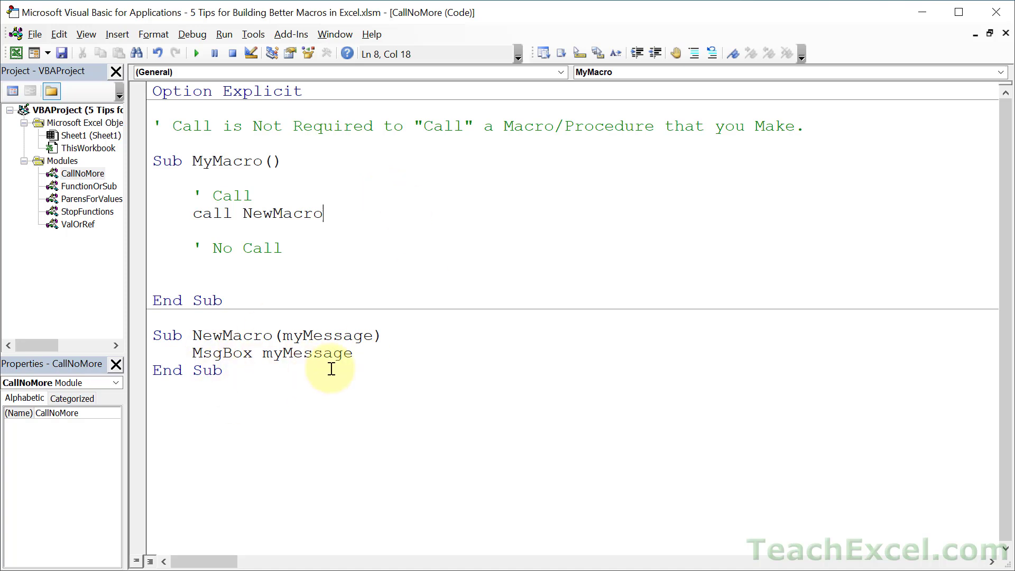
mouse_move(420, 377)
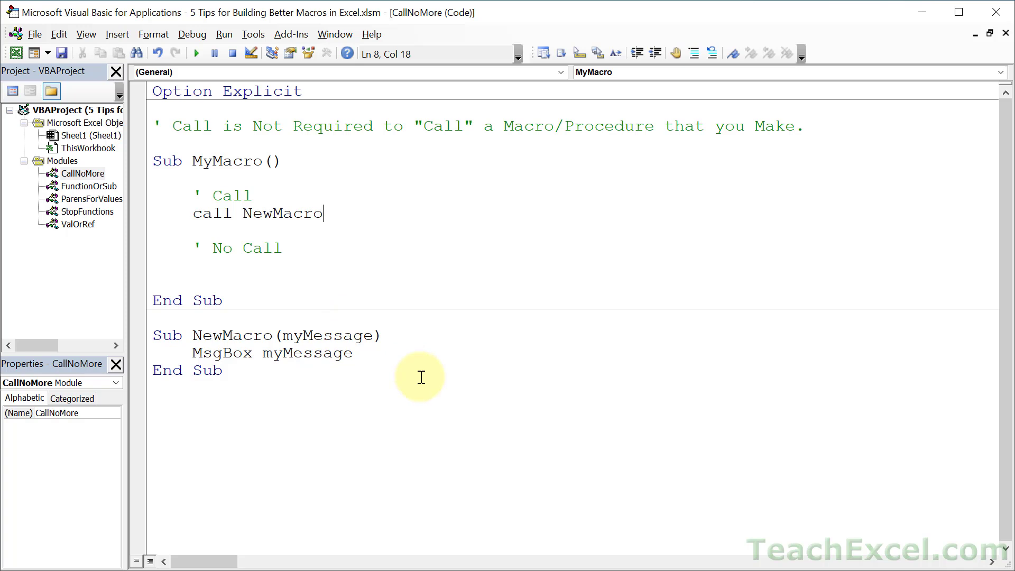
text(("Hi)
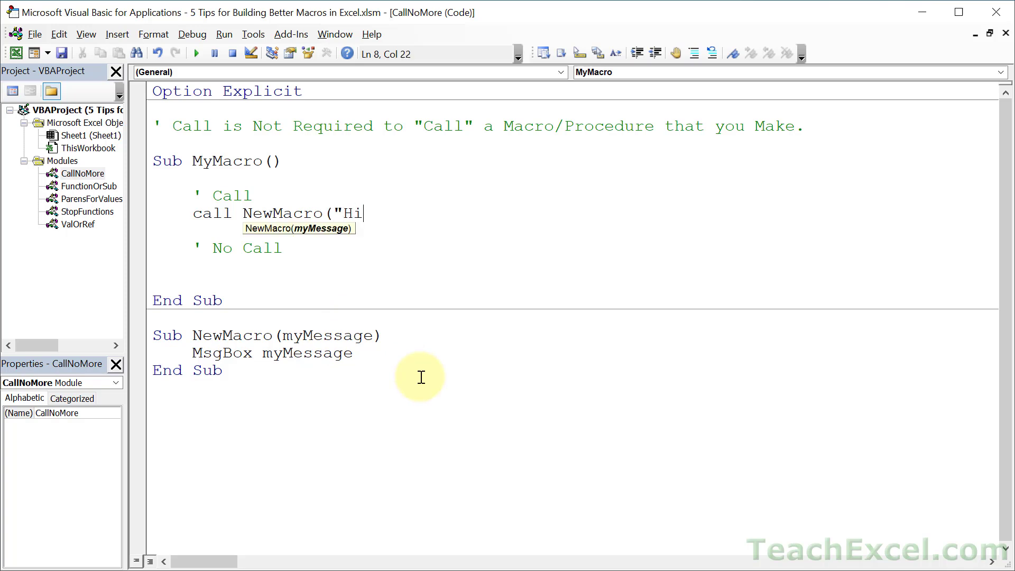
text(!"))
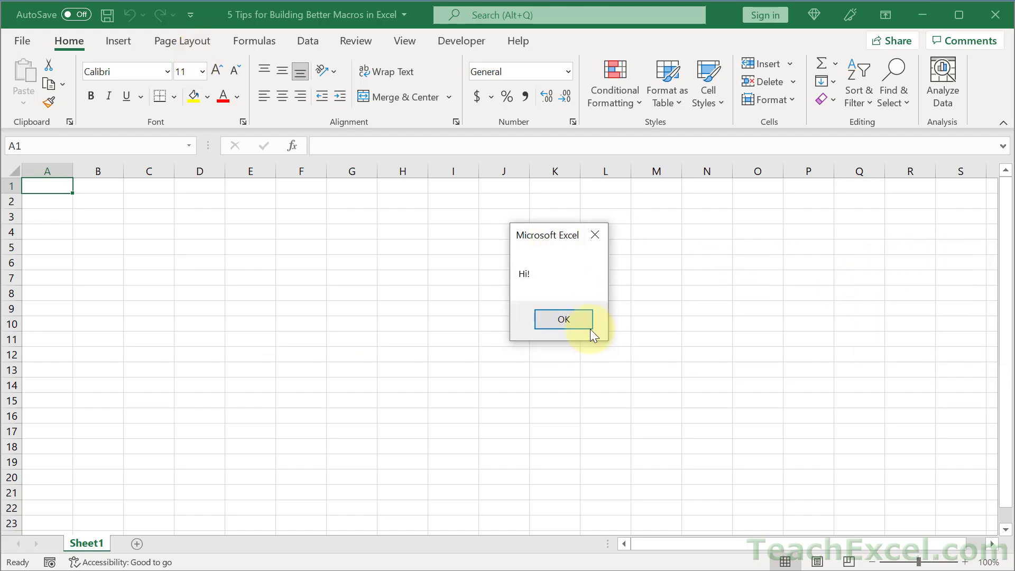
Dismiss the Hi! message and add NewMacro "Bye!" under the No Call comment.
click(561, 319)
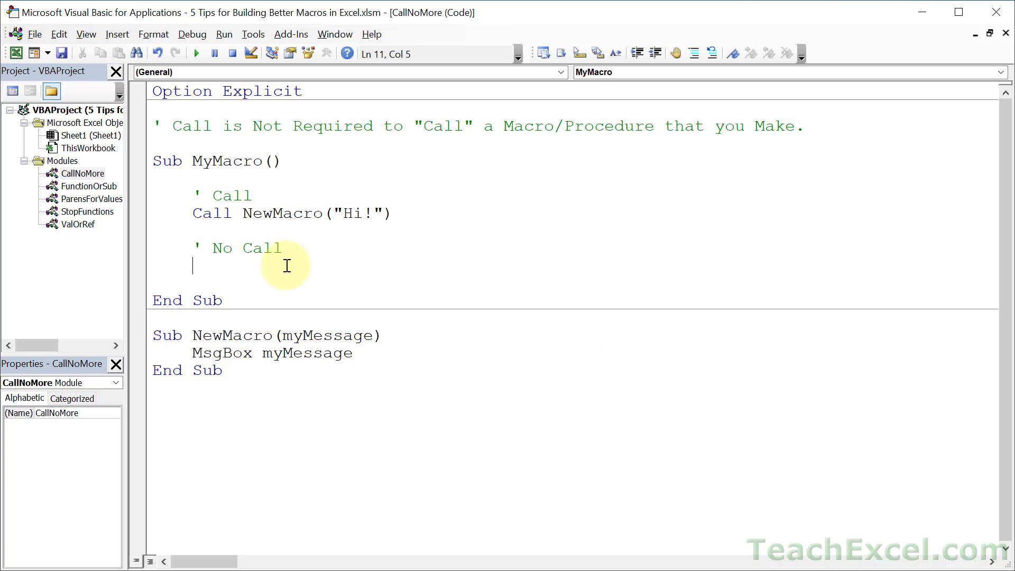
text(NewMacro)
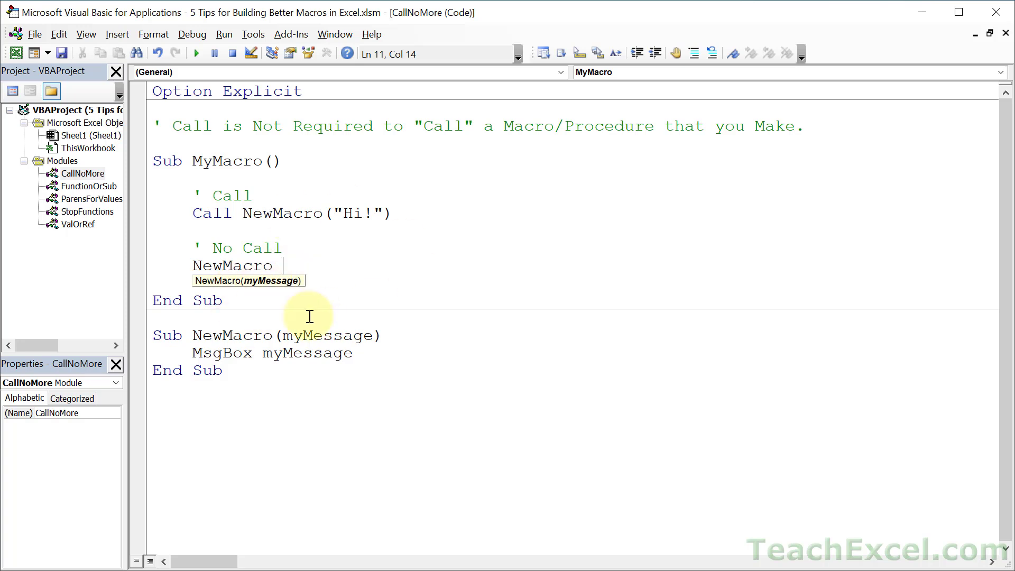
mouse_move(336, 293)
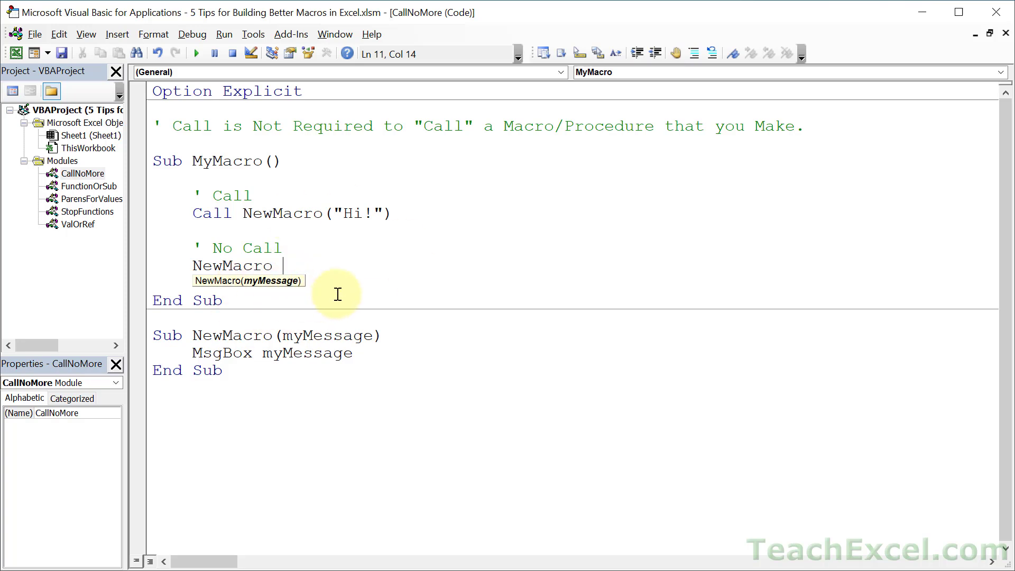
text("B)
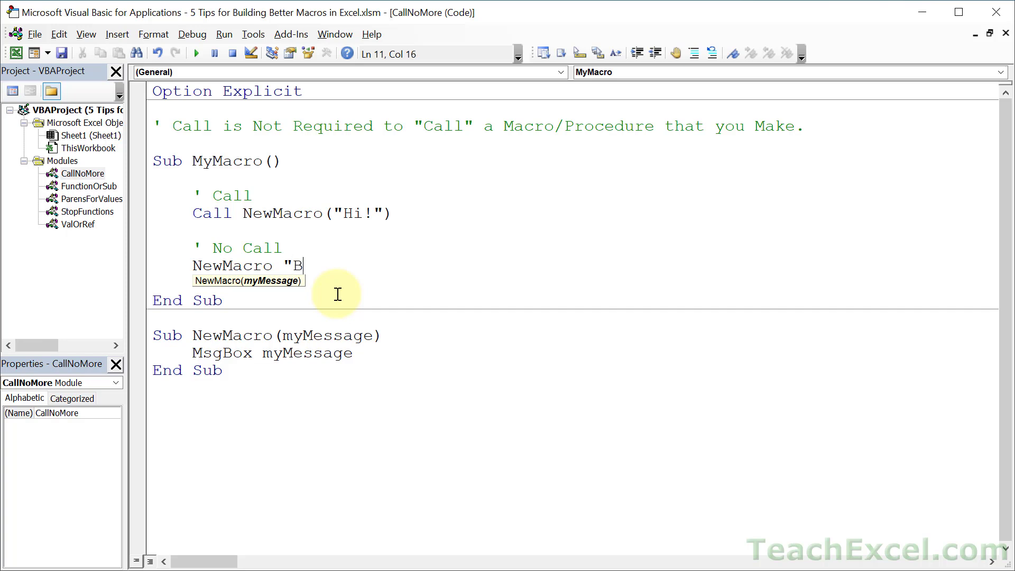
text(ye!")
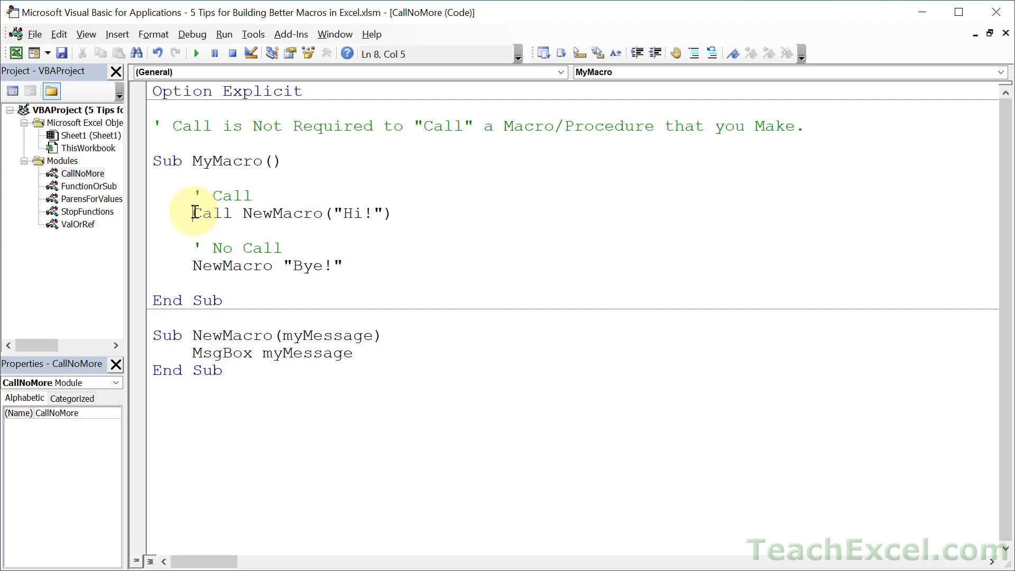
Run MyMacro to show the Bye! message, dismiss it, and comment out the Call NewMacro("Hi!") line.
click(196, 53)
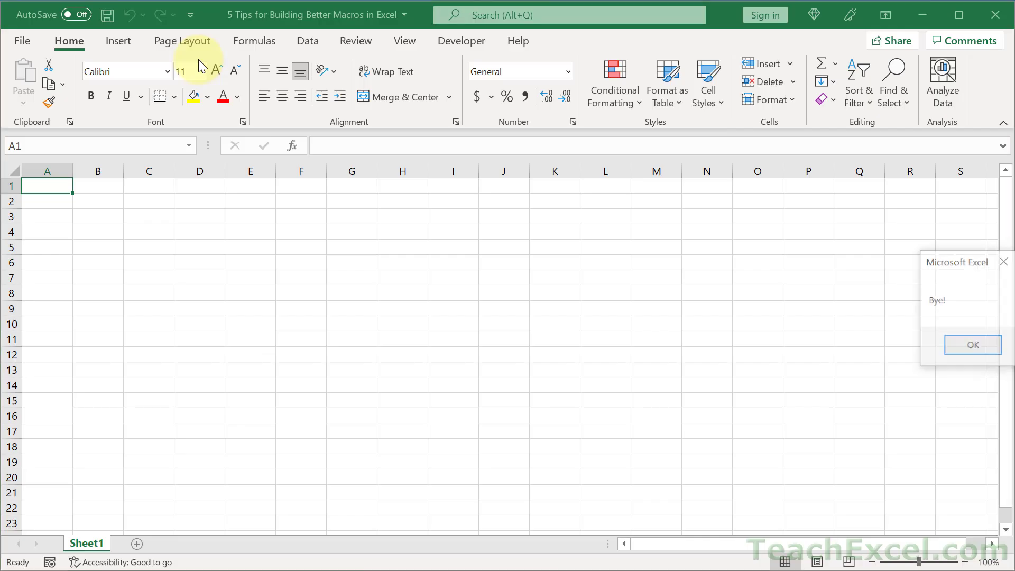
drag(957, 261, 372, 263)
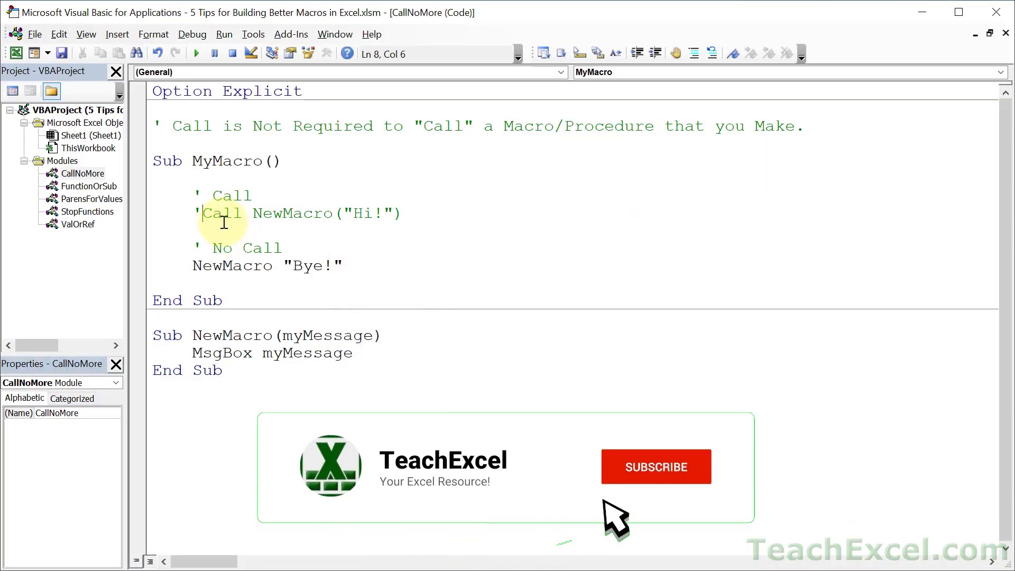
click(655, 466)
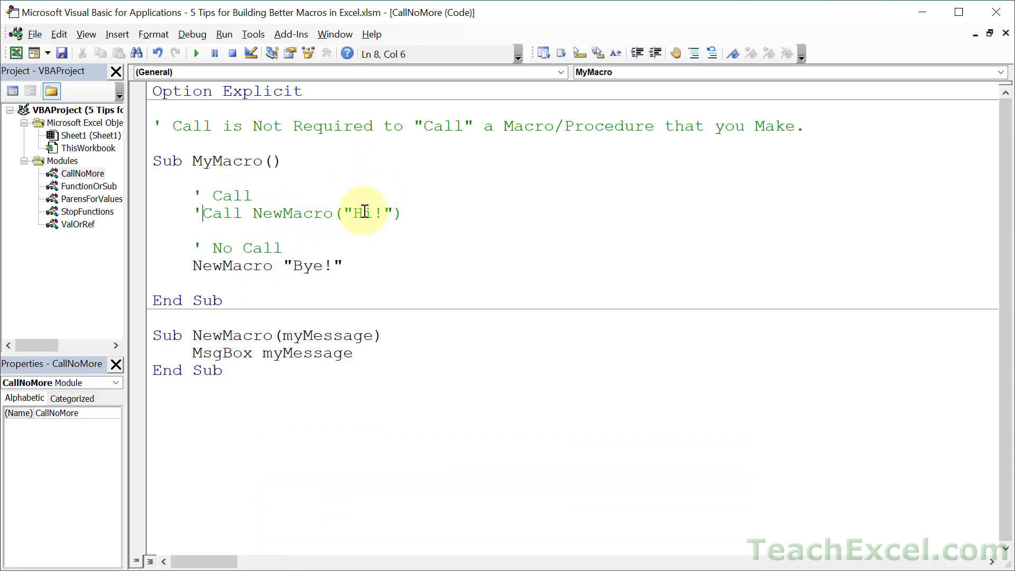
mouse_move(377, 274)
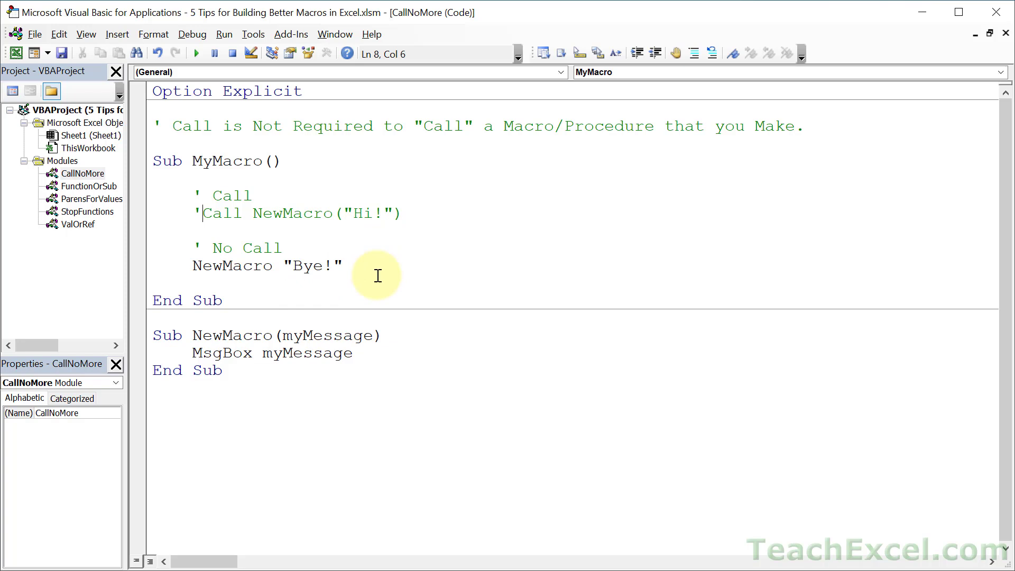
mouse_move(281, 280)
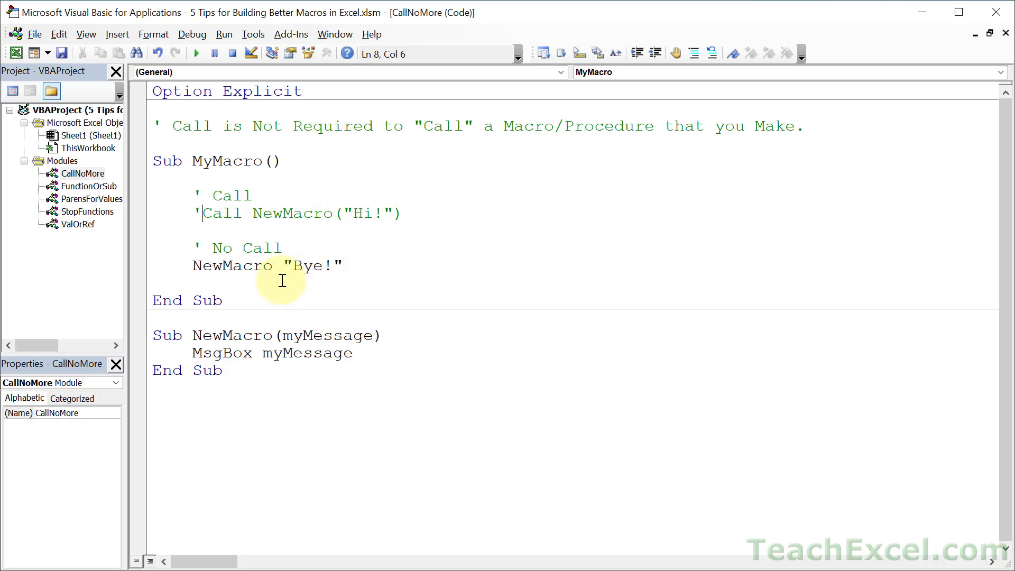
mouse_move(361, 249)
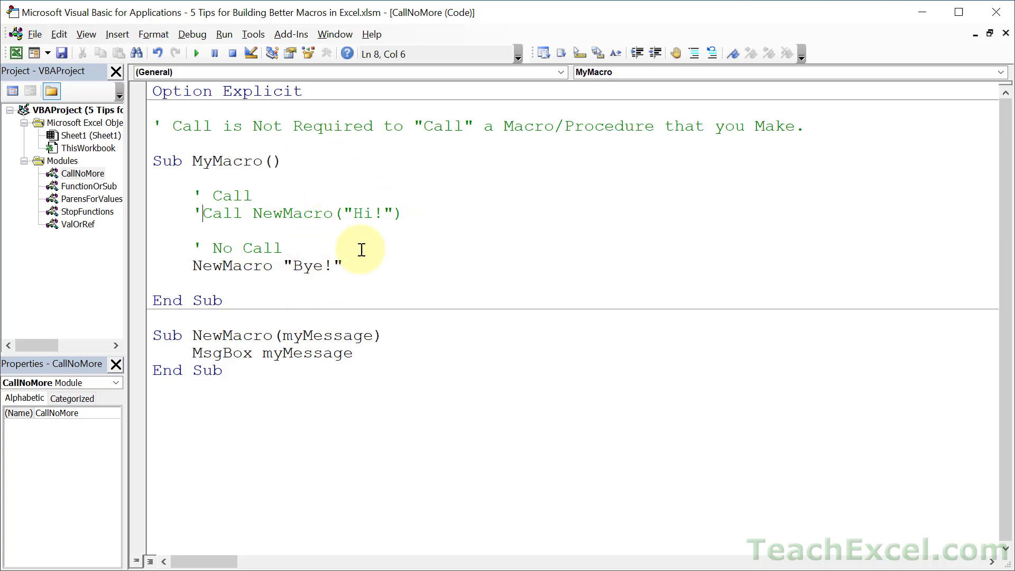
mouse_move(313, 303)
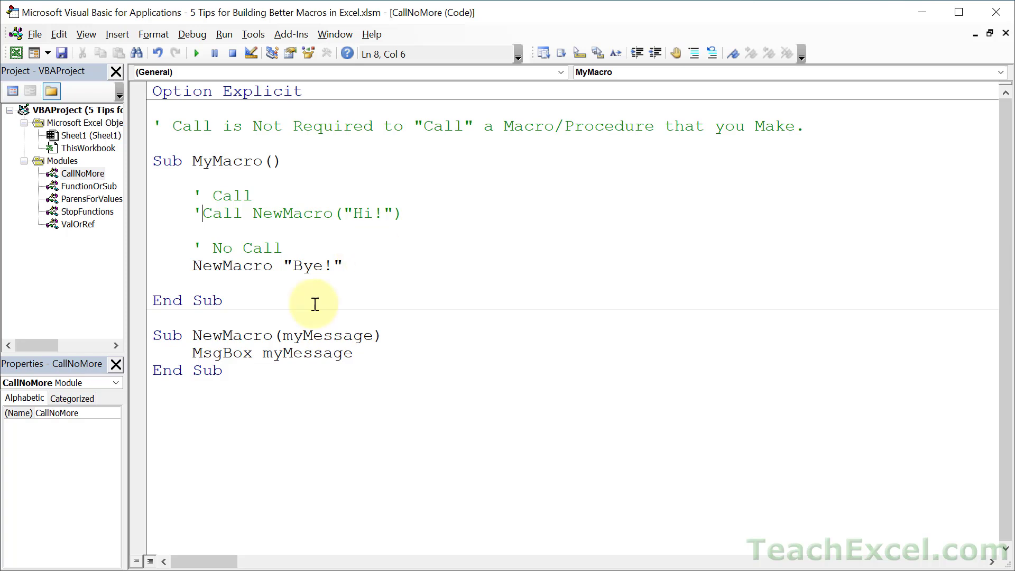
mouse_move(321, 252)
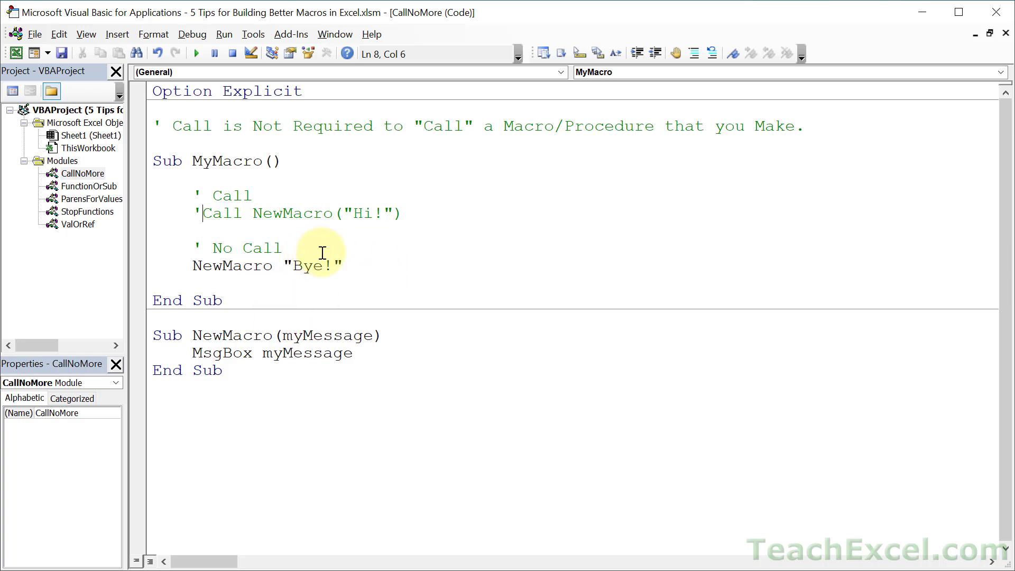
mouse_move(232, 227)
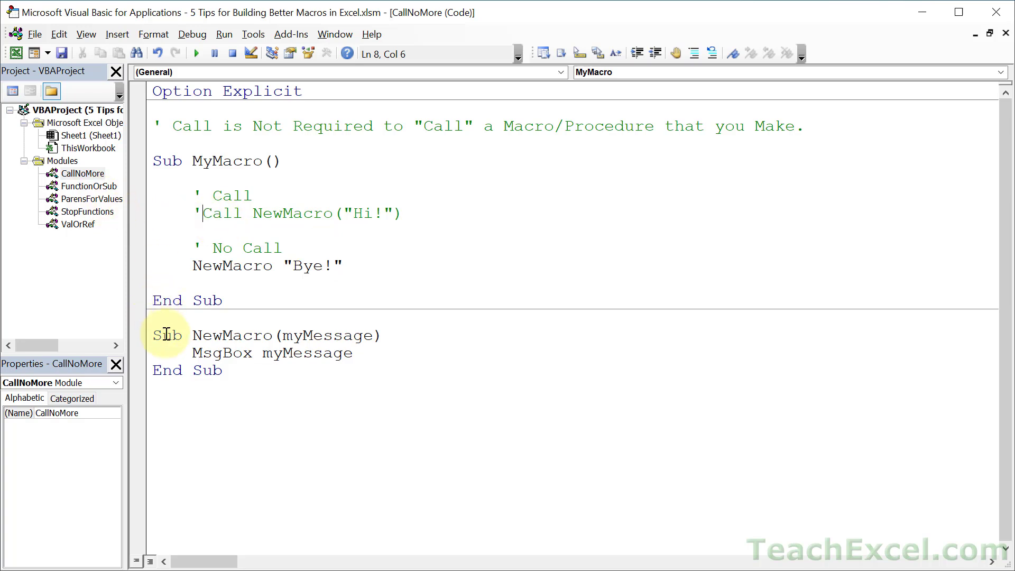
double_click(167, 335)
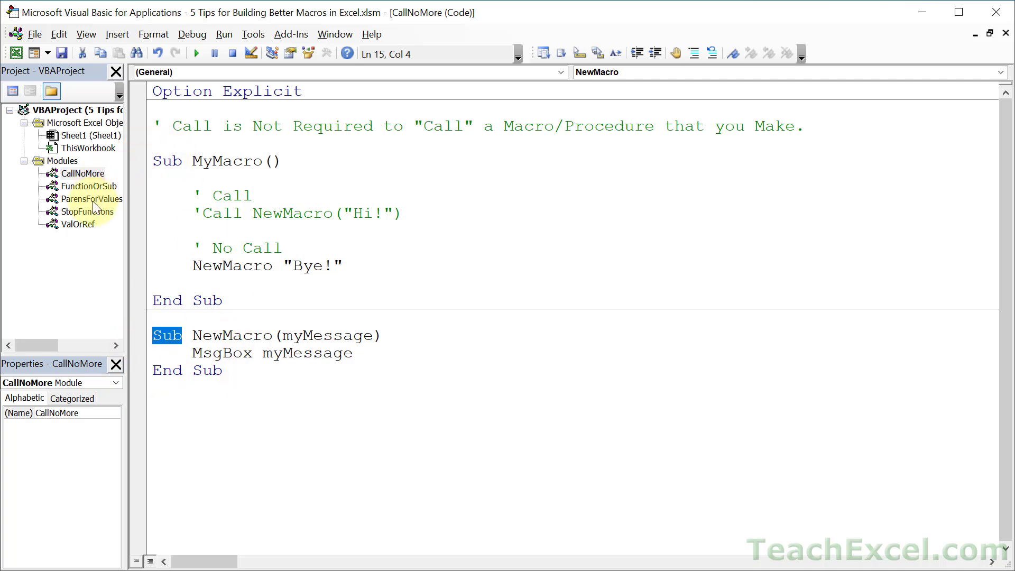
Show the ParensForValues module's code and place the cursor inside the empty ShowValue sub.
double_click(92, 199)
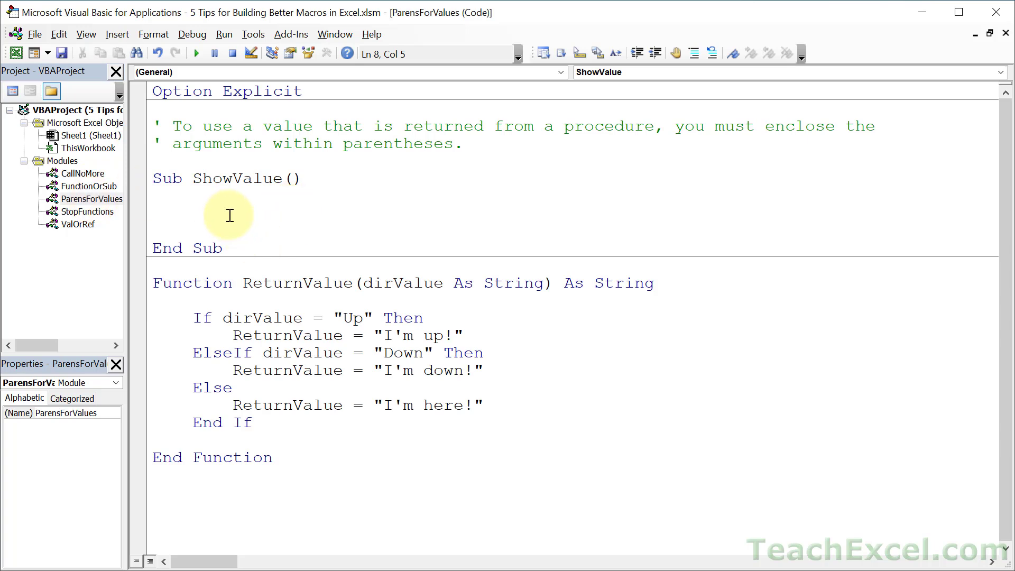
click(192, 214)
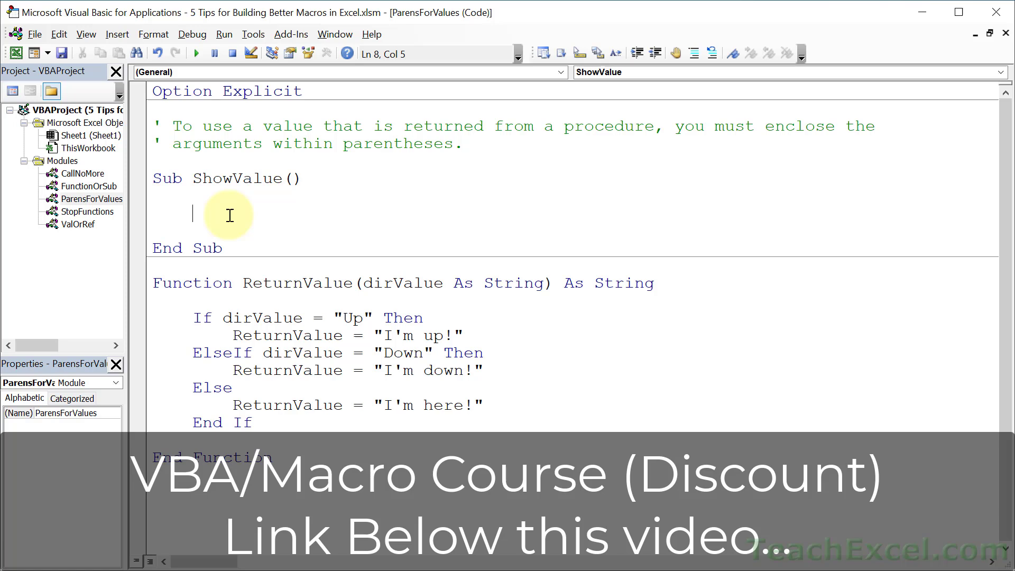
Declare valueToReturn As String in ShowValue and assign it ReturnValue("Up").
text(dim)
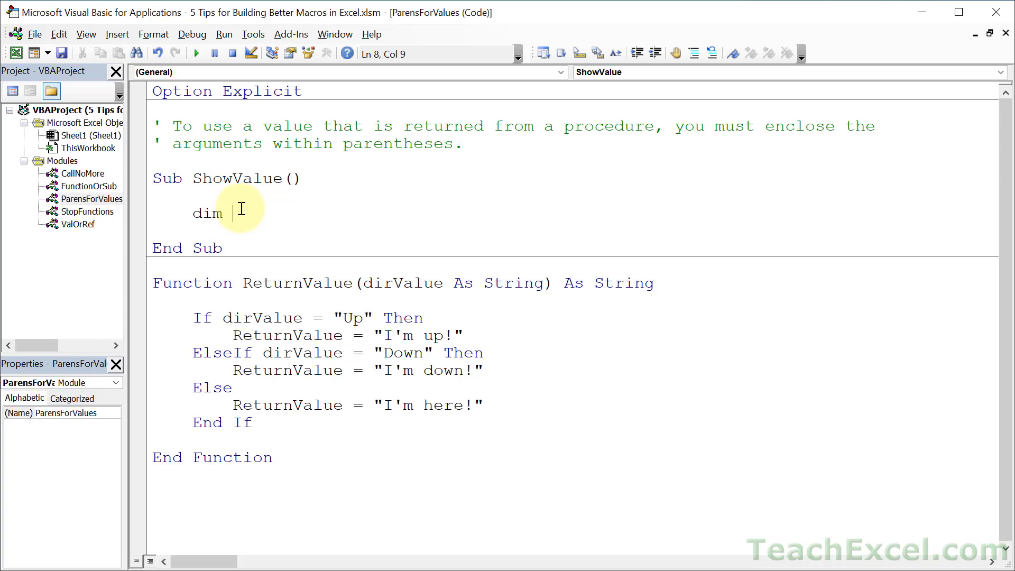
text(valueToRe)
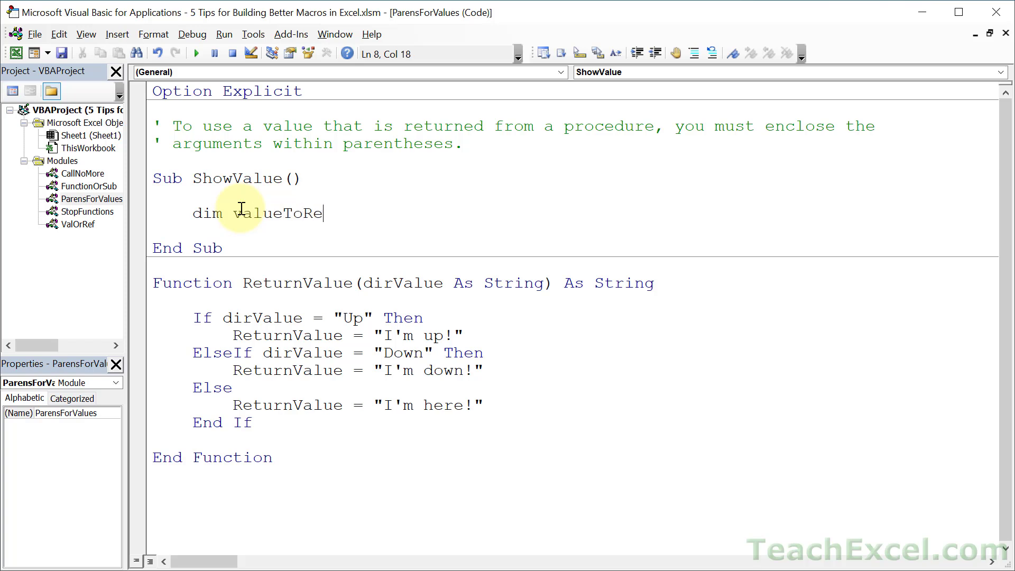
text(turn as string)
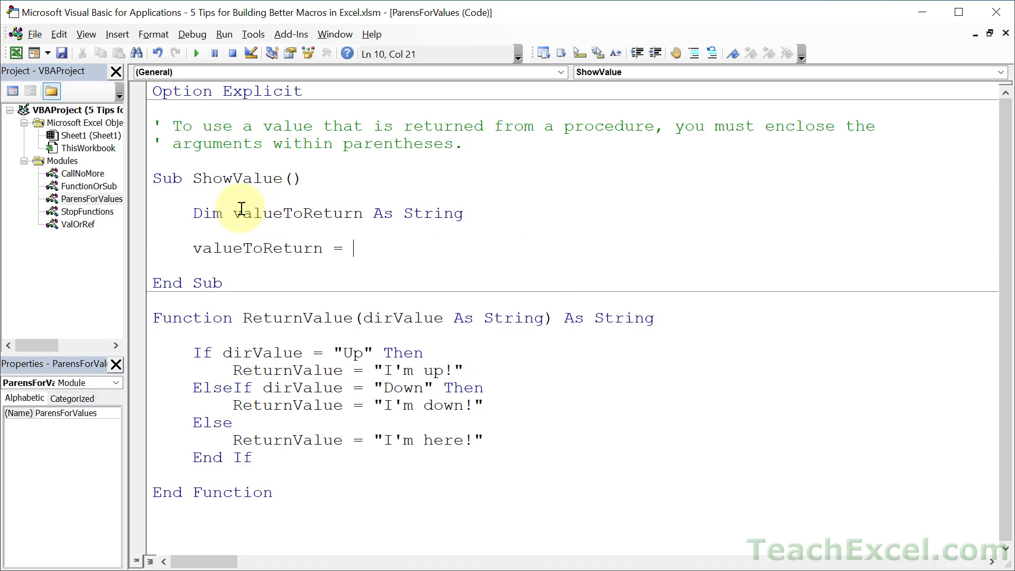
text(R)
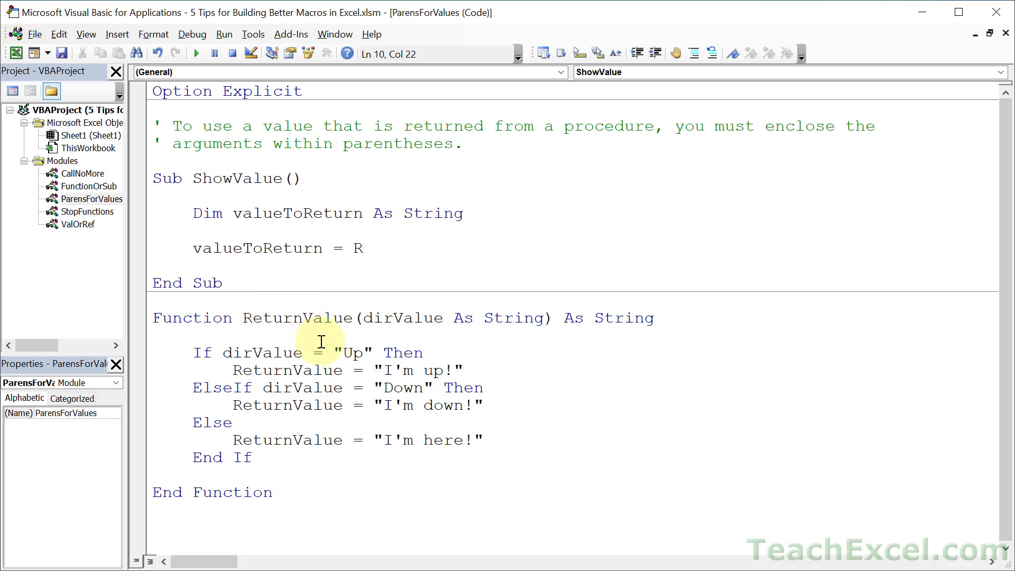
text(etru)
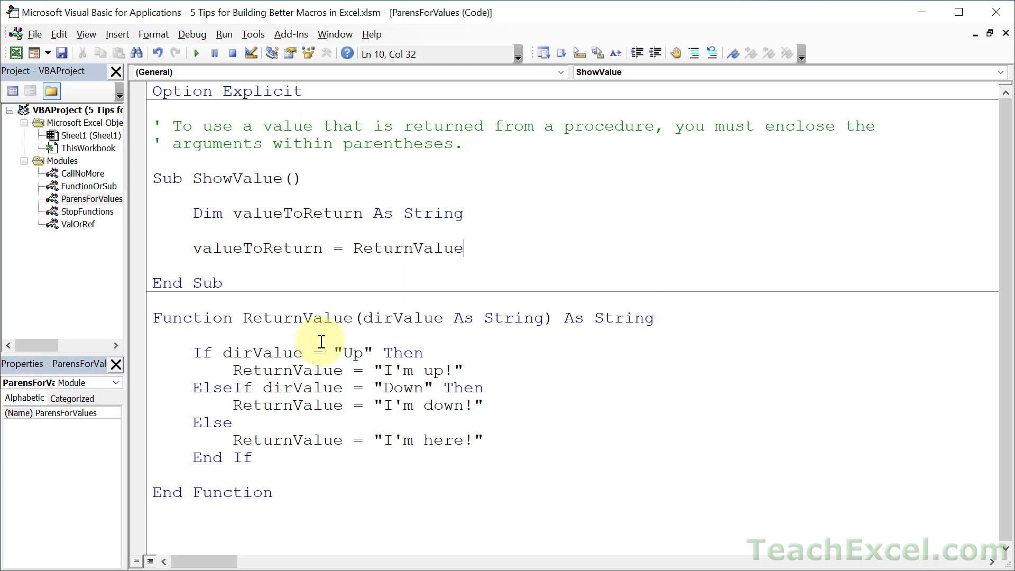
text(("Up)
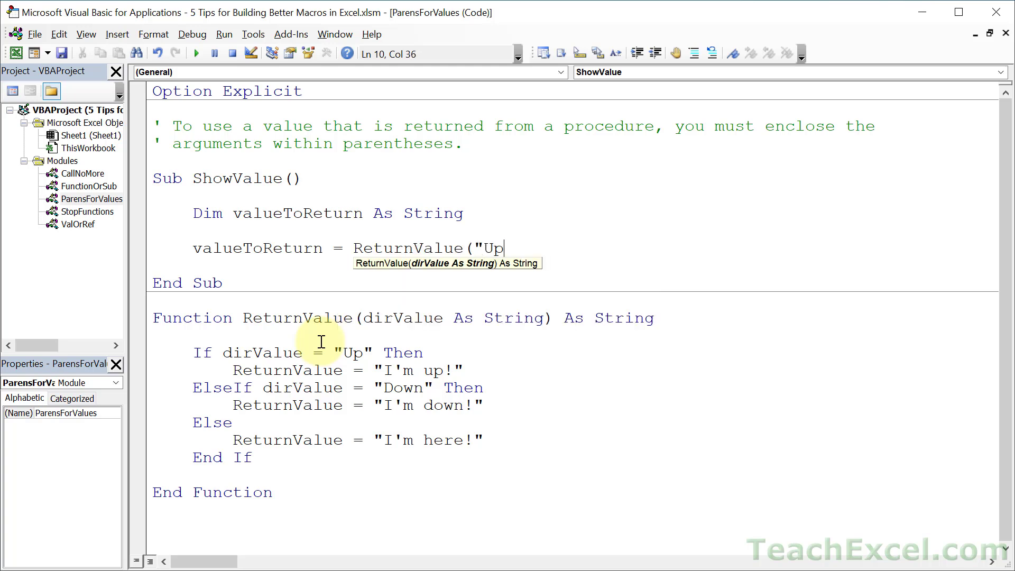
text("))
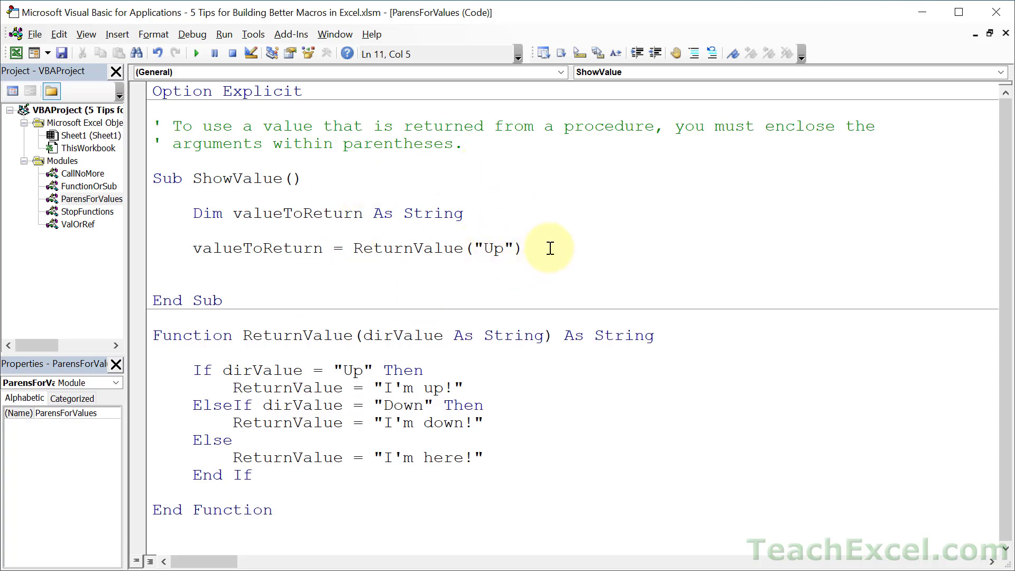
Remove the parentheses around "Up" to show the syntax error, then restore them.
click(467, 247)
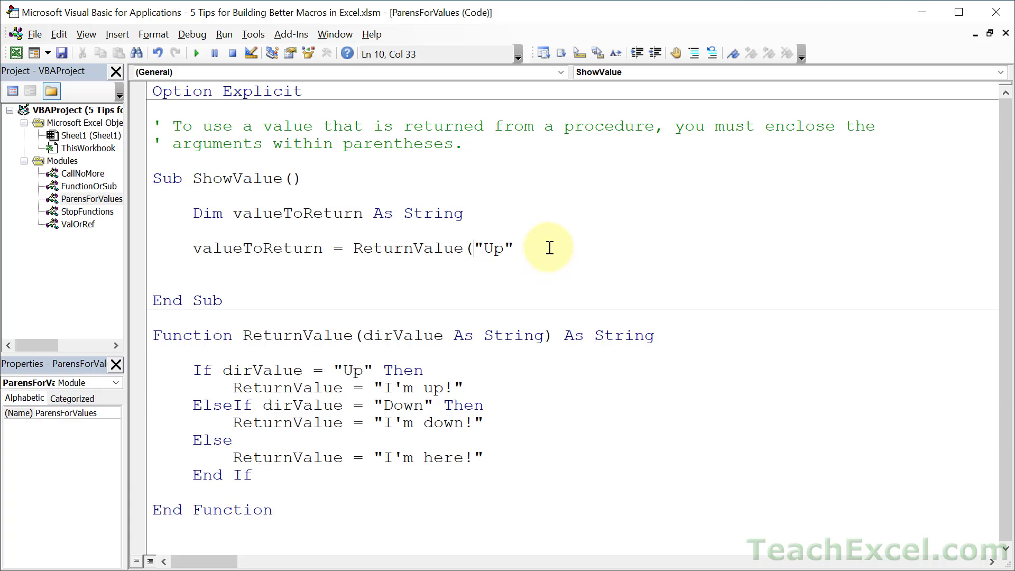
key(Backspace)
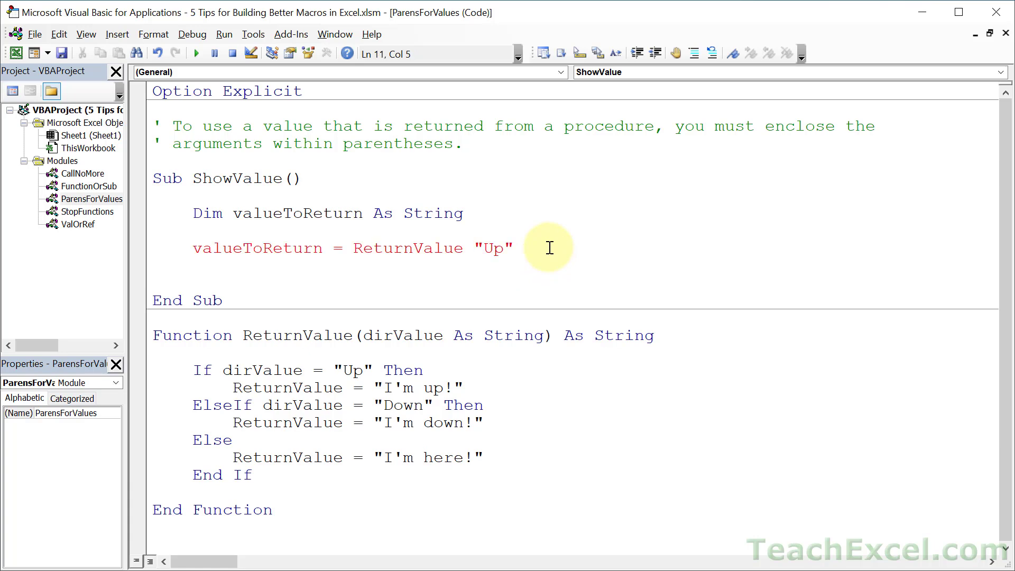
click(525, 335)
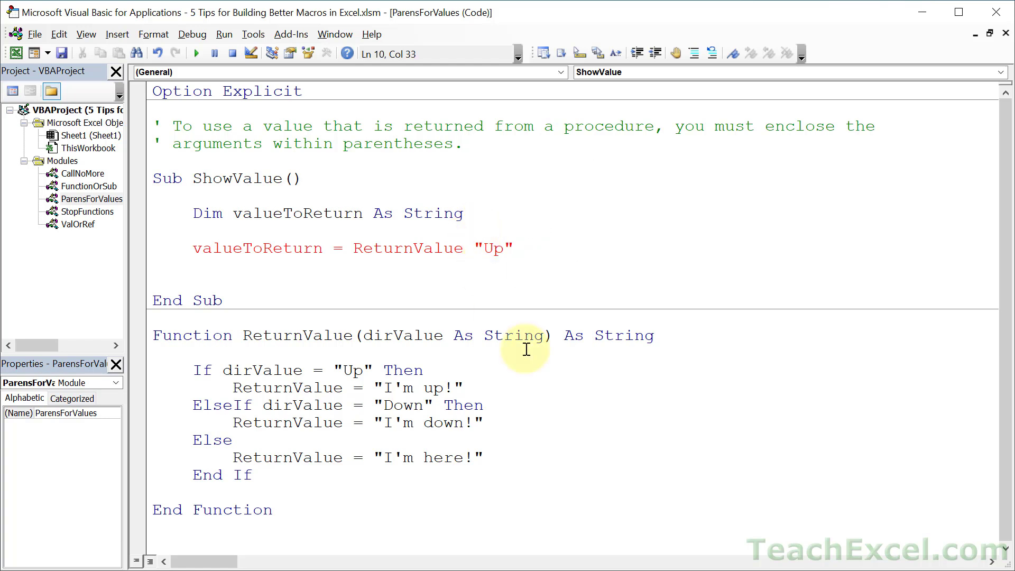
text(()
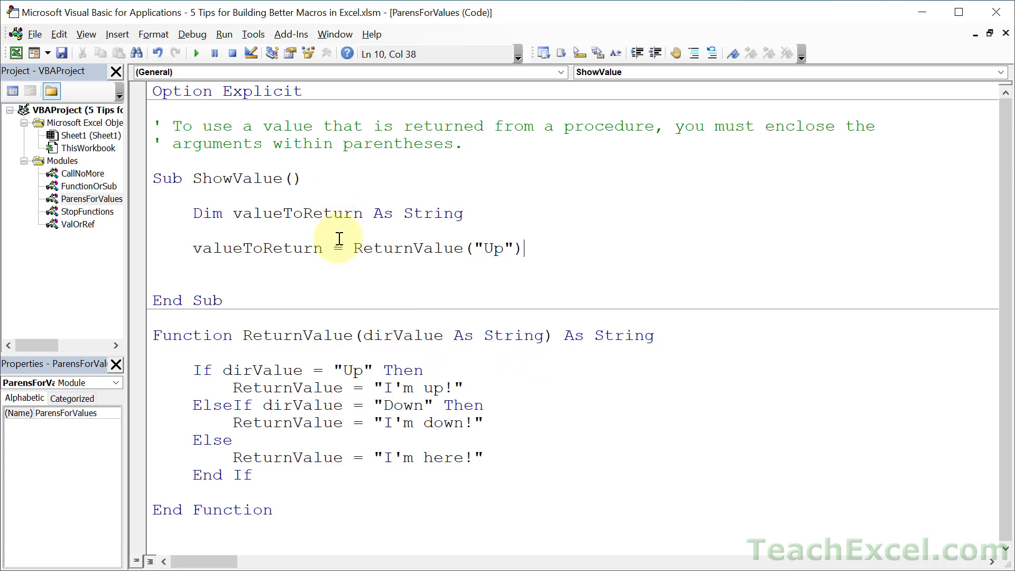
mouse_move(435, 274)
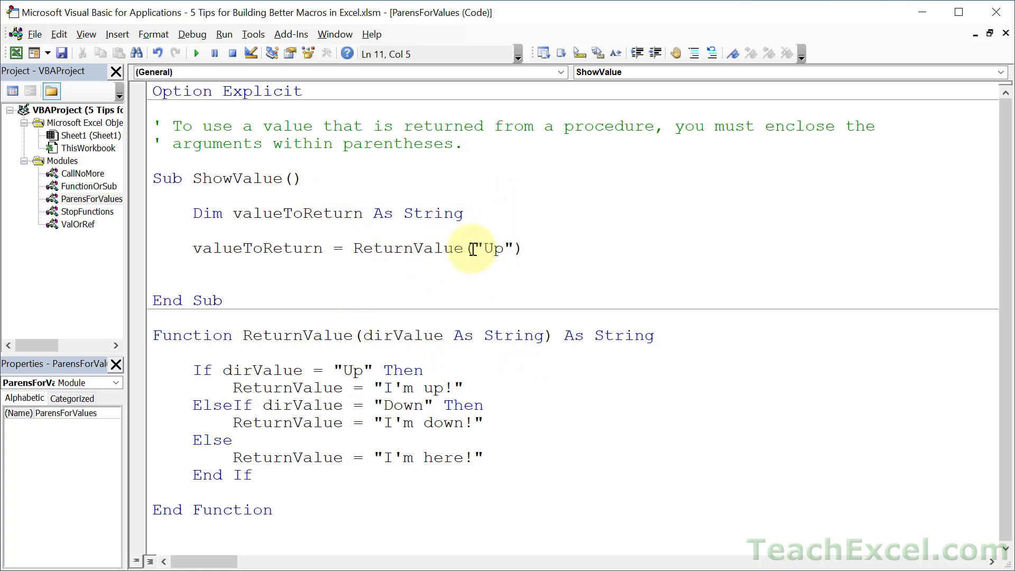
Add MsgBox valueToReturn, run ShowValue to display I'm up!, and dismiss the message.
text(msgbox)
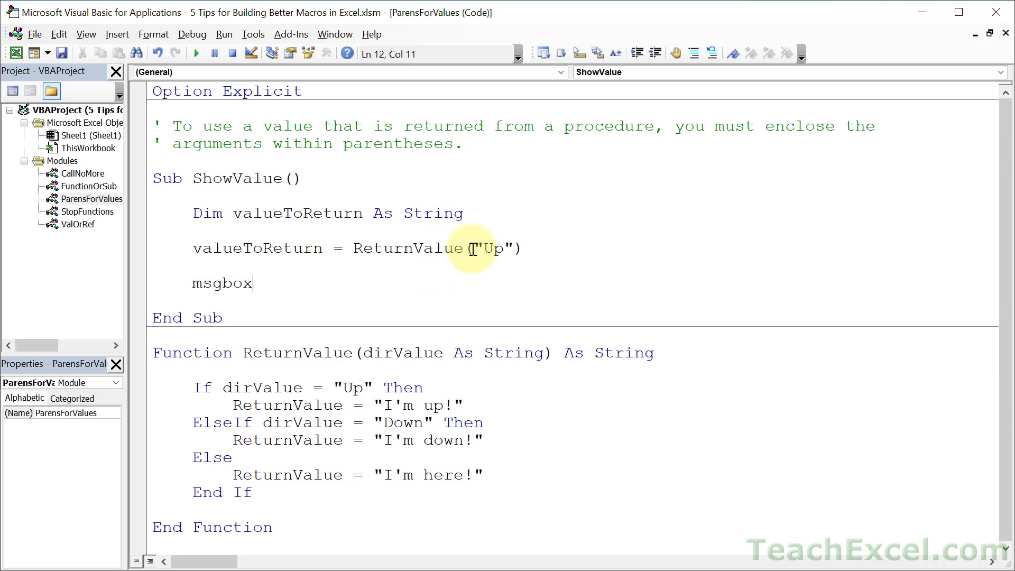
text(valueToReturn)
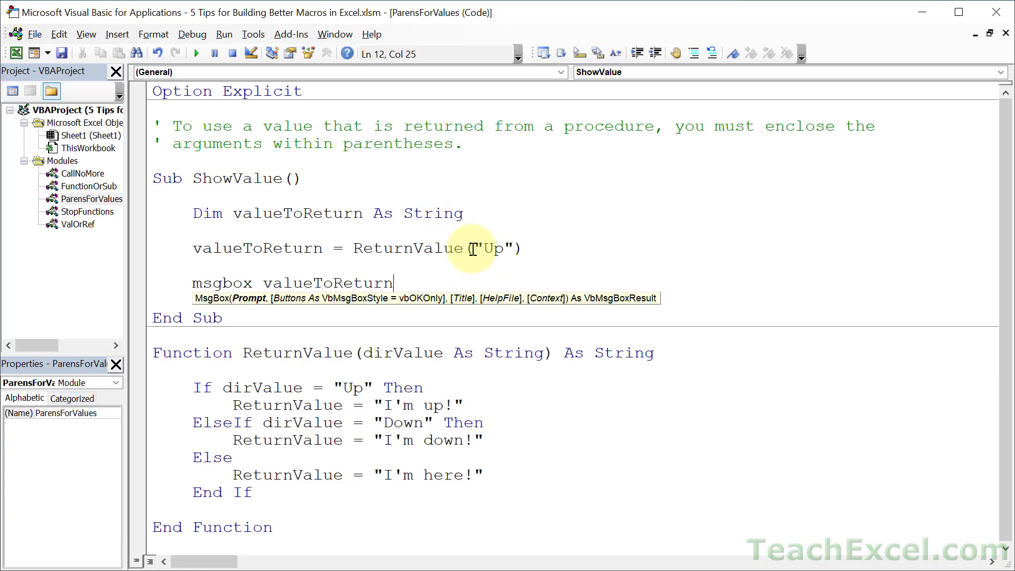
click(350, 247)
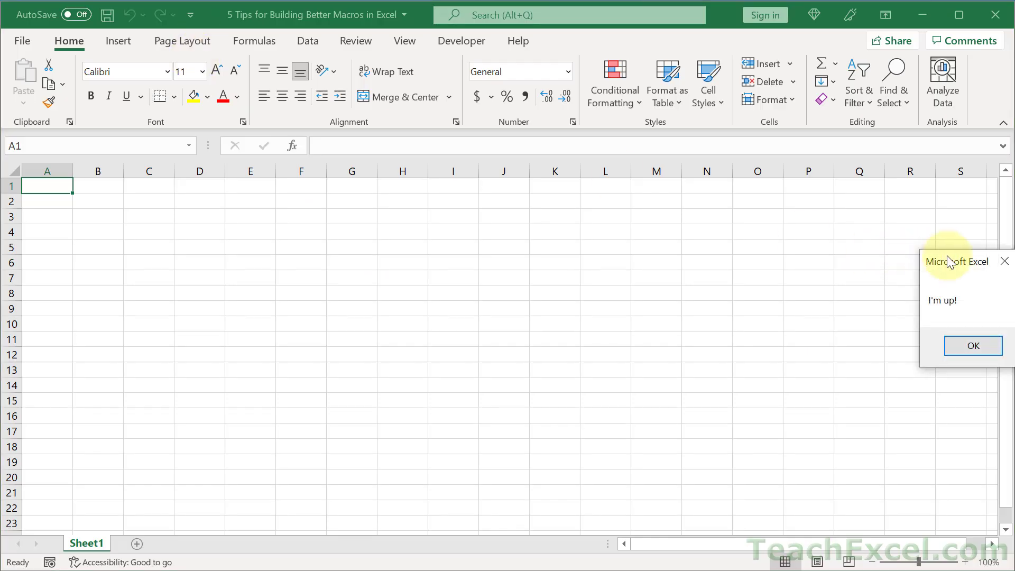
drag(958, 261, 422, 180)
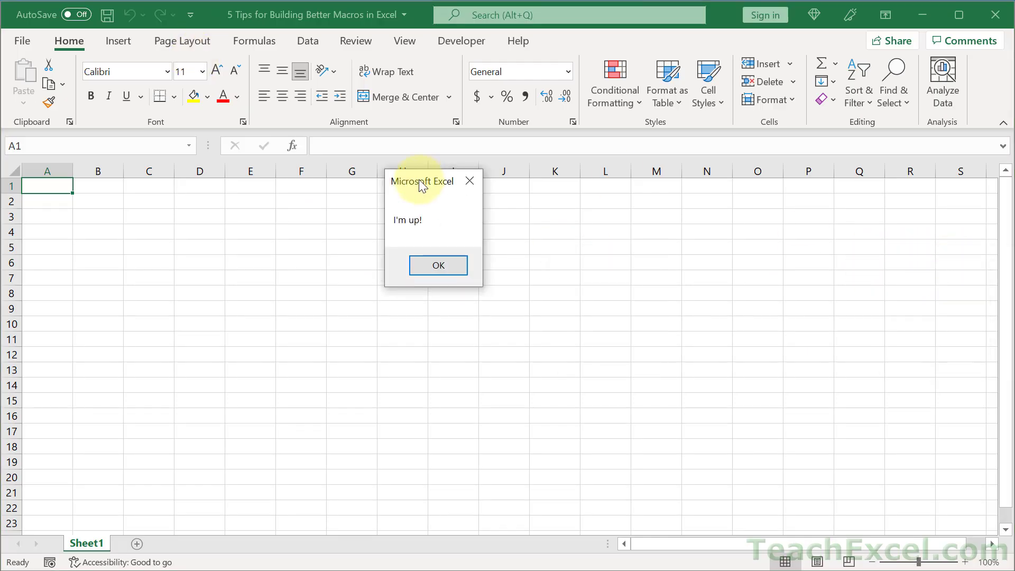
click(437, 266)
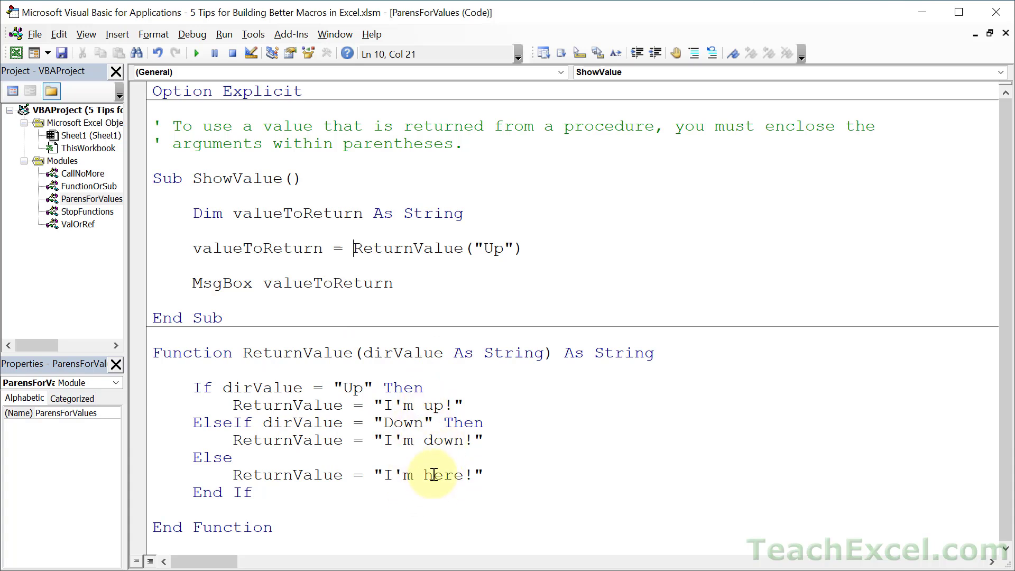
mouse_move(414, 477)
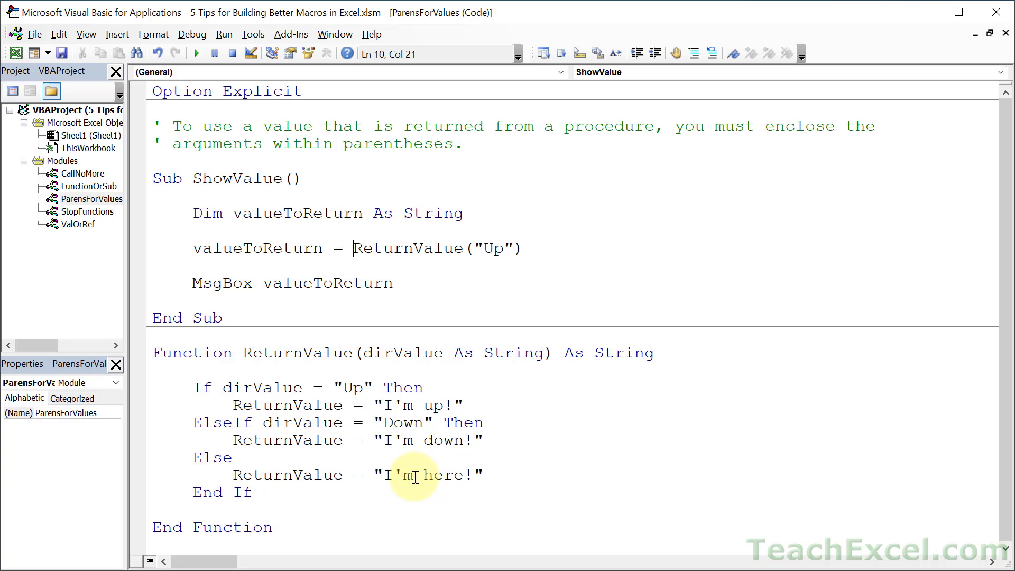
mouse_move(211, 213)
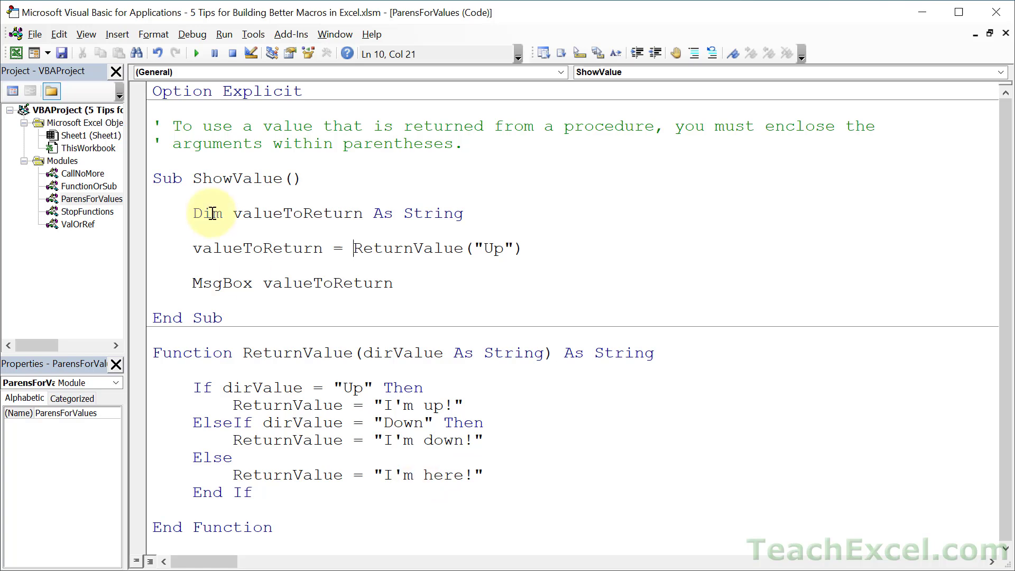
mouse_move(181, 338)
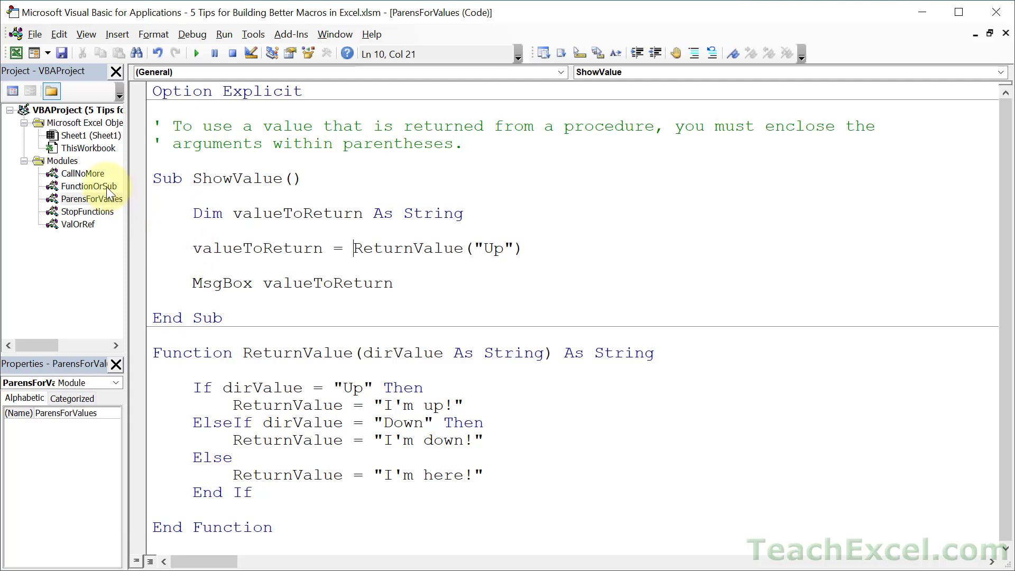
Show the FunctionOrSub module's code and place the cursor in CallingMacro at the Use a Function comment.
double_click(88, 186)
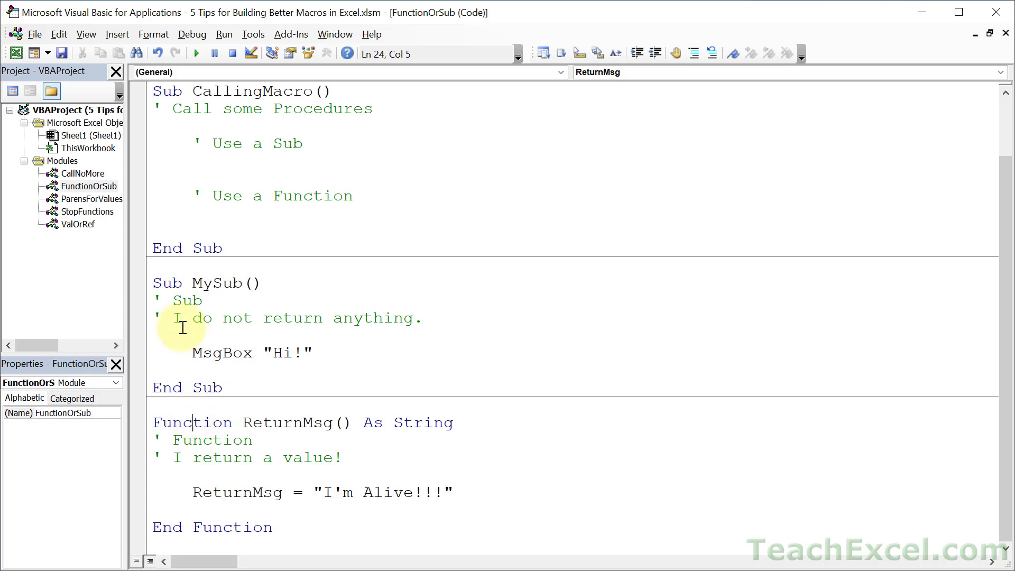
mouse_move(264, 462)
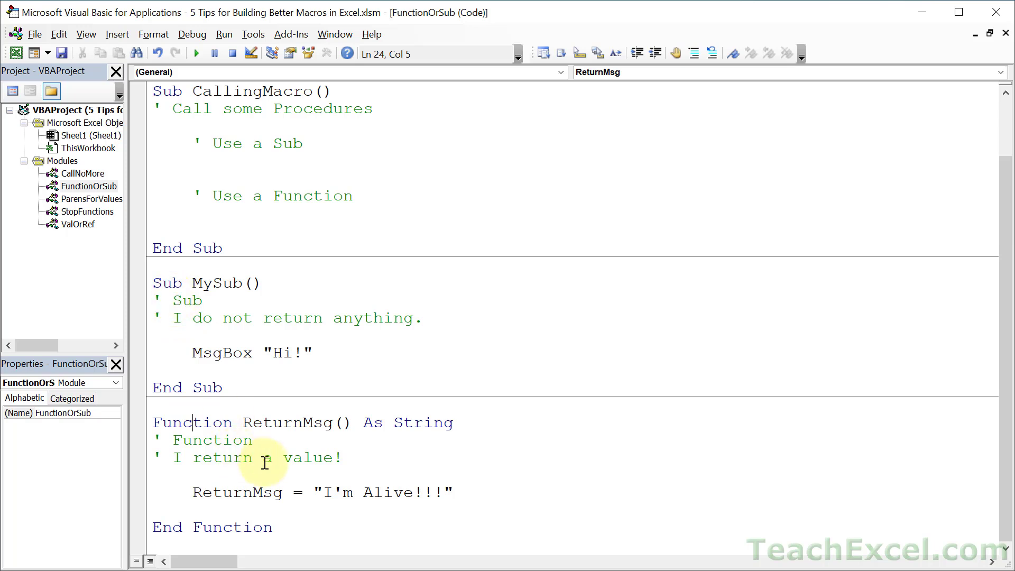
mouse_move(345, 470)
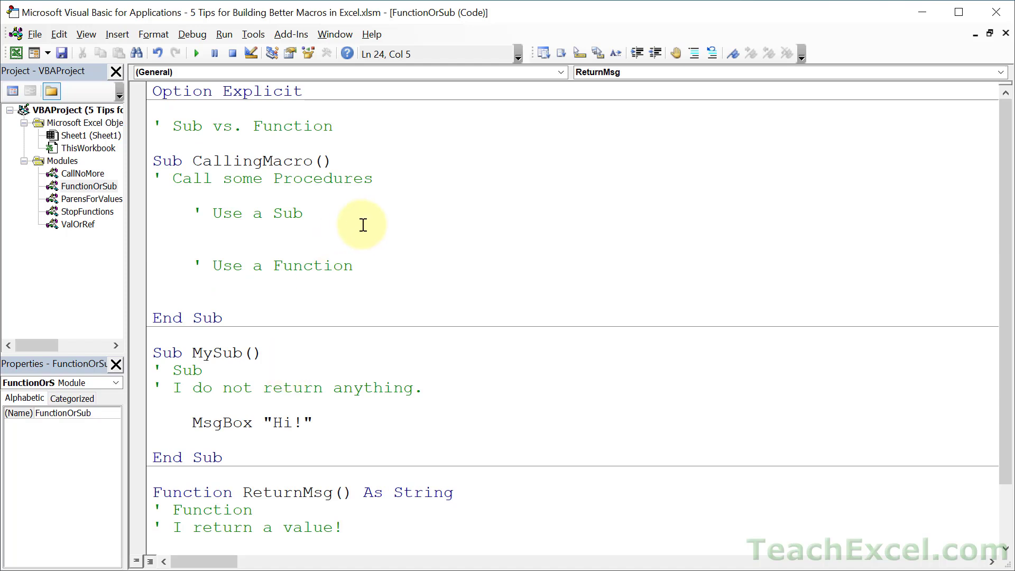
mouse_move(404, 255)
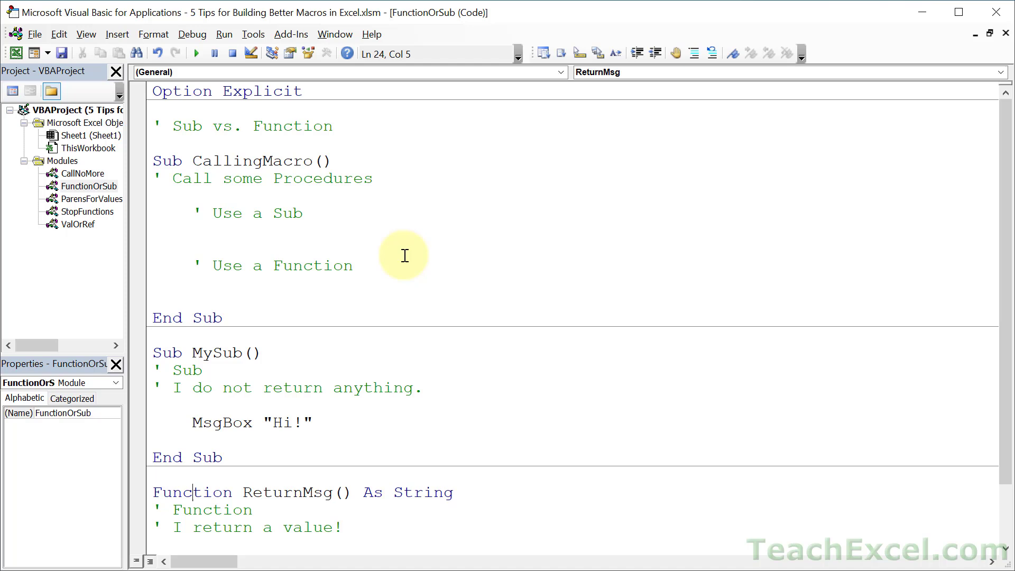
click(353, 266)
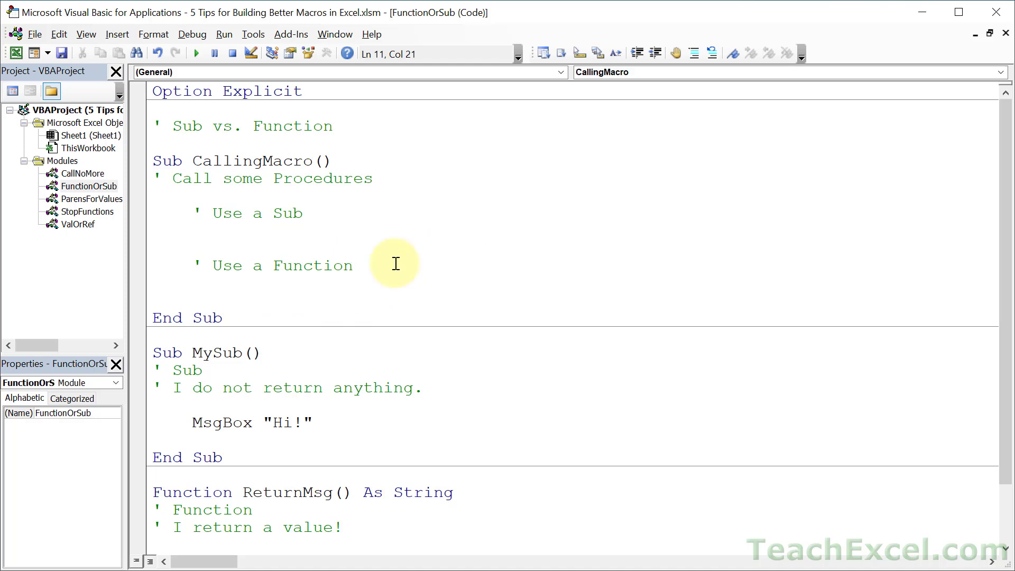
click(353, 266)
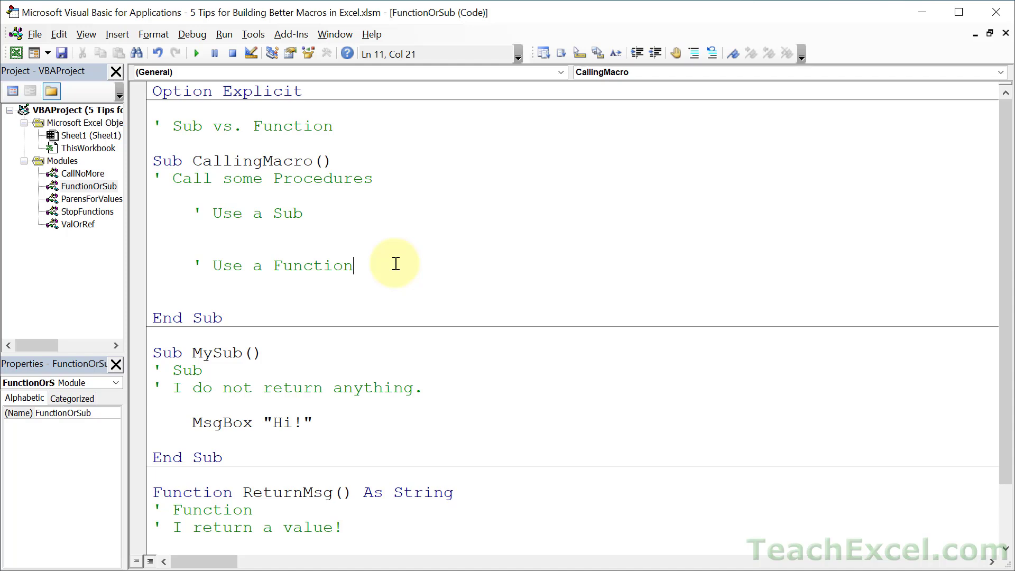
double_click(313, 265)
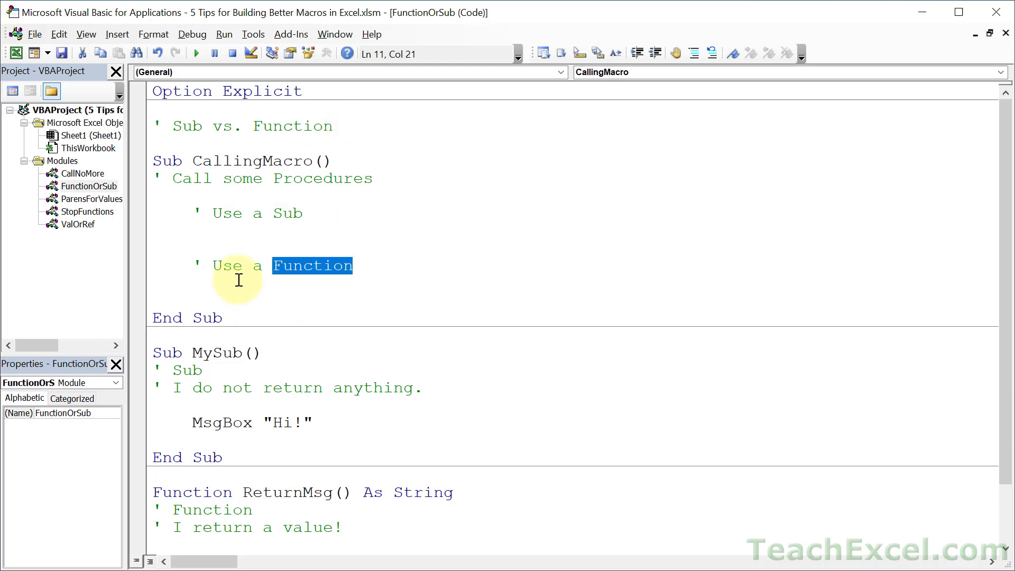
mouse_move(298, 265)
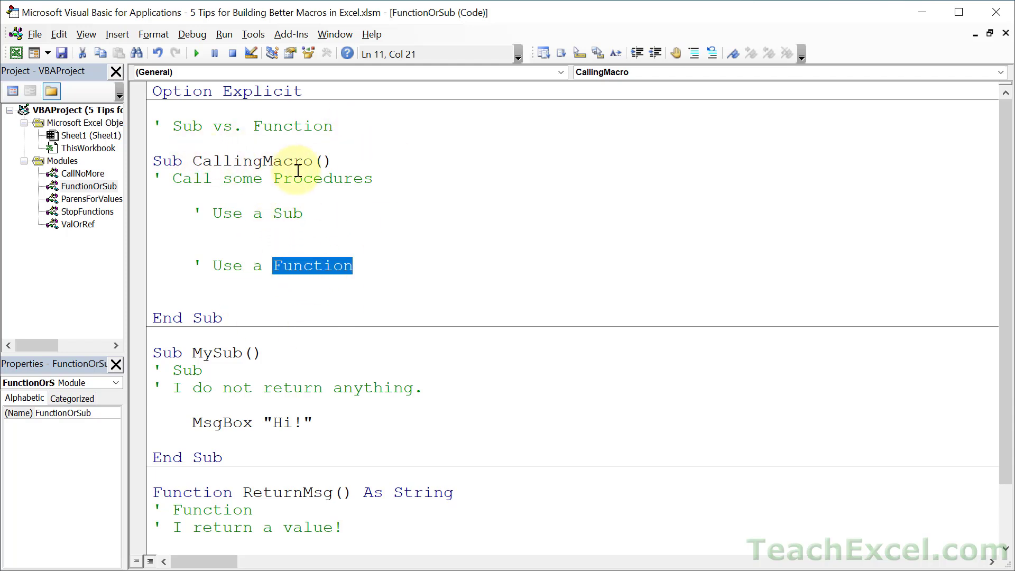
mouse_move(324, 275)
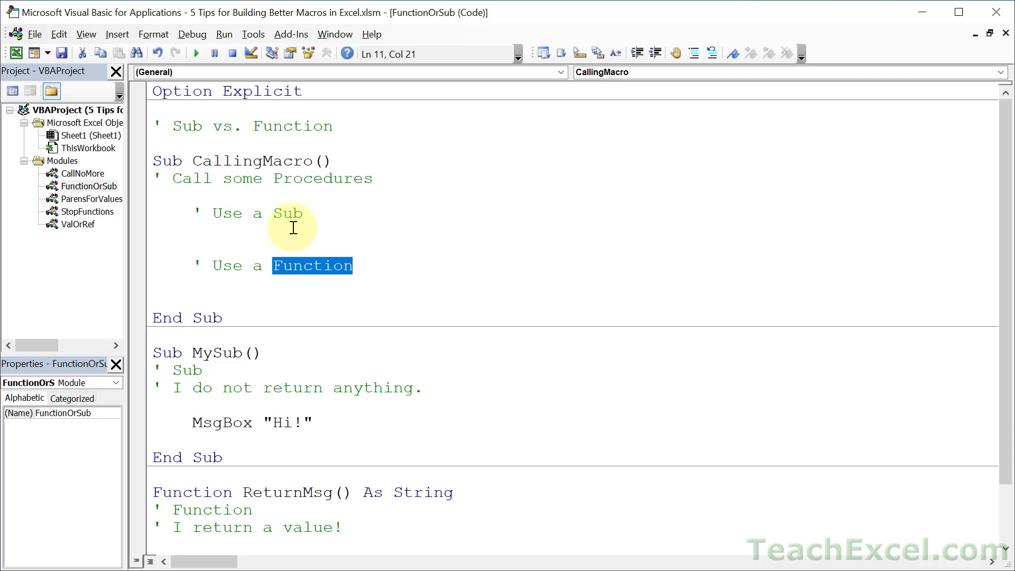
text(My)
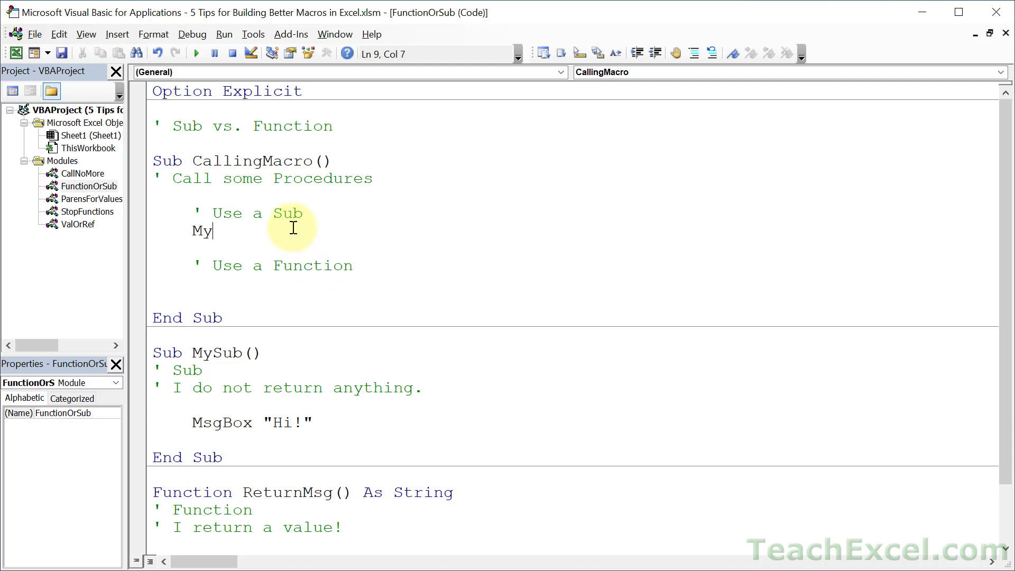
text(Sub)
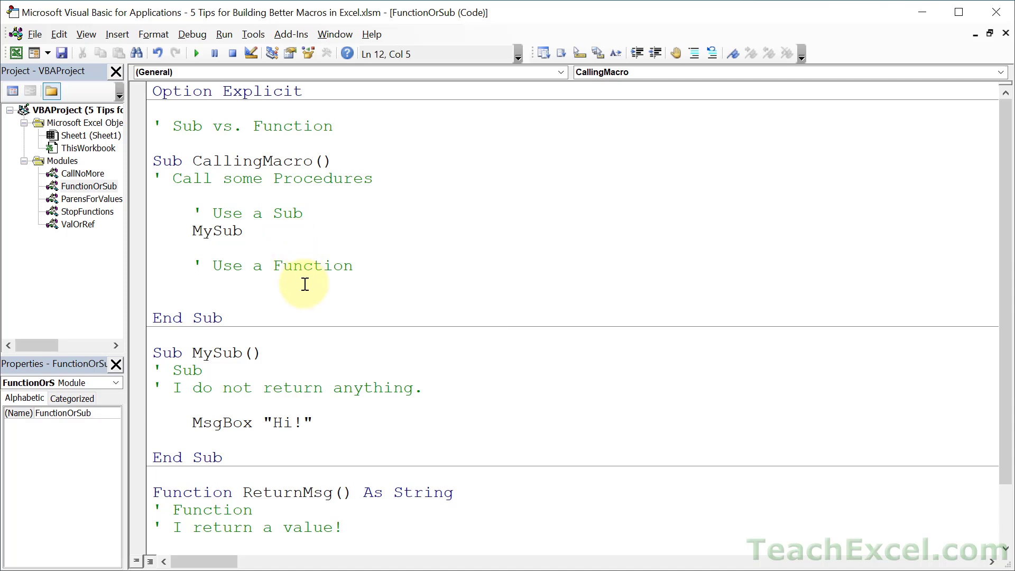
text(msgbox)
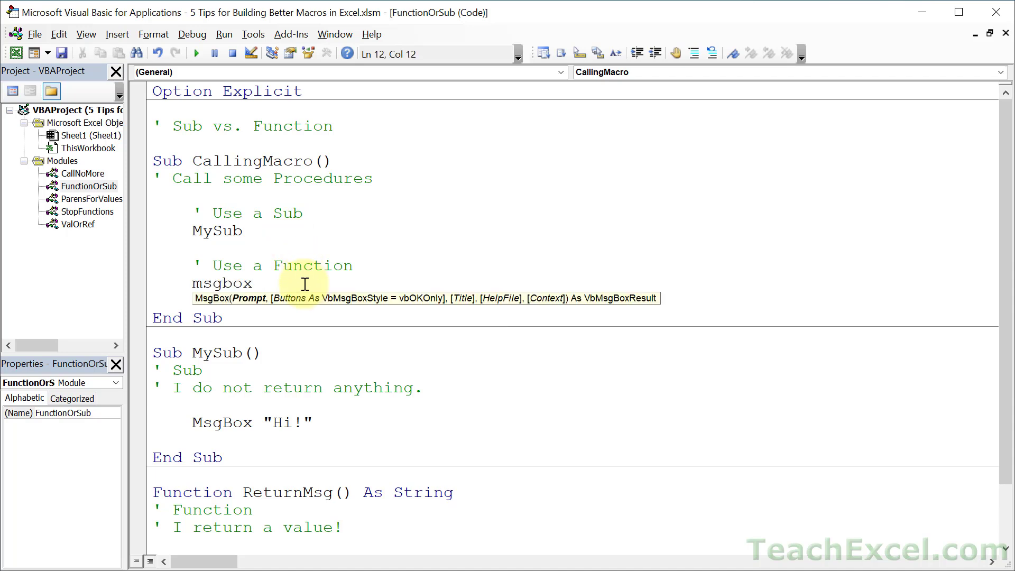
text(Retur)
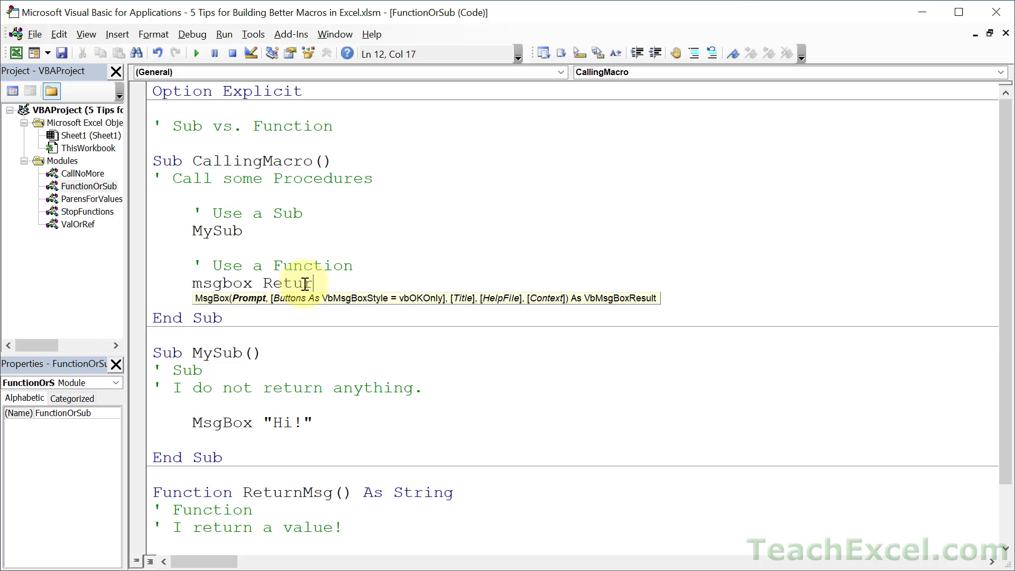
text(nMsg)
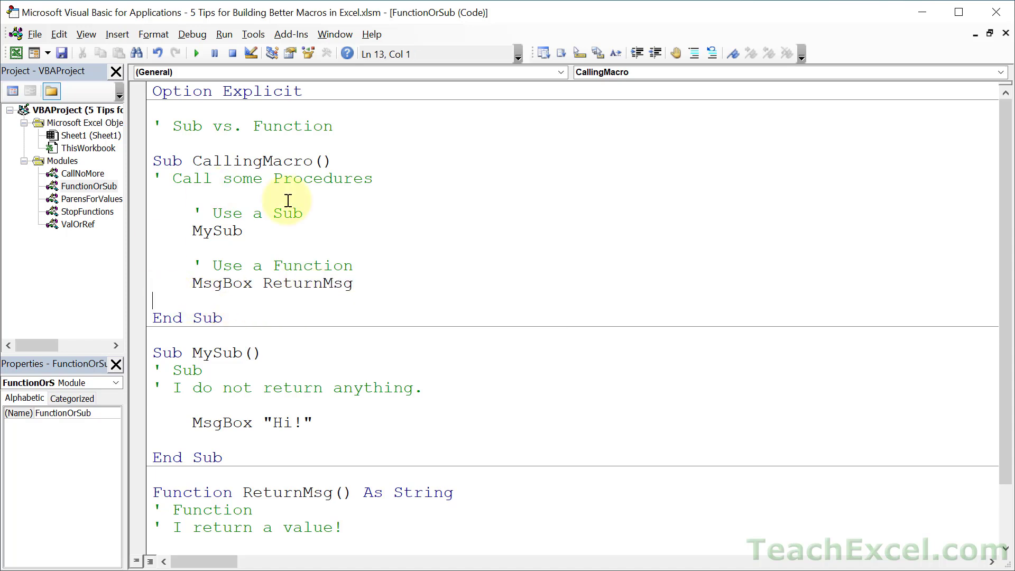
click(333, 284)
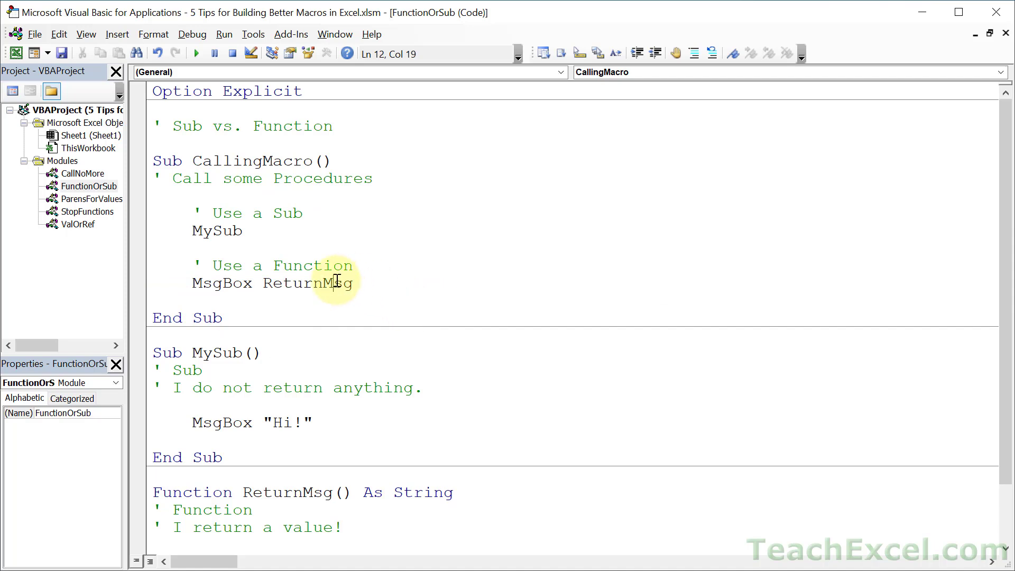
double_click(308, 283)
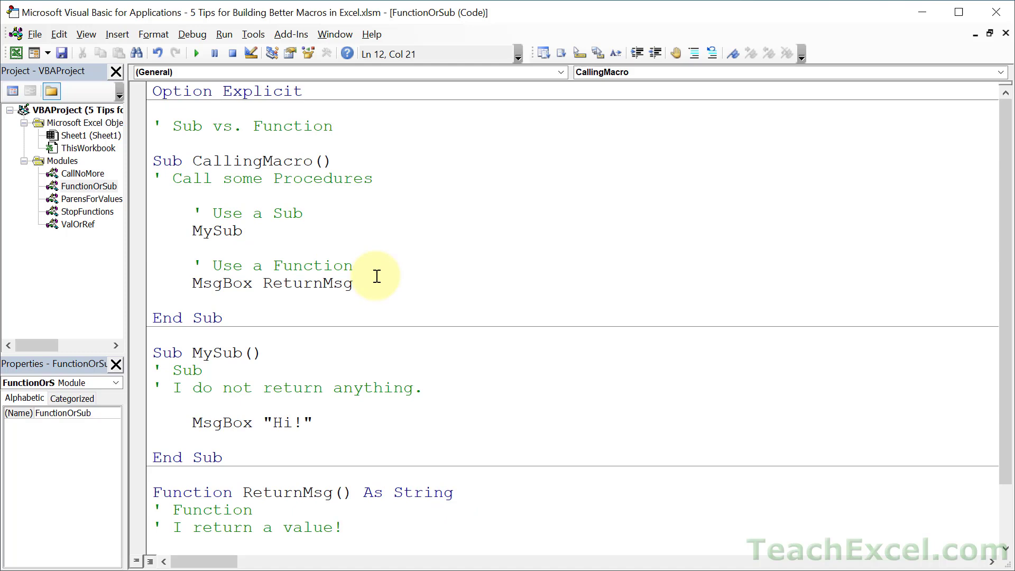
double_click(251, 161)
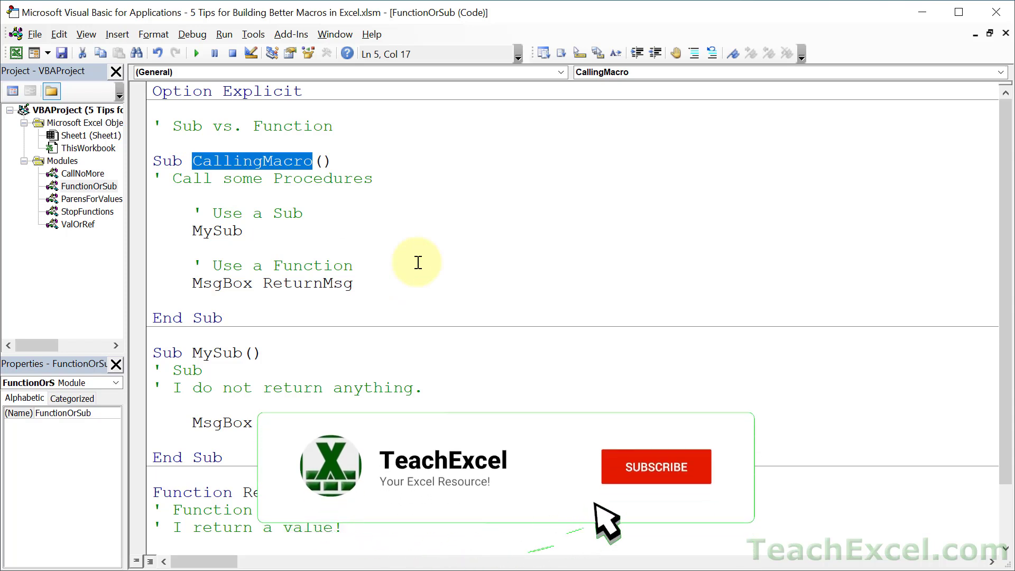
click(655, 466)
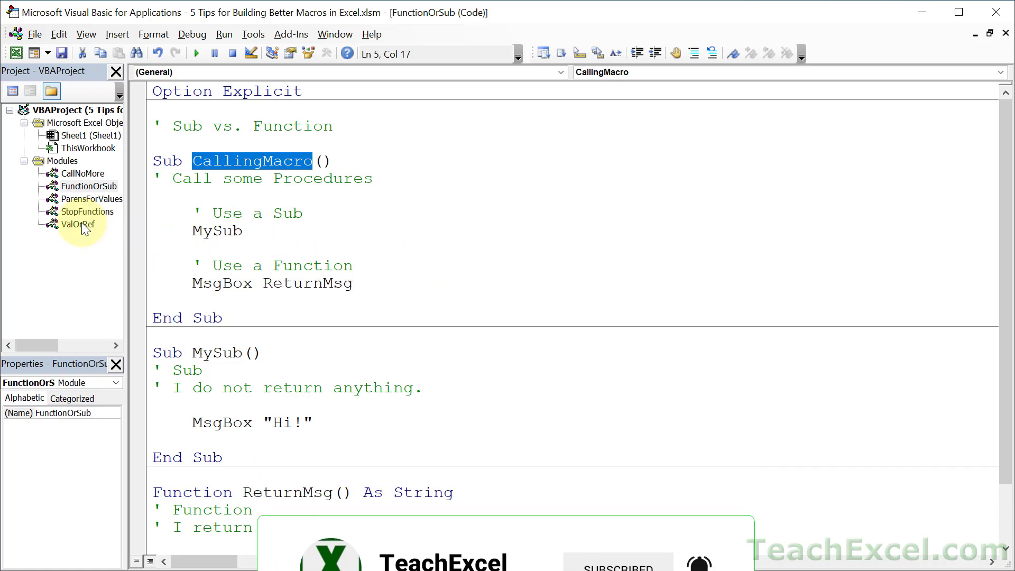
Show the ValOrRef module's code and point out the DoRef procedure and its inputValue parameter.
double_click(78, 223)
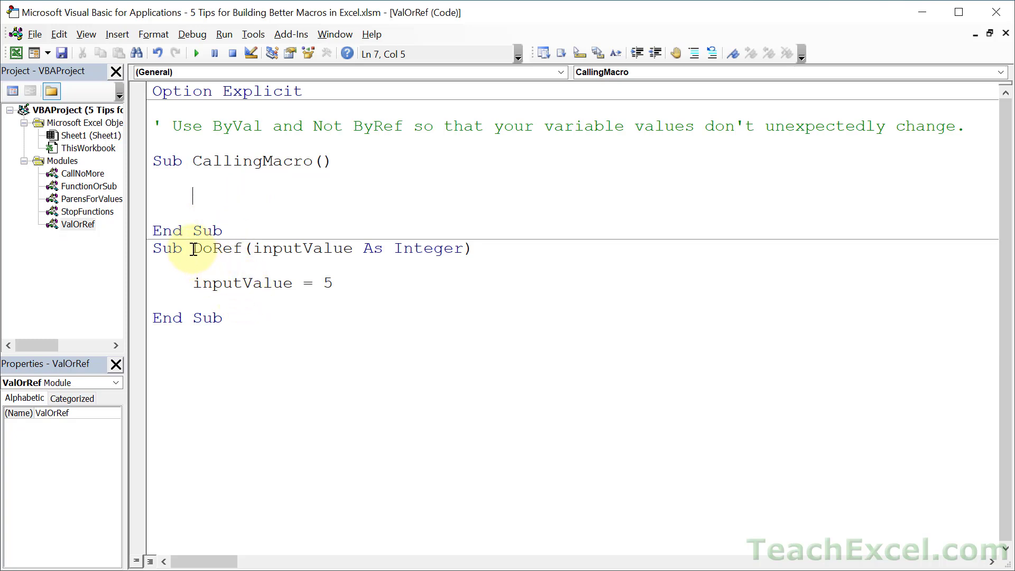
mouse_move(244, 311)
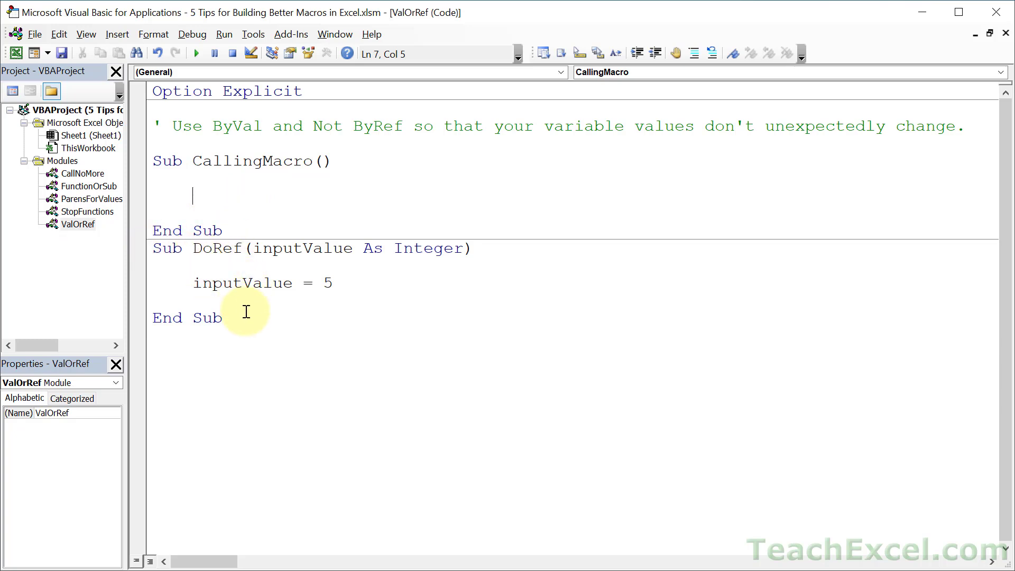
double_click(216, 247)
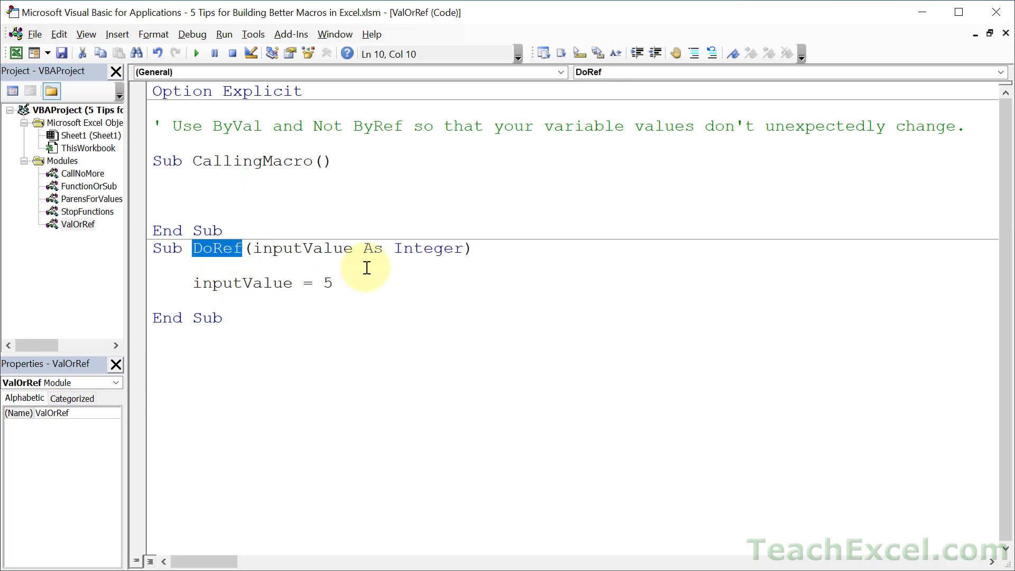
double_click(302, 247)
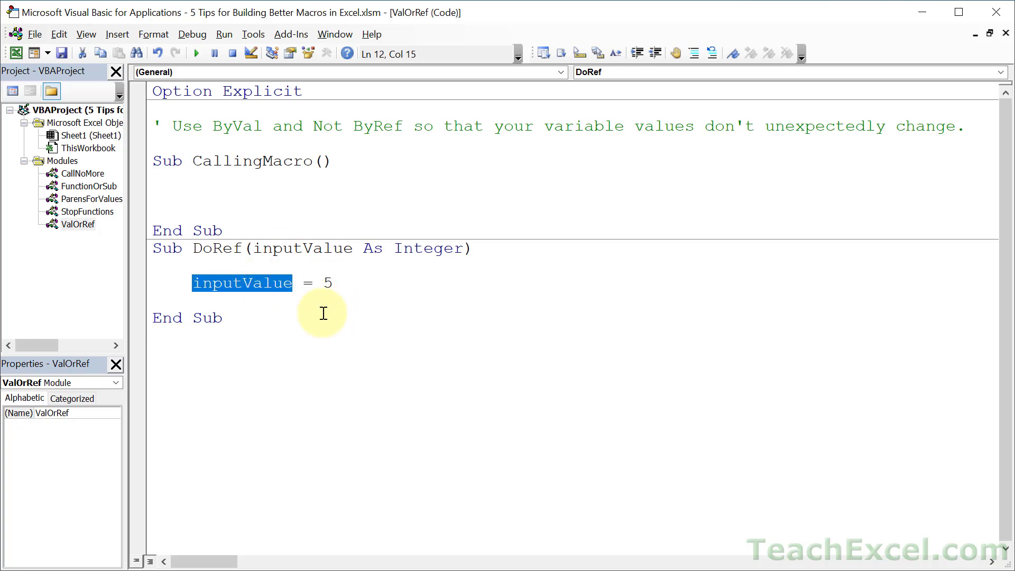
mouse_move(273, 192)
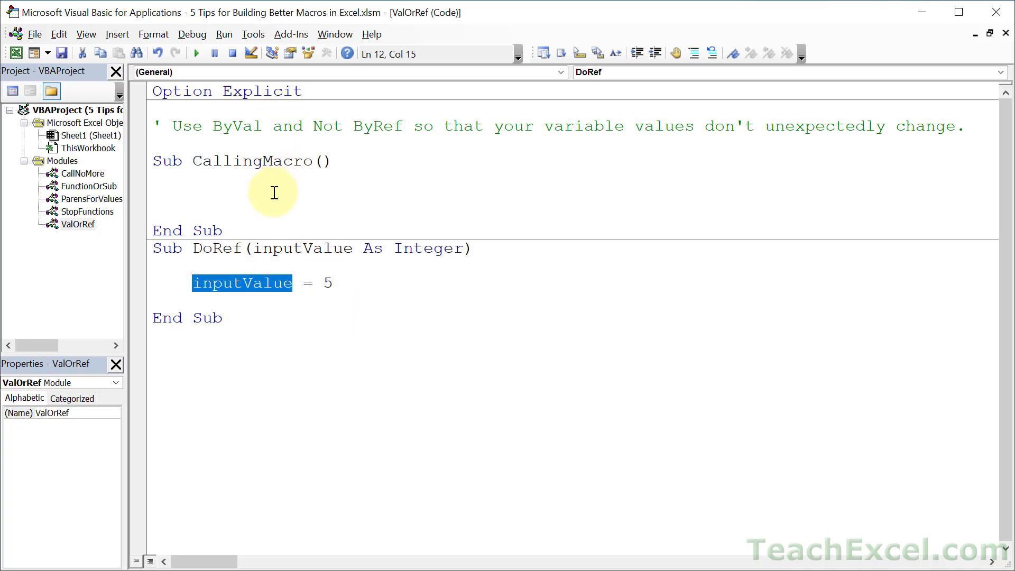
Declare myNumber As Integer in CallingMacro, set it to 1, and Debug.Print it.
text(dim)
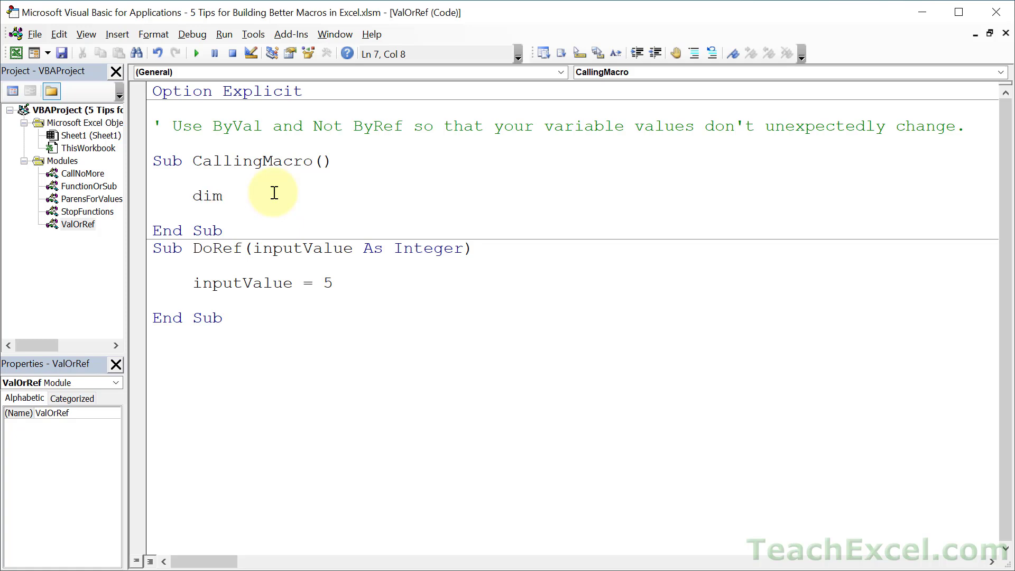
text(myNumb)
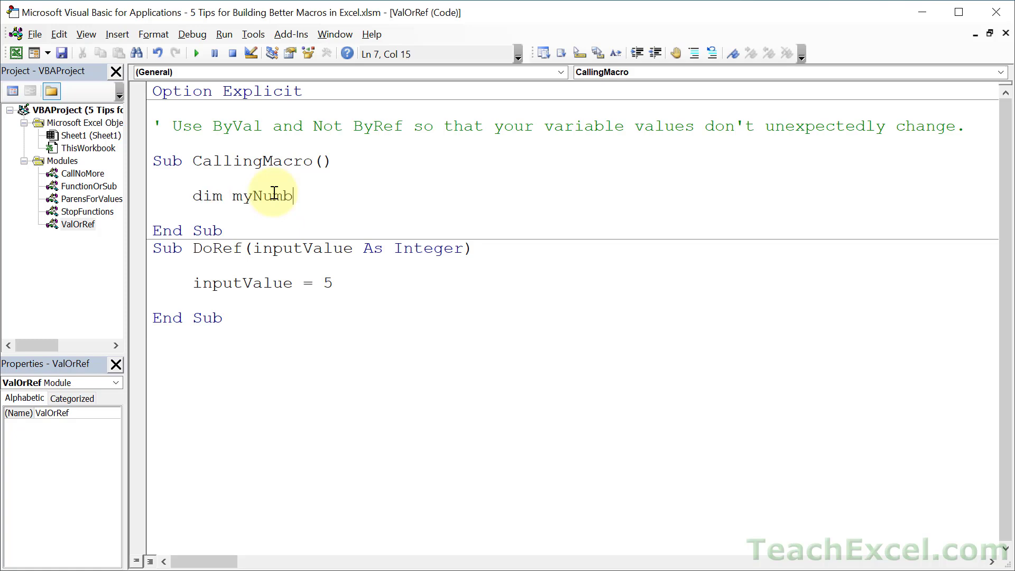
text(er as integer)
text(m)
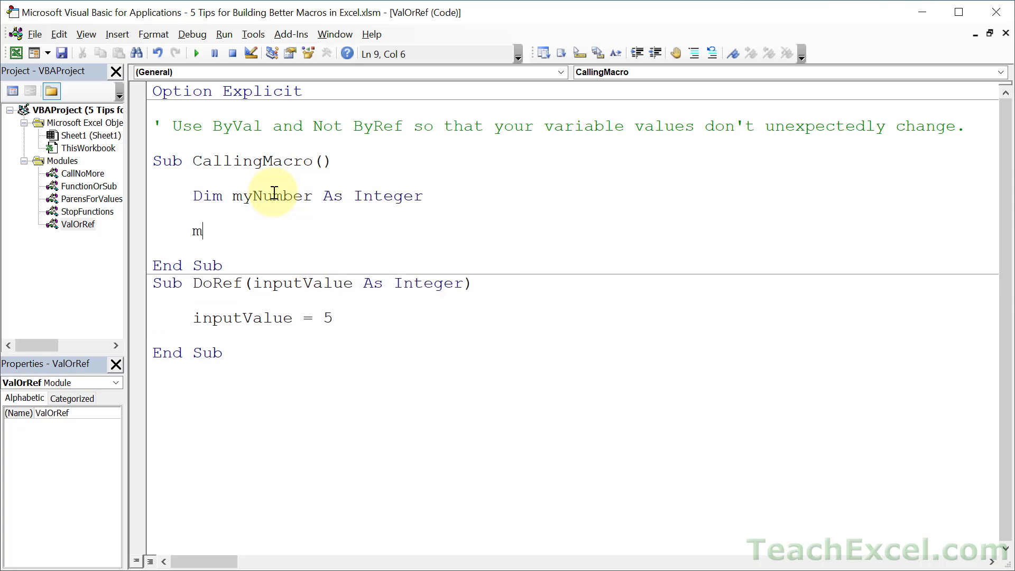
text(yNumber = 1)
text(d)
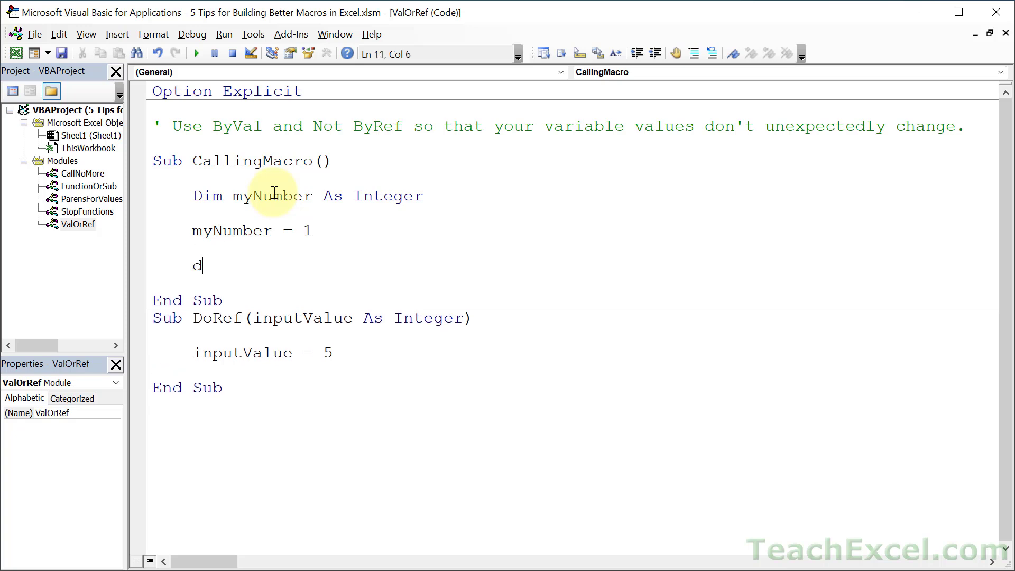
text(ebug.Print)
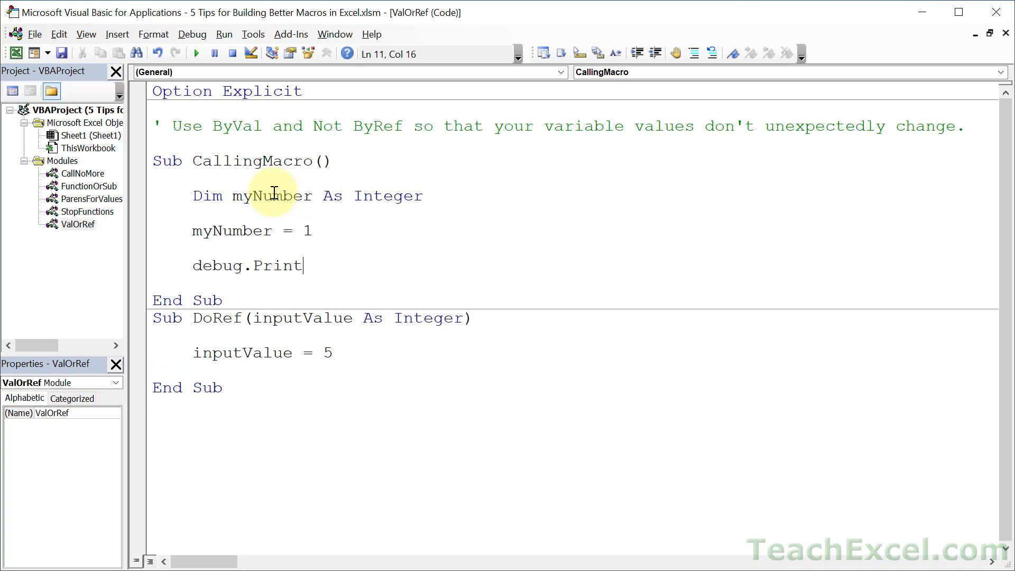
text(myNumber)
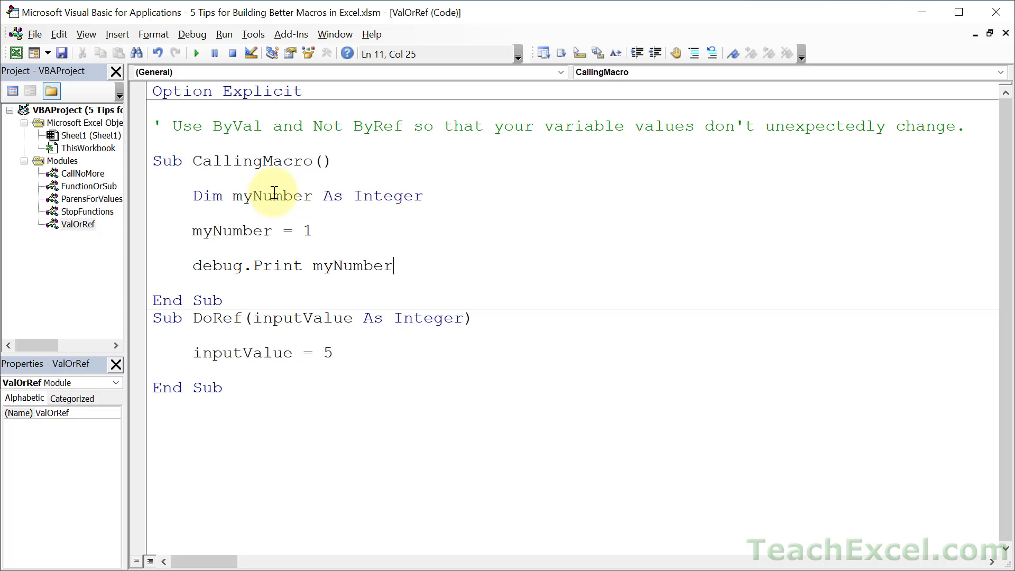
Pass myNumber to DoRef, then Debug.Print myNumber again.
key(enter)
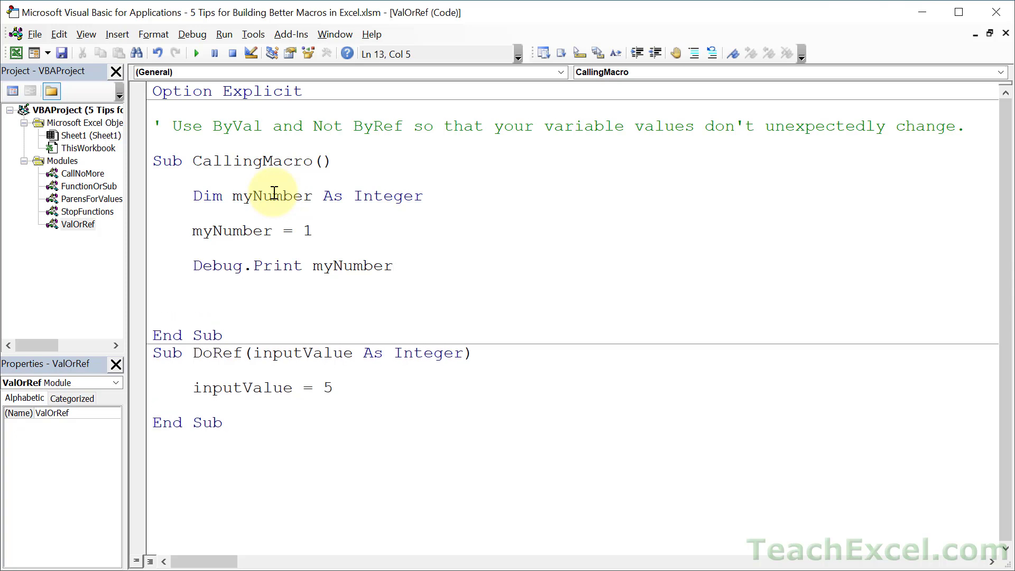
text(DoRef)
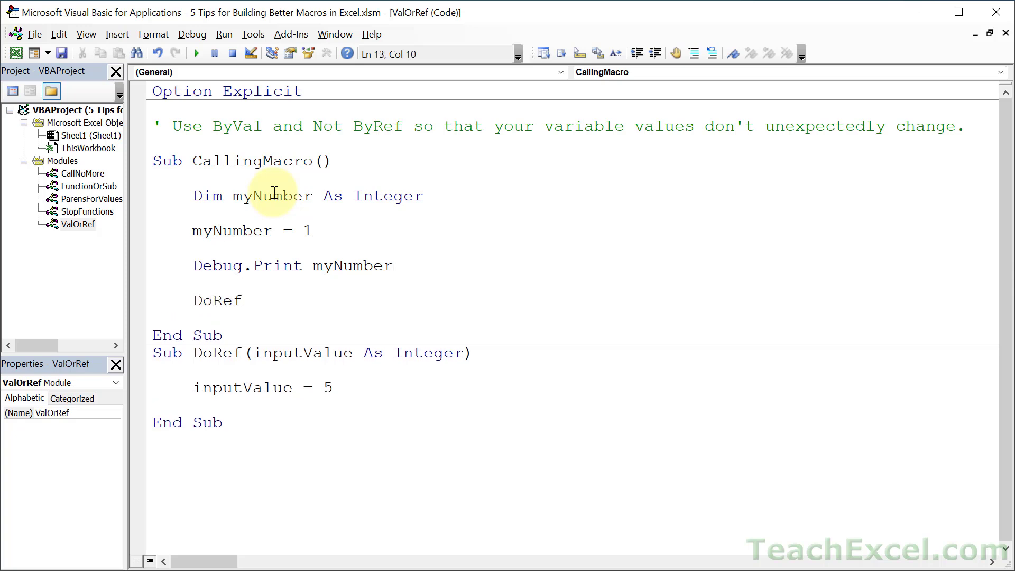
text(my)
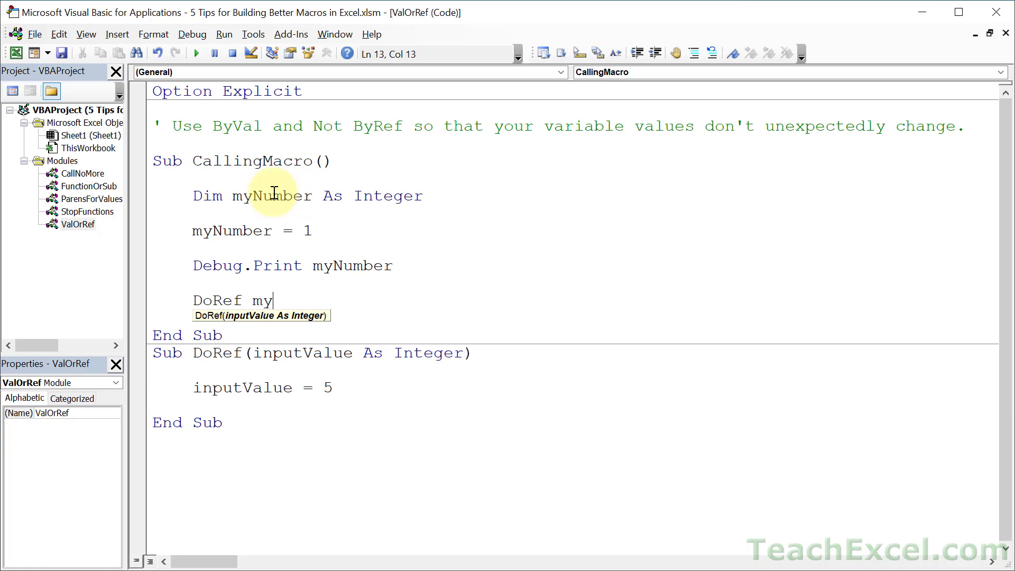
text(Number)
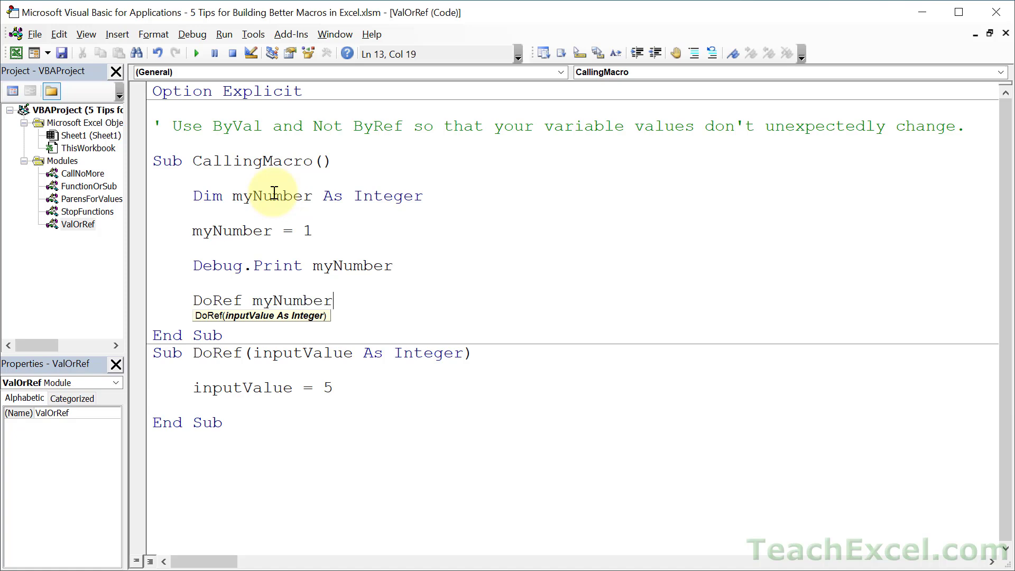
text(debug.p)
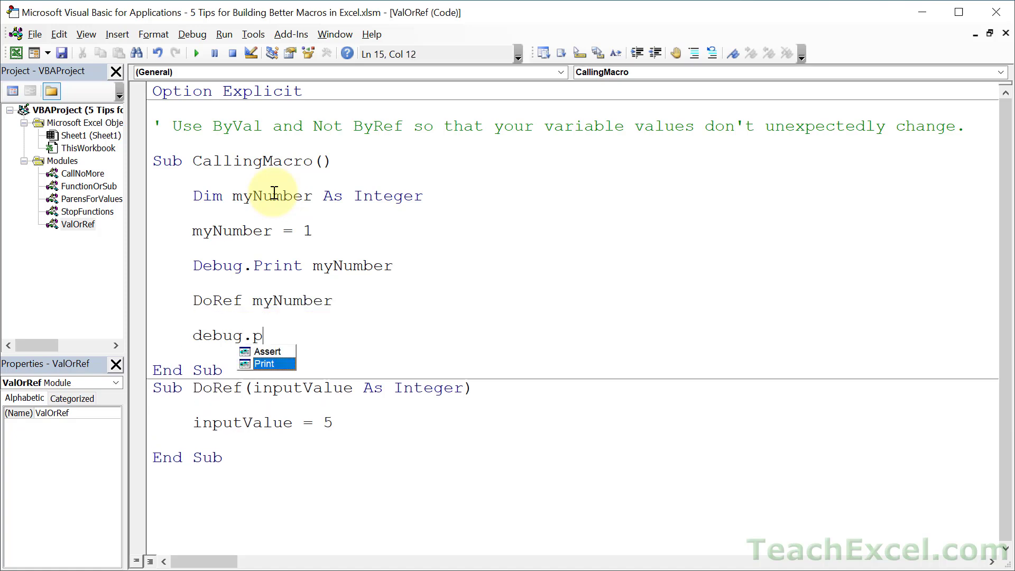
text(rint myN)
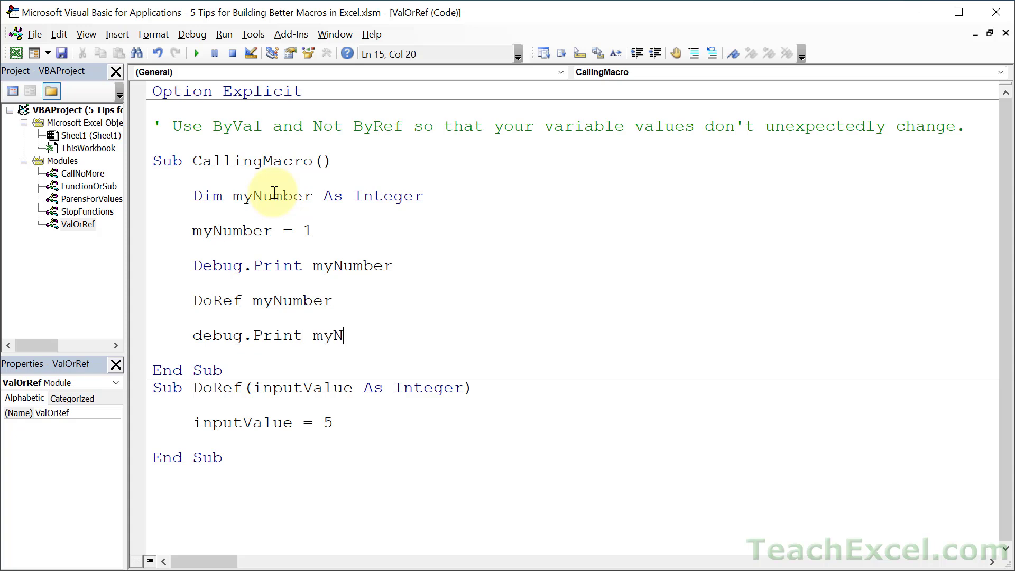
text(umber)
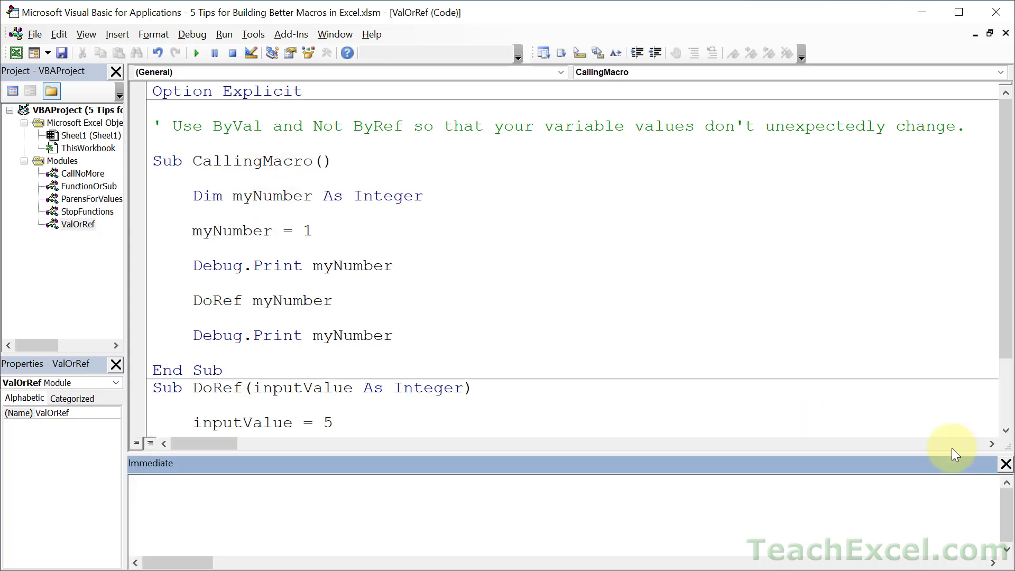
Show the Immediate window via the View menu and return the cursor to CallingMacro.
click(1004, 463)
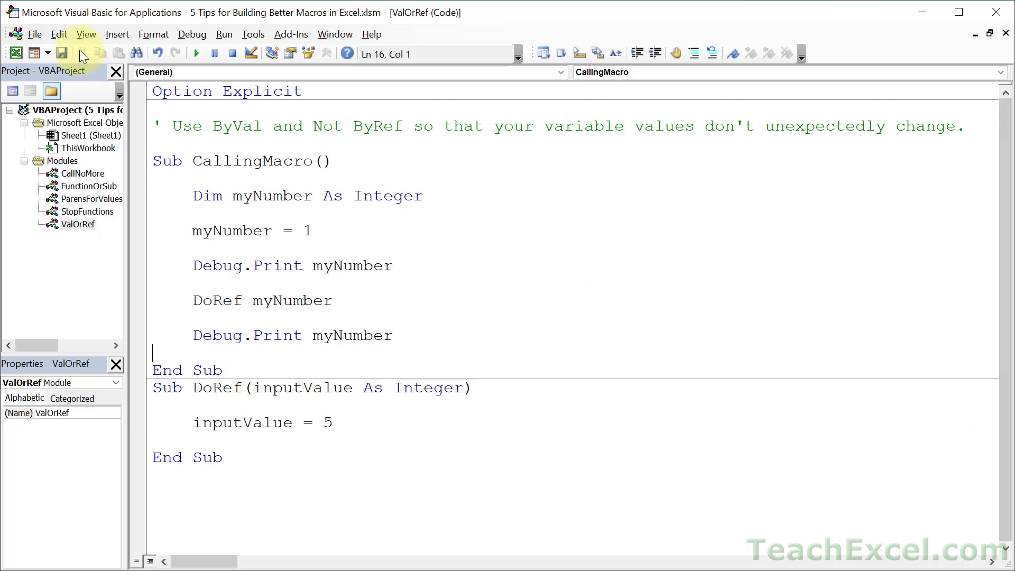
click(85, 34)
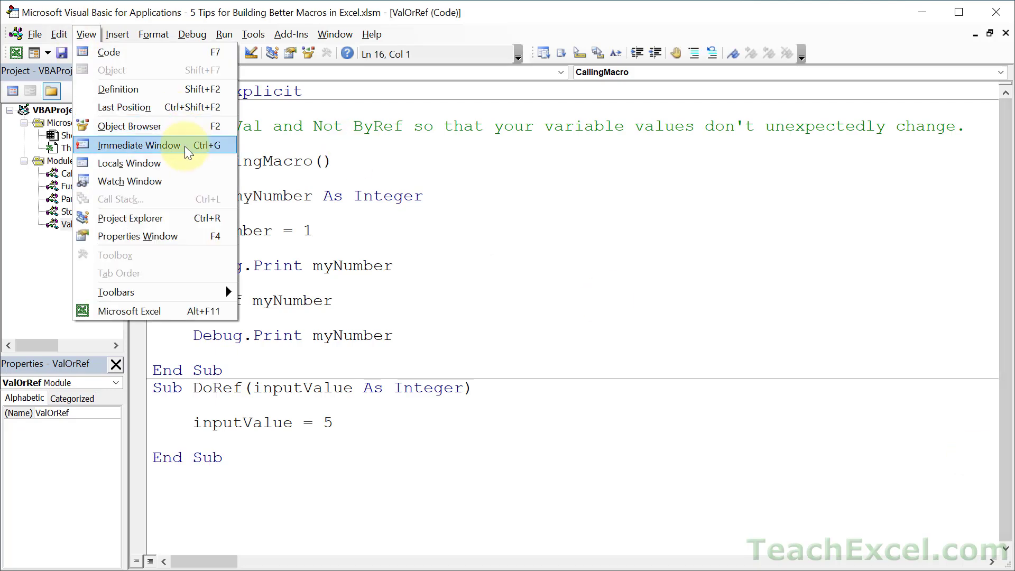
click(134, 145)
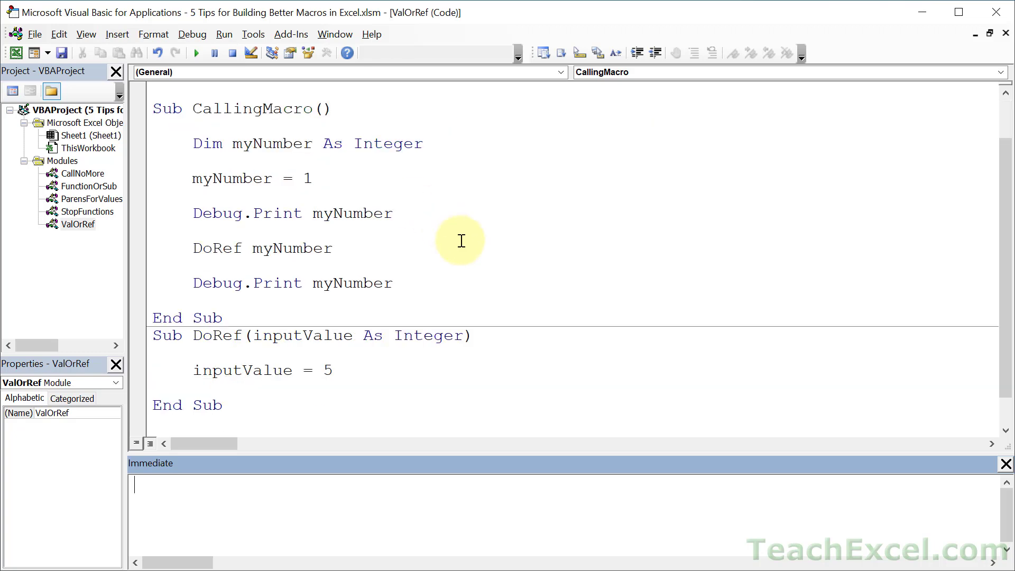
click(264, 214)
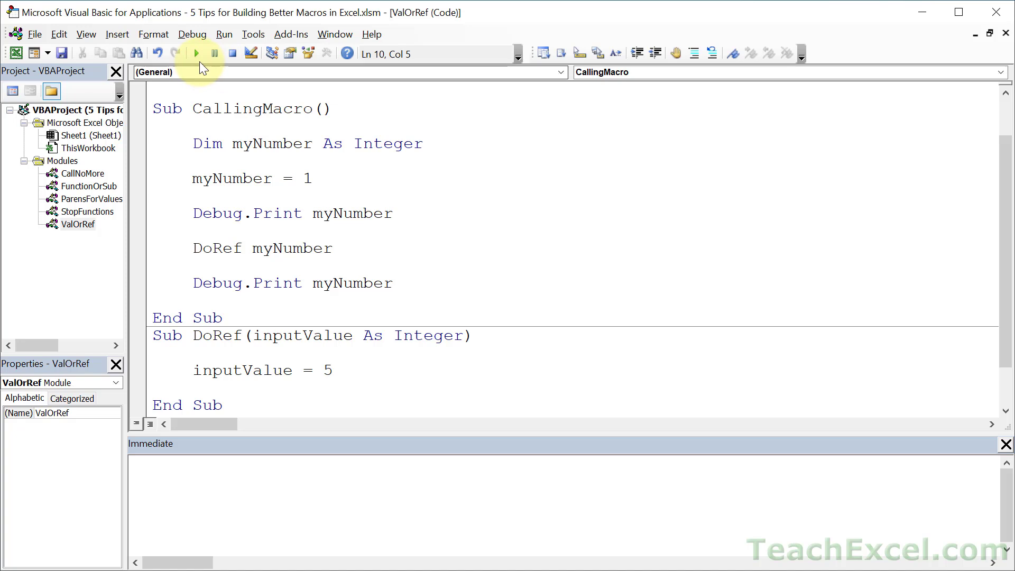
click(194, 53)
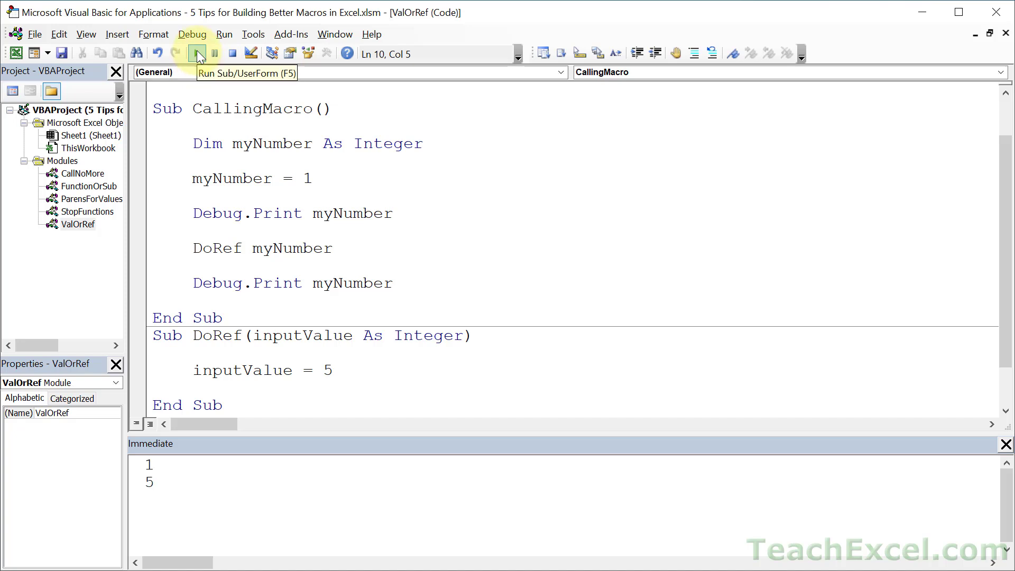
click(196, 53)
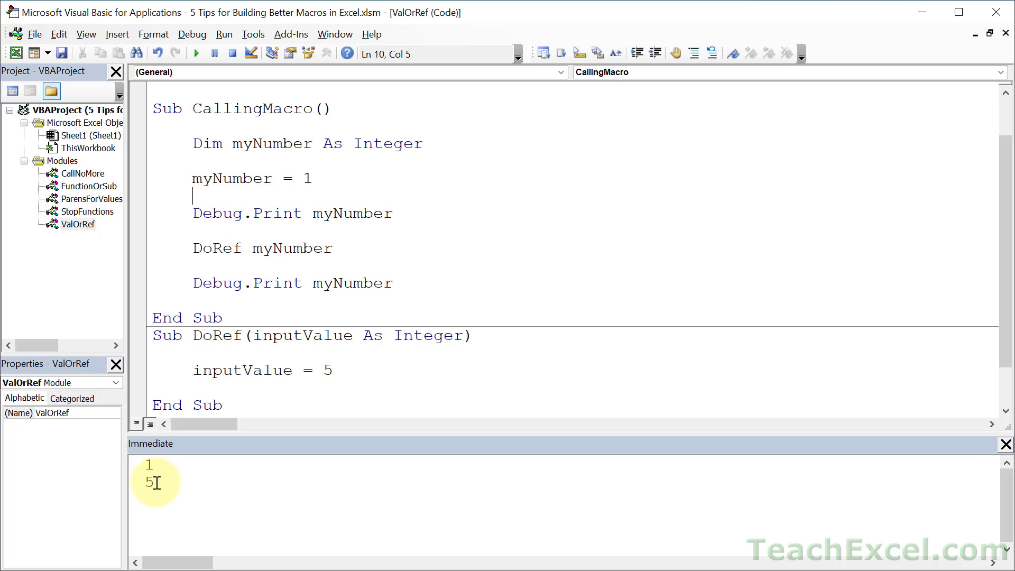
mouse_move(298, 370)
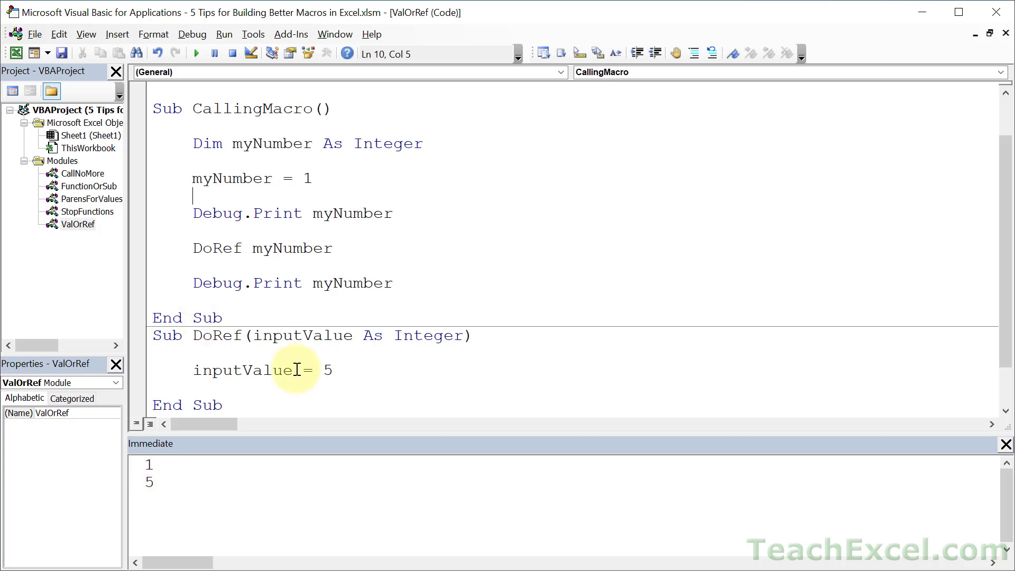
mouse_move(267, 222)
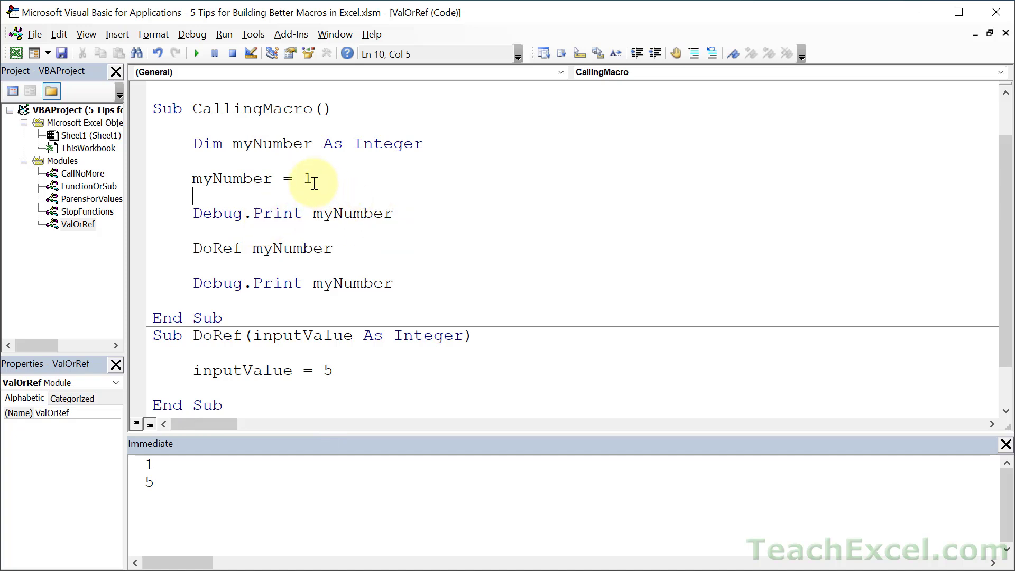
mouse_move(293, 248)
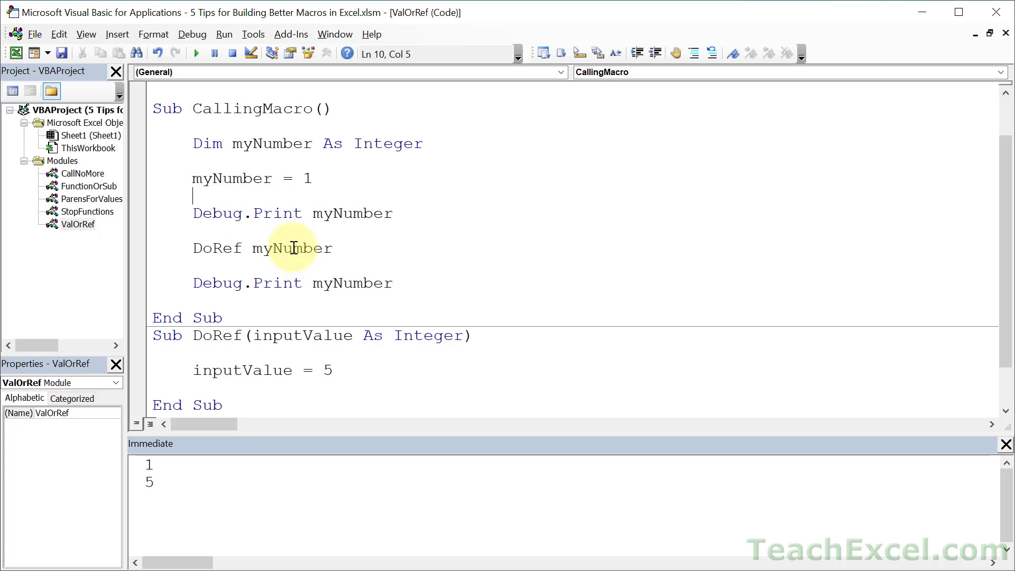
click(354, 283)
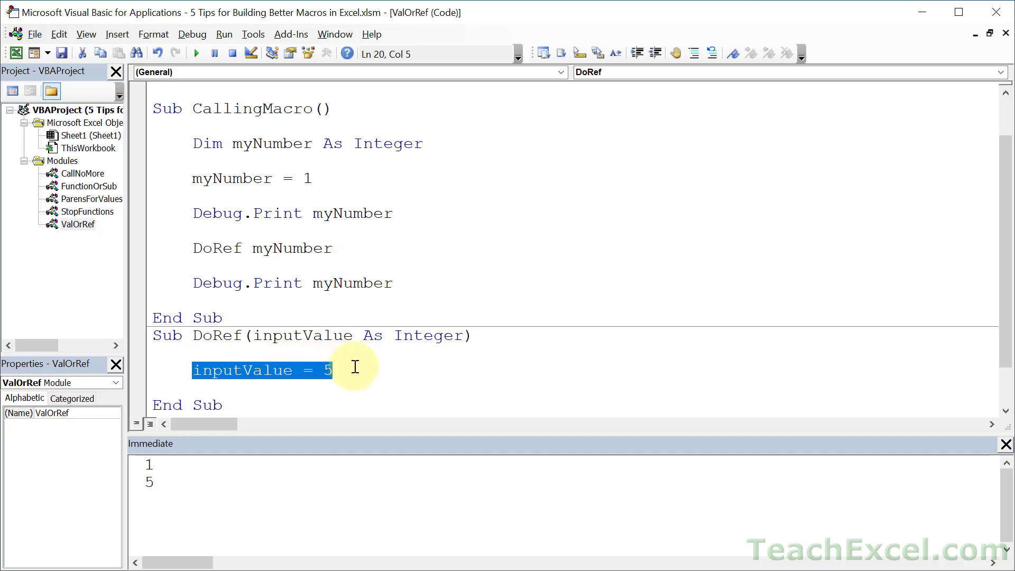
click(332, 370)
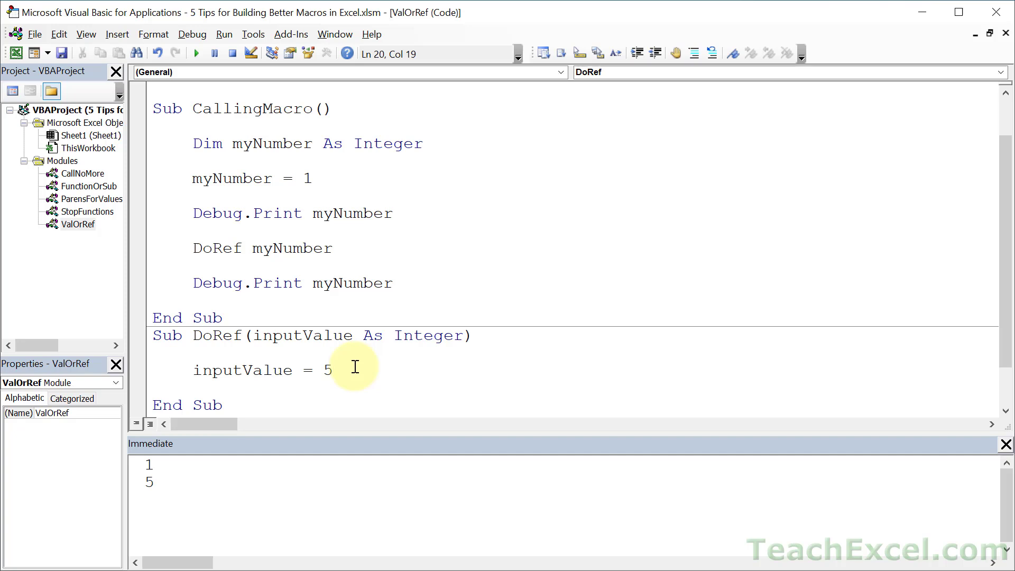
click(331, 370)
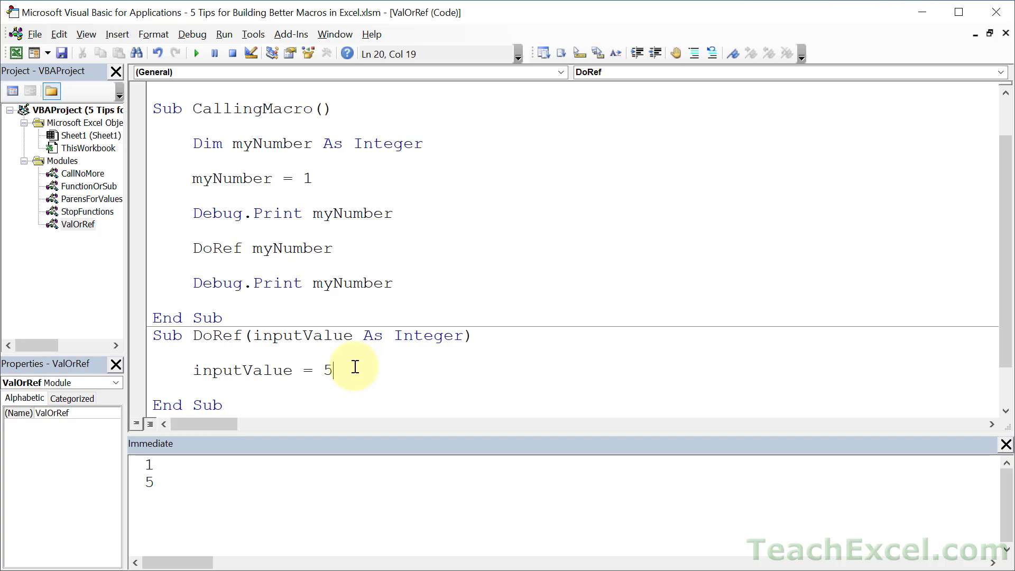
mouse_move(330, 381)
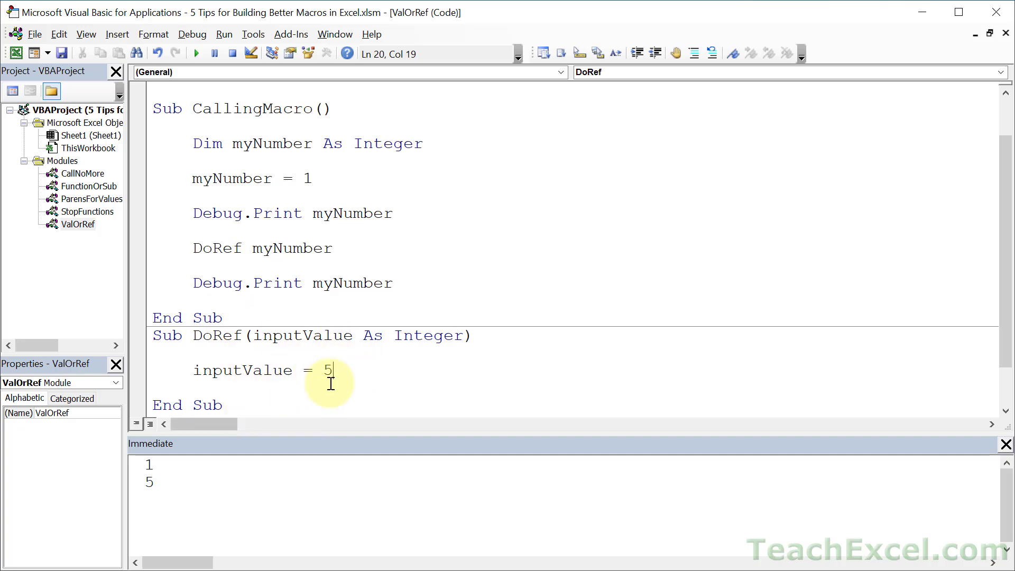
mouse_move(359, 374)
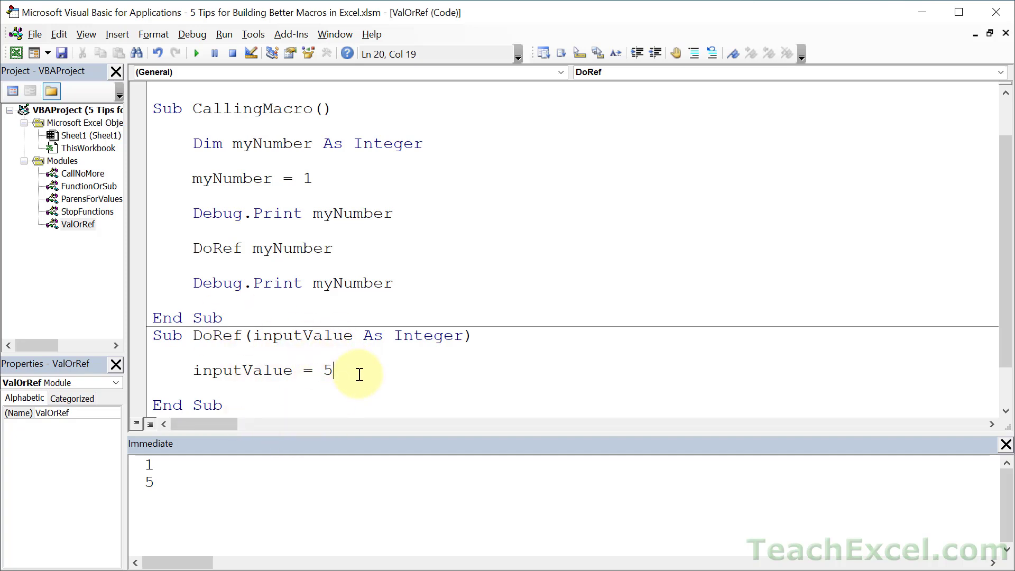
mouse_move(390, 256)
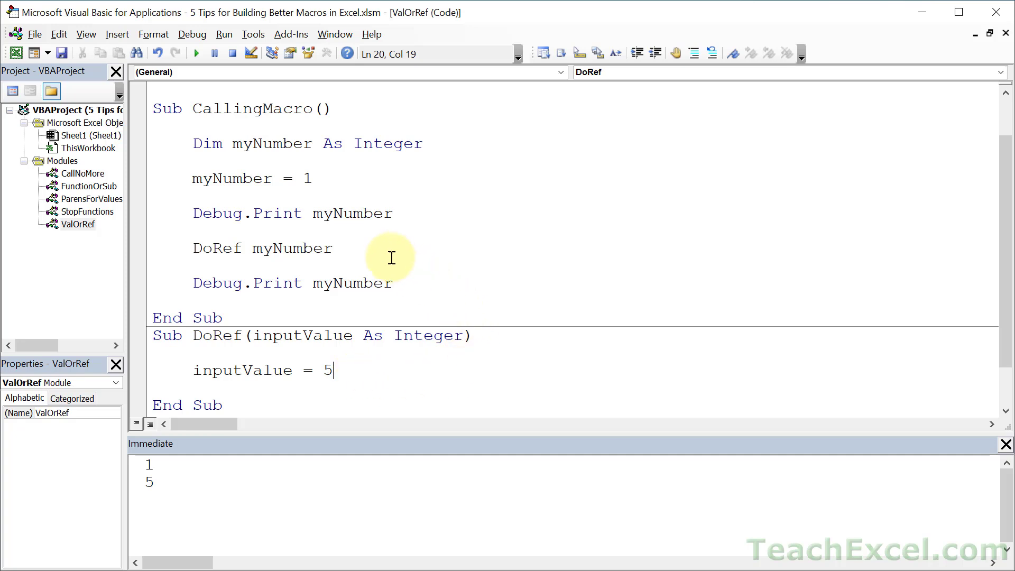
mouse_move(377, 299)
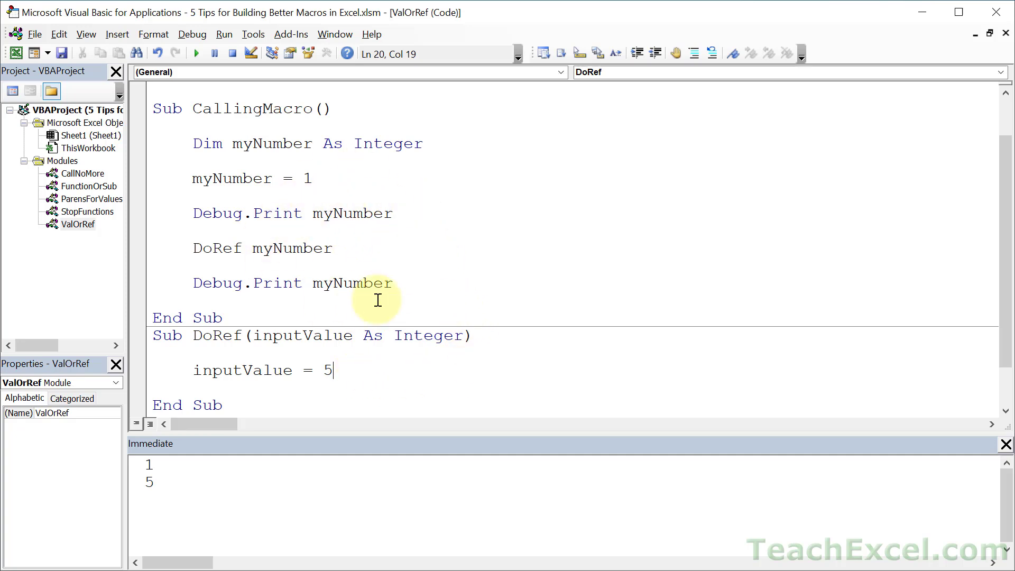
mouse_move(444, 269)
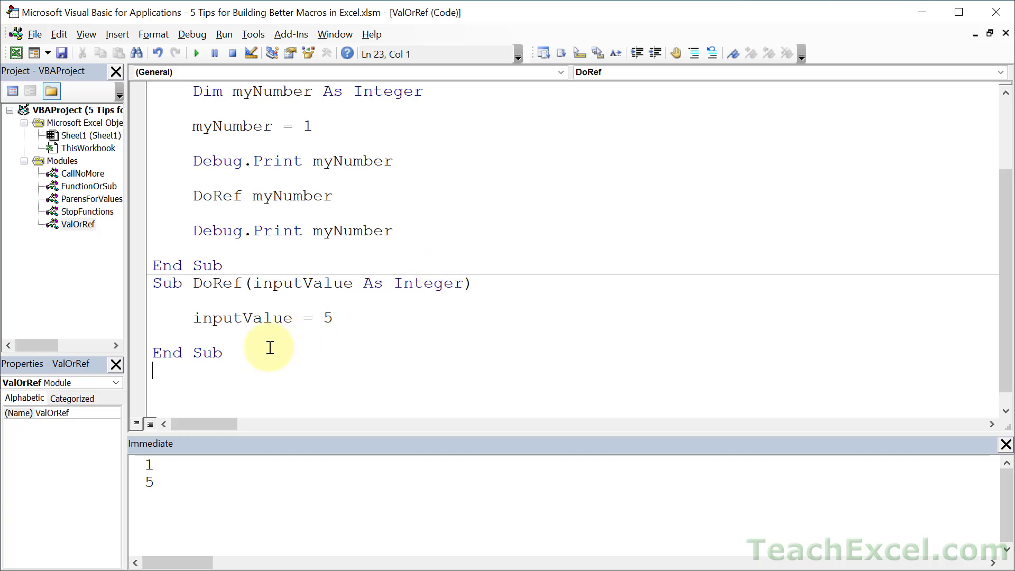
Start Sub DoVal( below DoRef and select the DoRef sub to reuse its ByVal inputValue body.
scroll(down, 3)
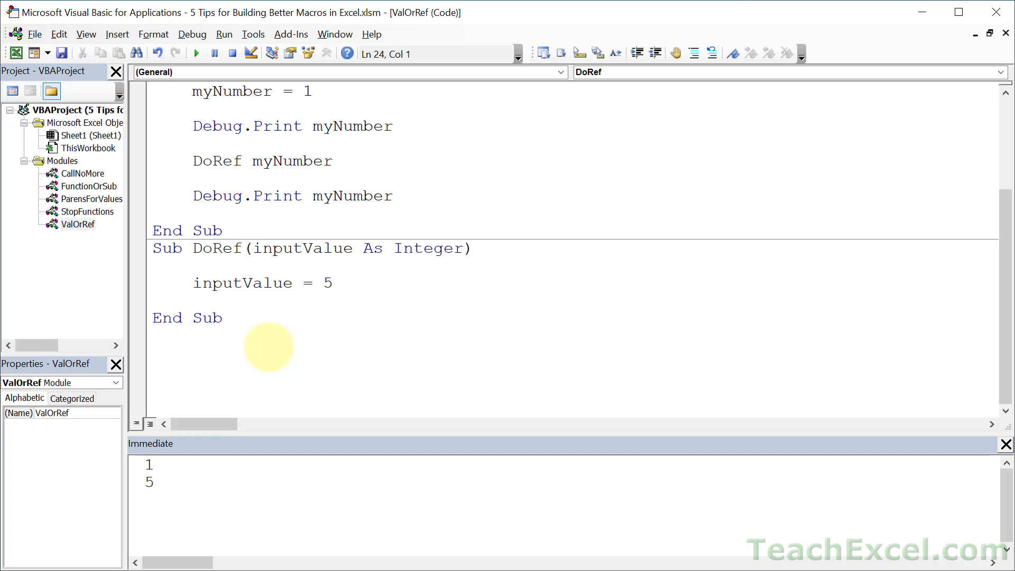
text(sub Do)
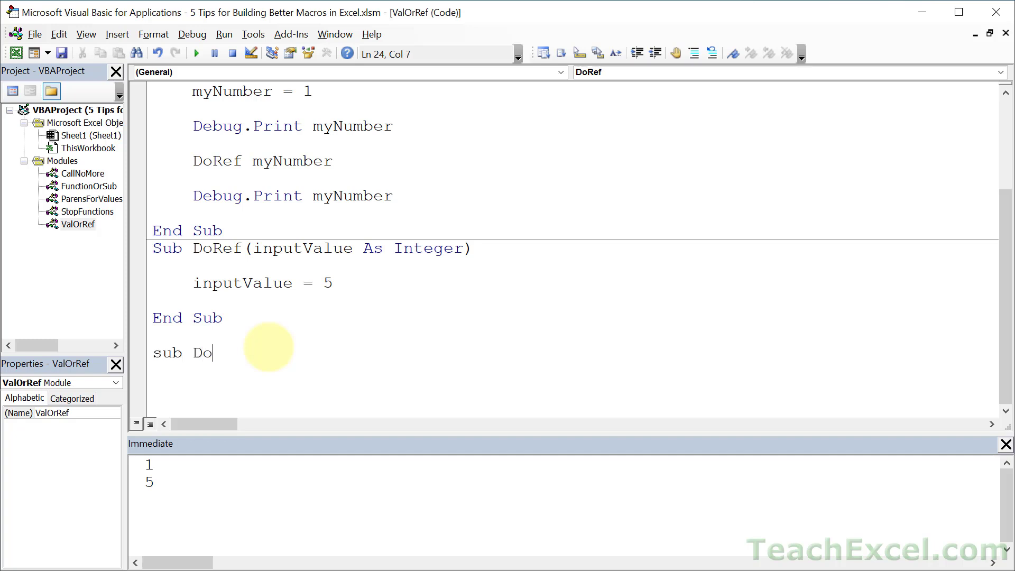
text(Val)
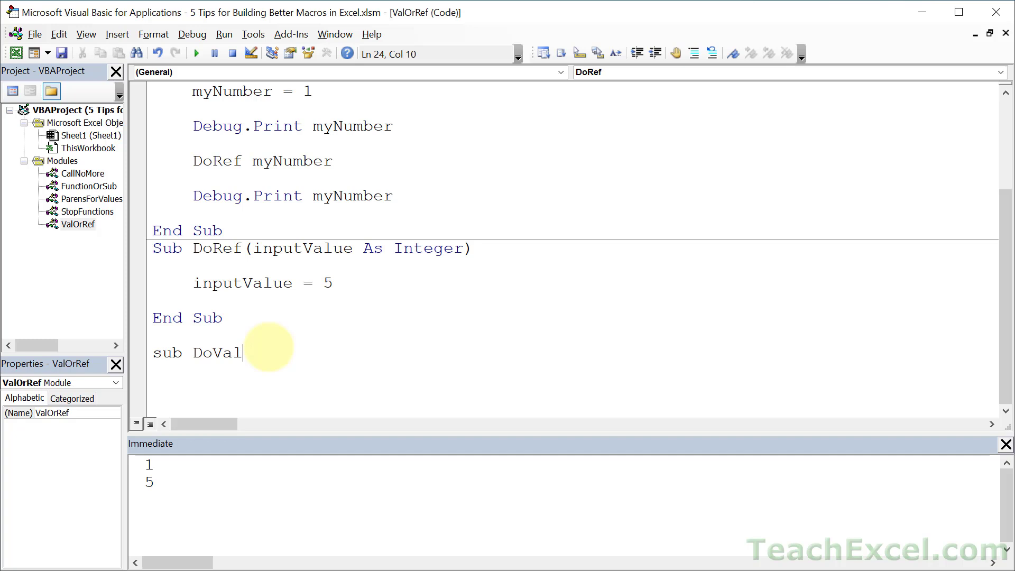
text(()
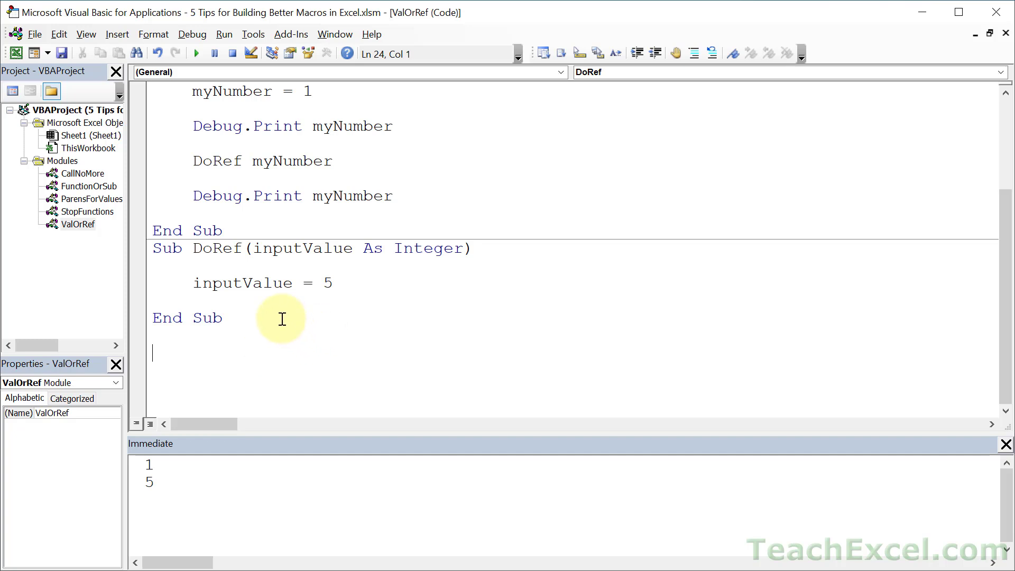
drag(152, 247, 223, 317)
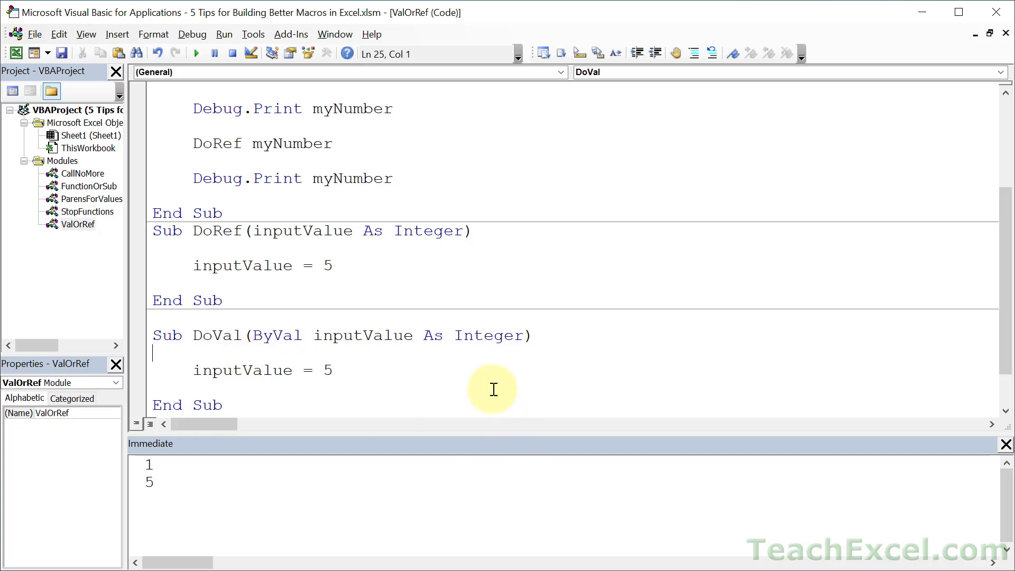
mouse_move(491, 387)
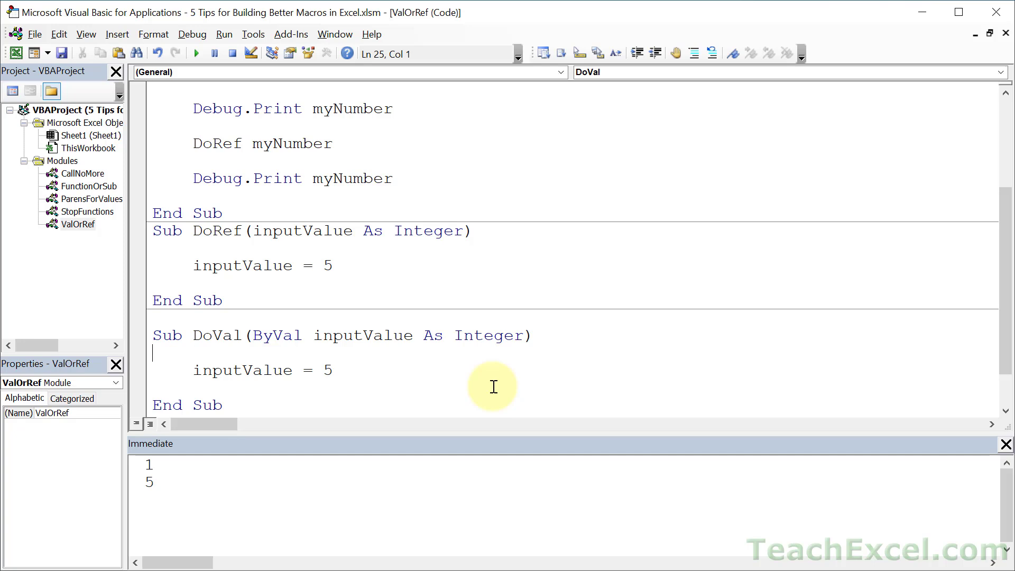
mouse_move(442, 364)
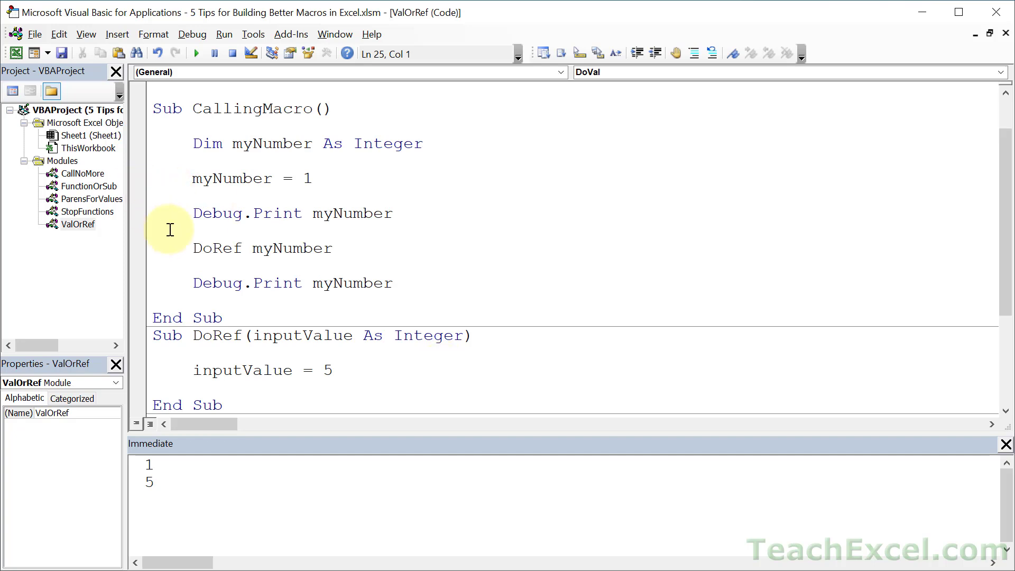
Replace the DoRef call with DoVal myNumber and run CallingMacro, printing 1 and 1.
click(342, 248)
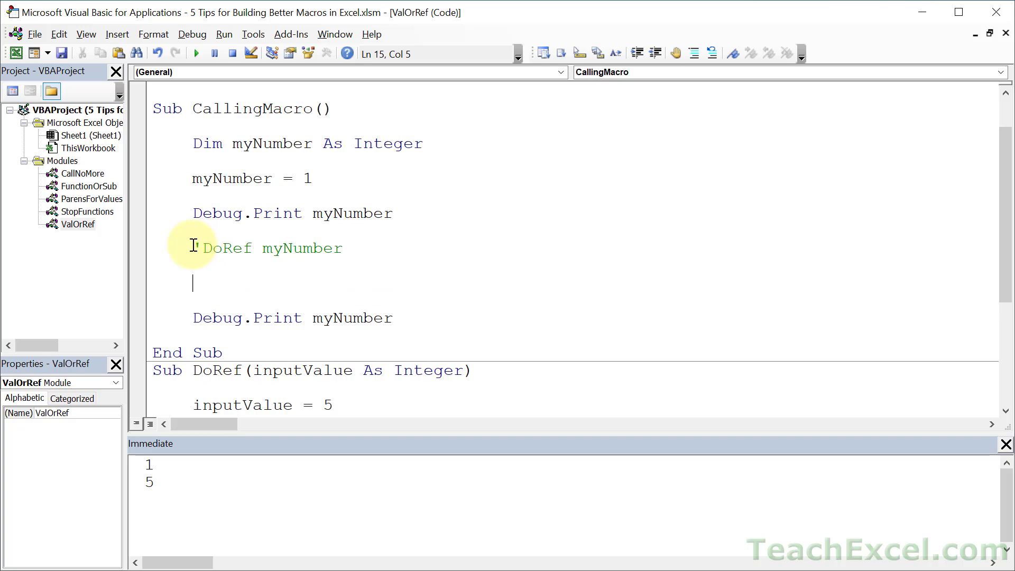
text(DoVal myNumber)
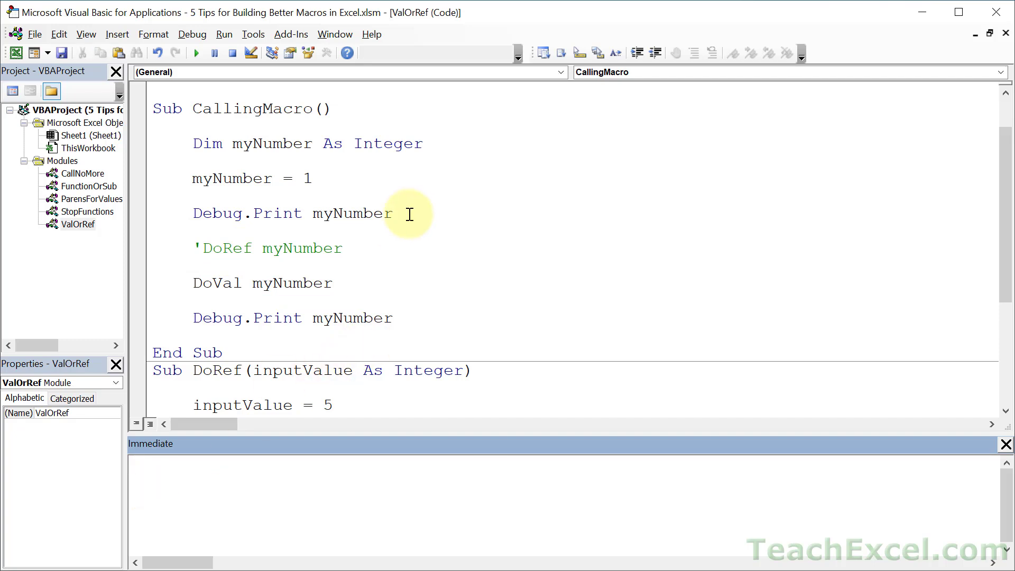
click(196, 53)
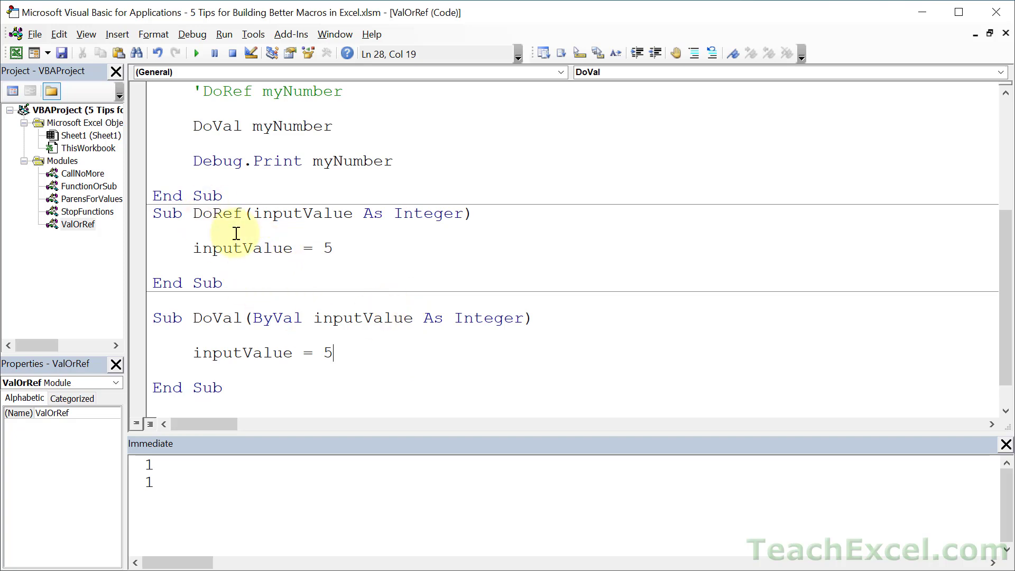
mouse_move(265, 260)
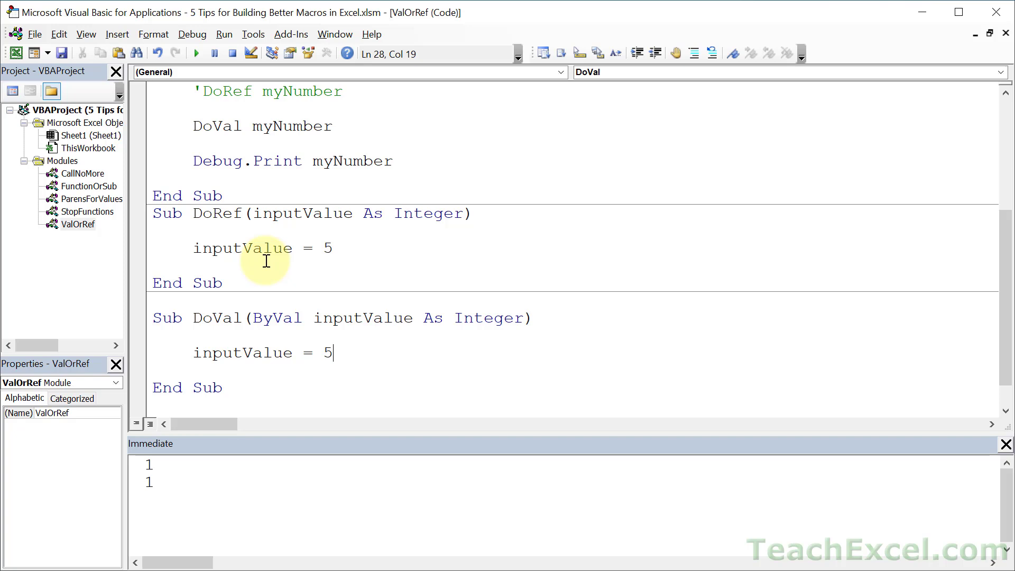
mouse_move(271, 314)
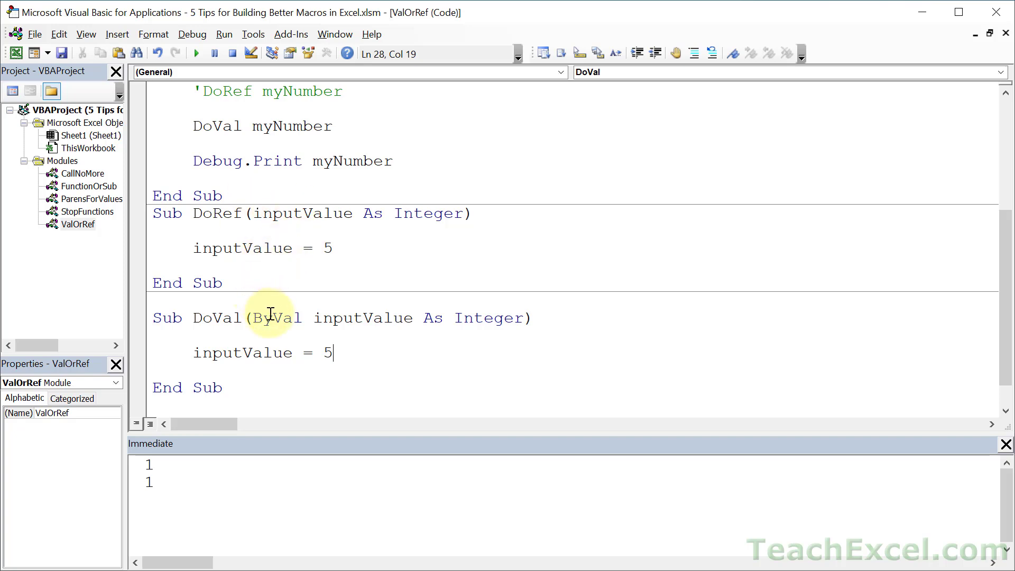
Highlight the ByVal keyword in DoVal and the Sub header of DoRef to compare them.
double_click(276, 318)
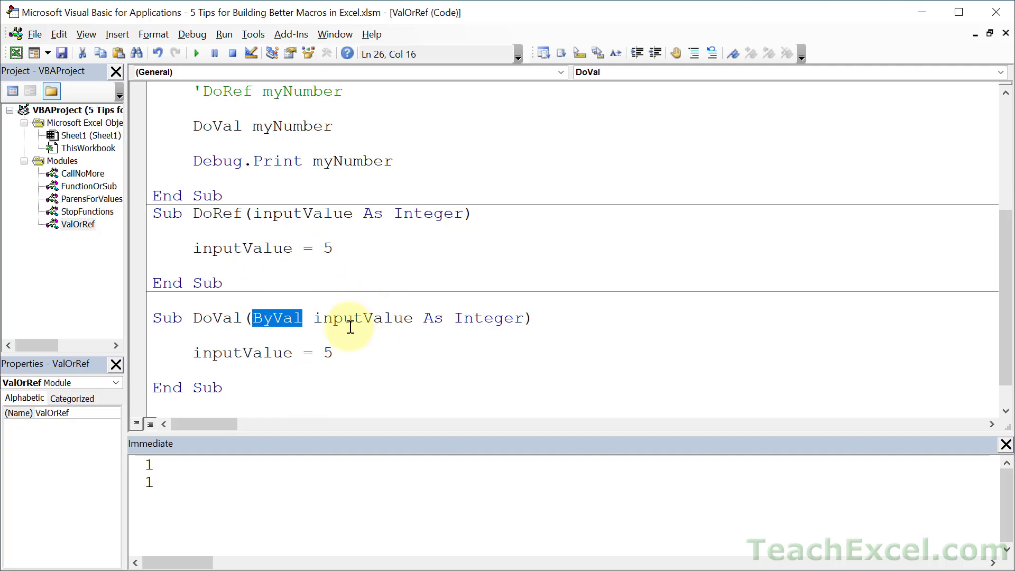
mouse_move(336, 339)
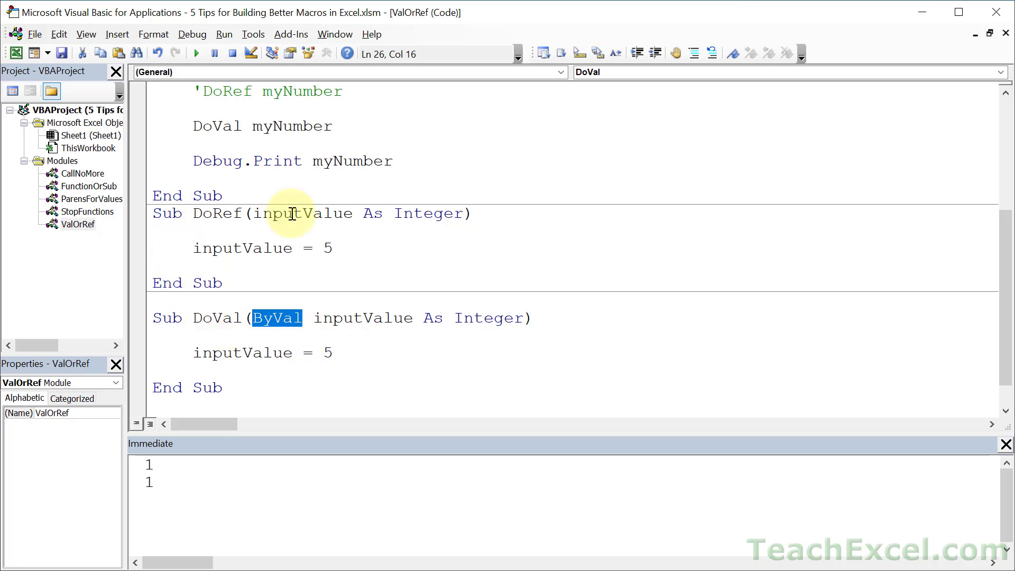
click(372, 255)
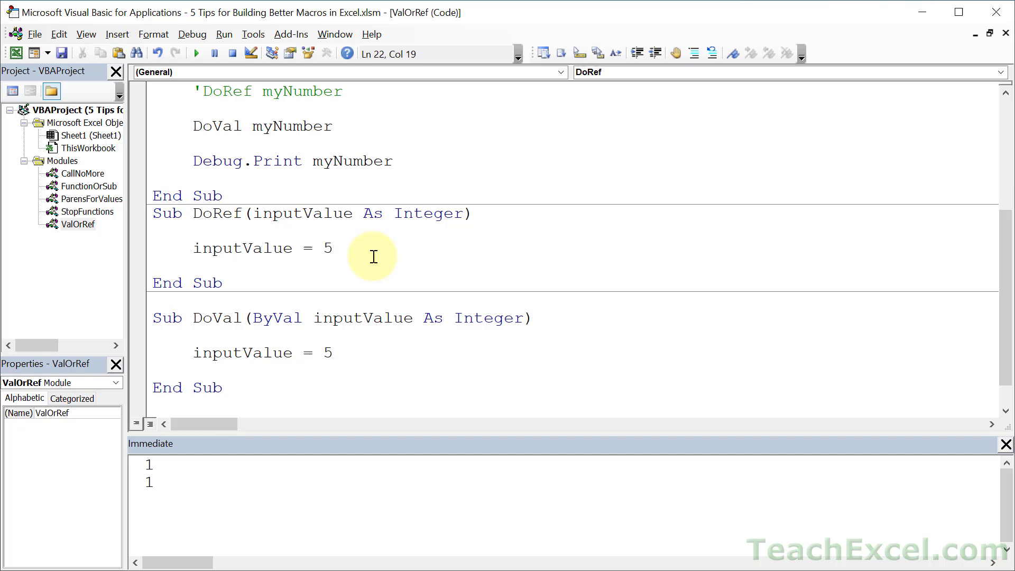
click(331, 247)
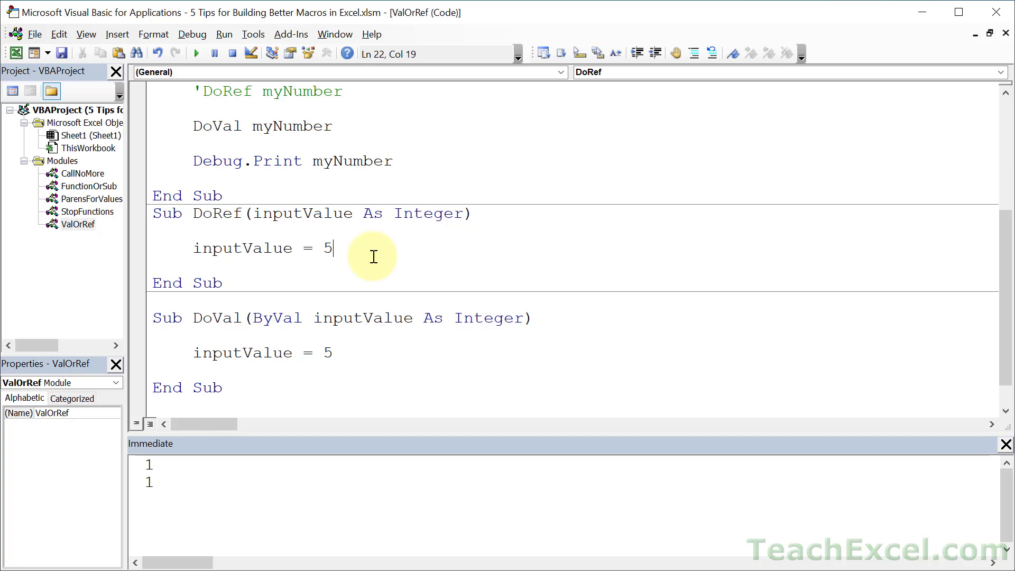
double_click(166, 213)
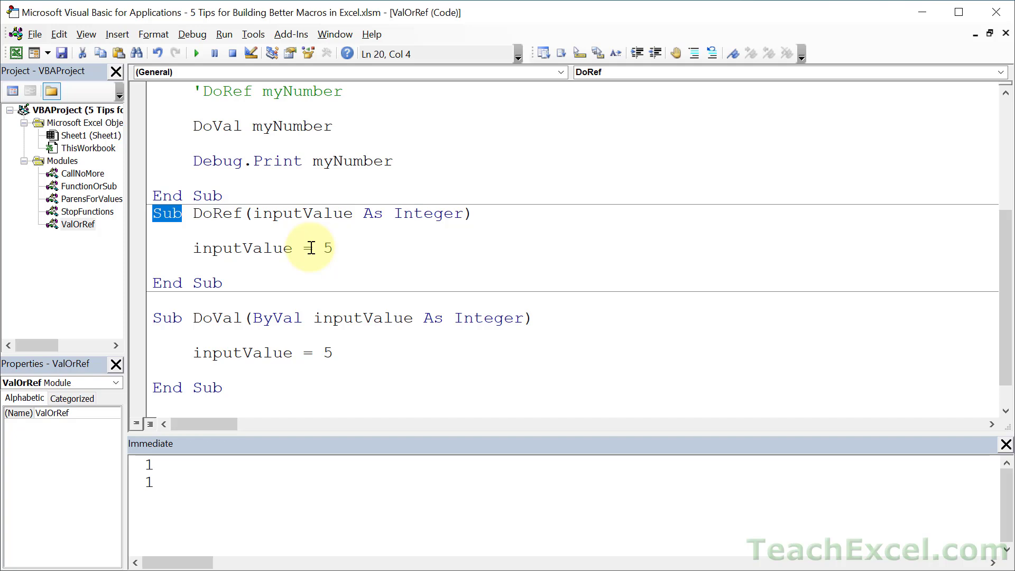
mouse_move(376, 228)
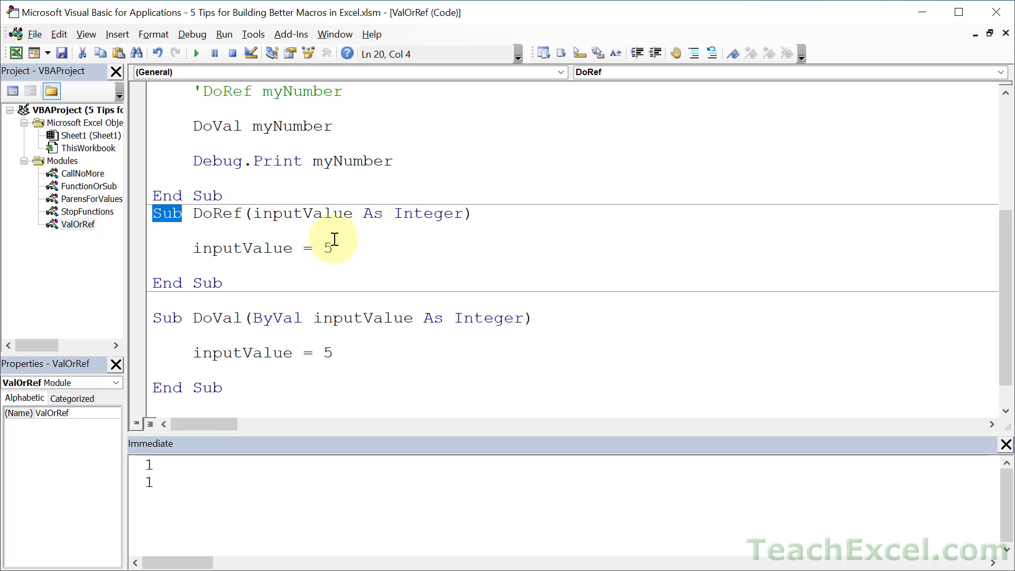
mouse_move(110, 217)
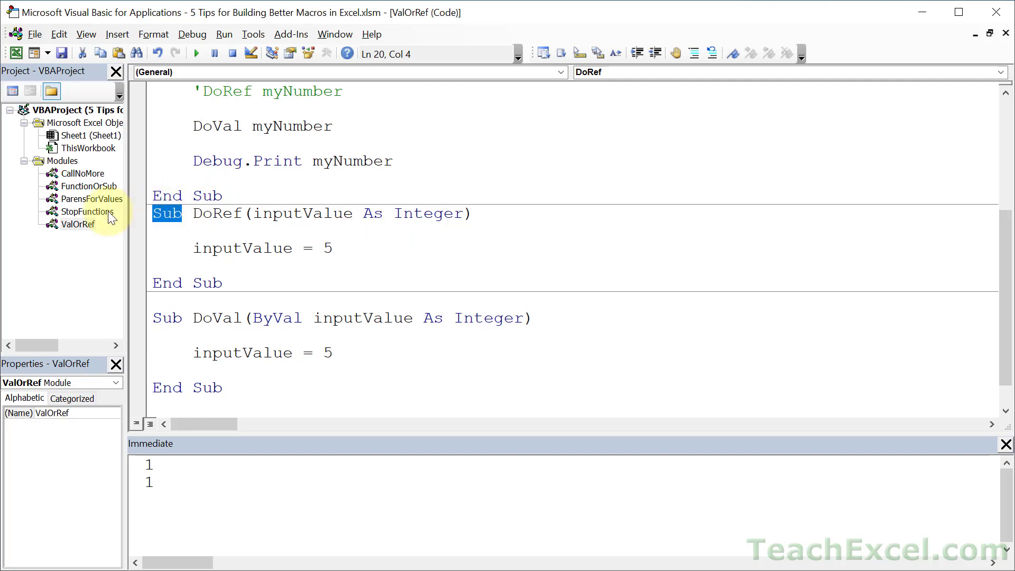
Show the StopFunctions module code and point out the CallTheFunction sub.
double_click(85, 212)
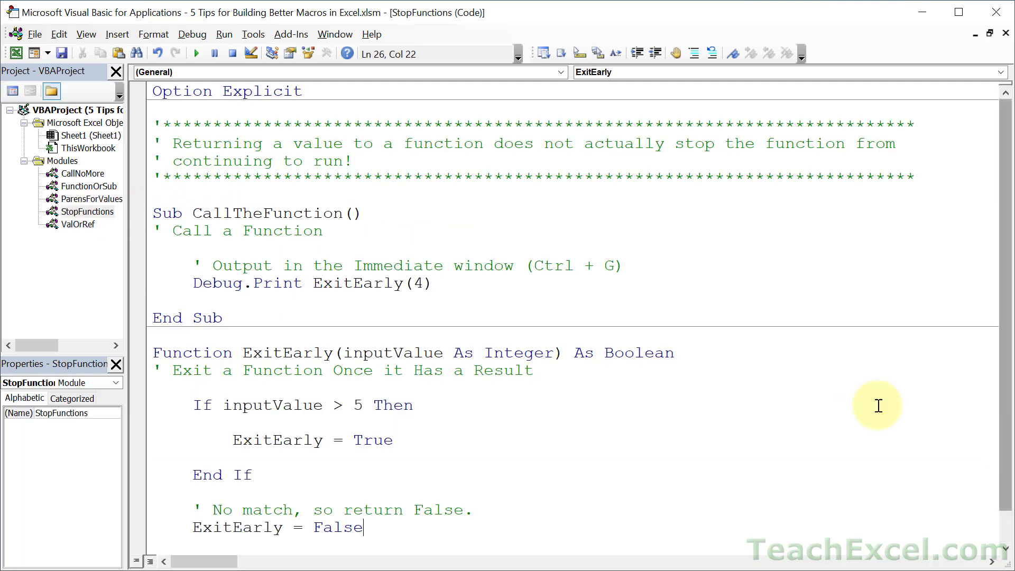
mouse_move(462, 202)
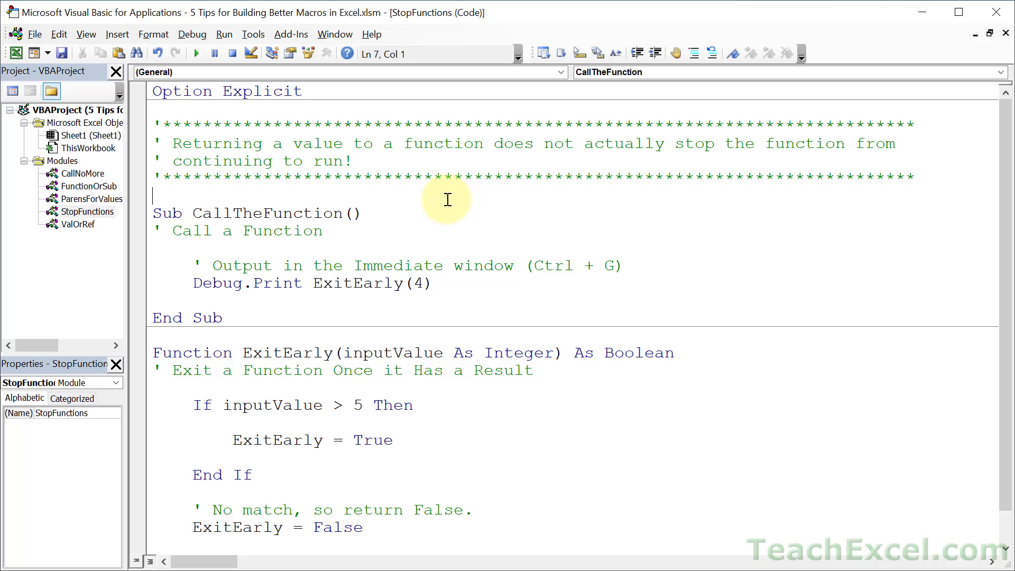
scroll(down, 3)
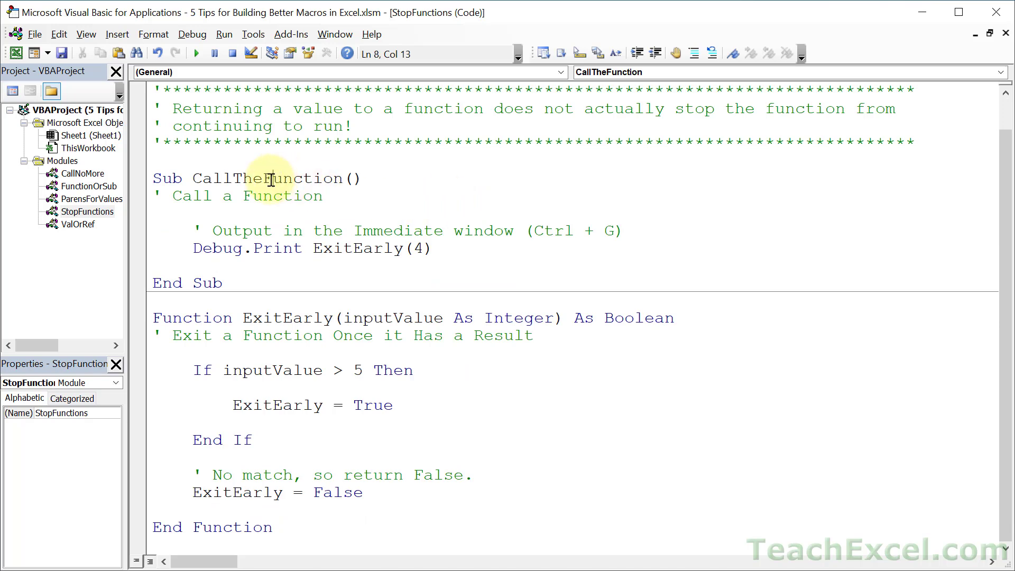
click(194, 317)
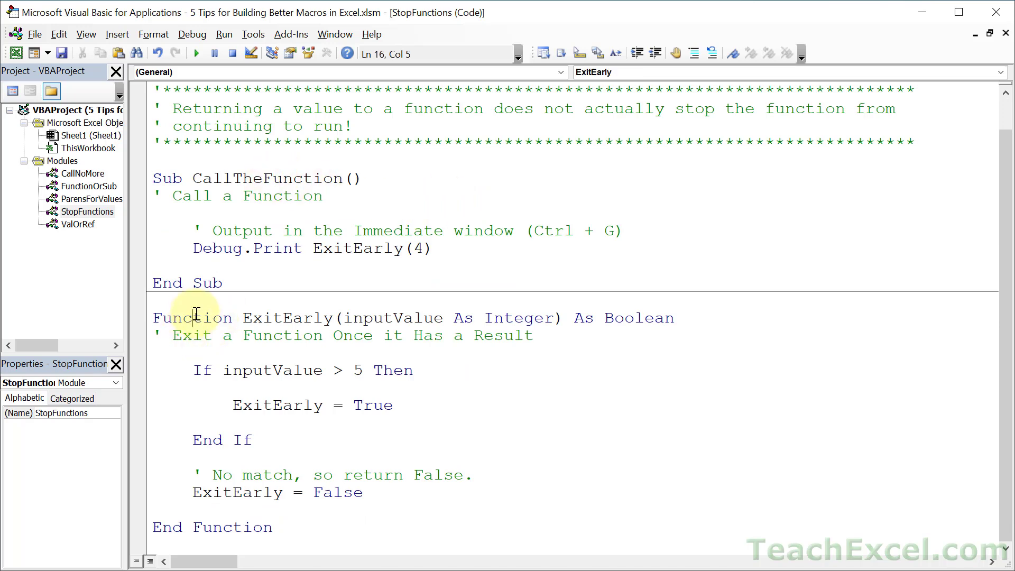
Point out the ExitEarly declaration and highlight the lines that return False.
click(645, 318)
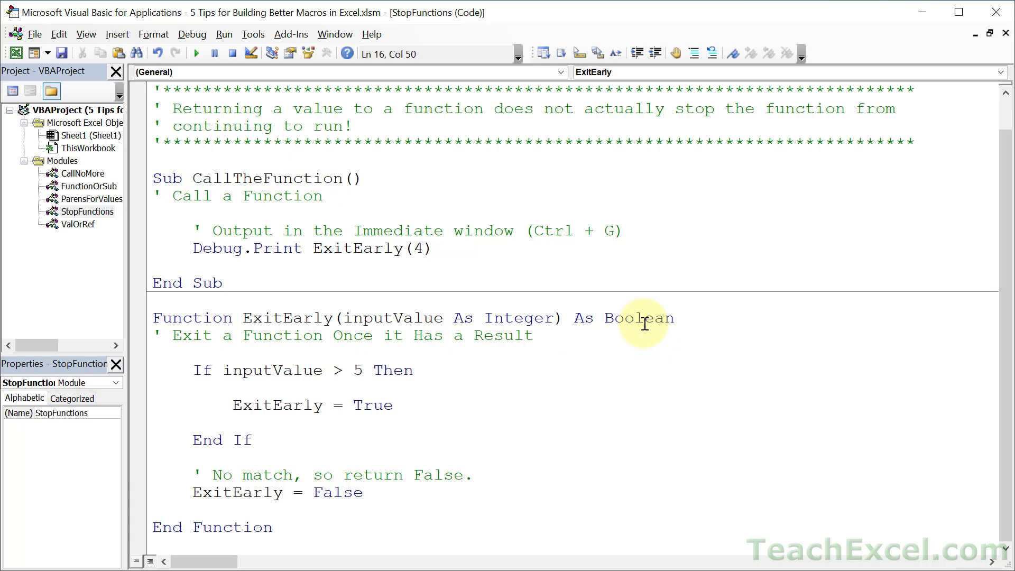
mouse_move(415, 266)
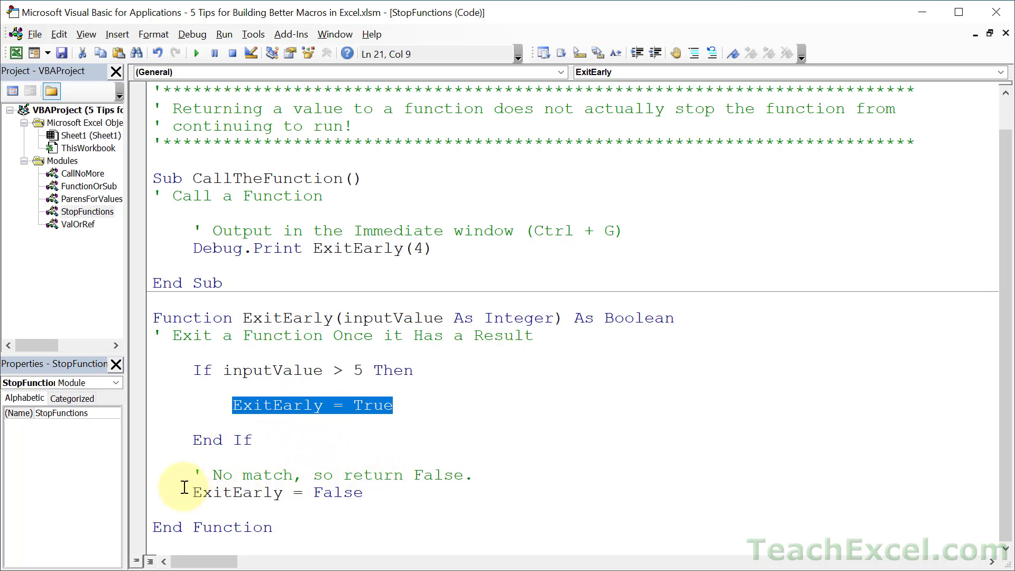
drag(158, 491, 378, 475)
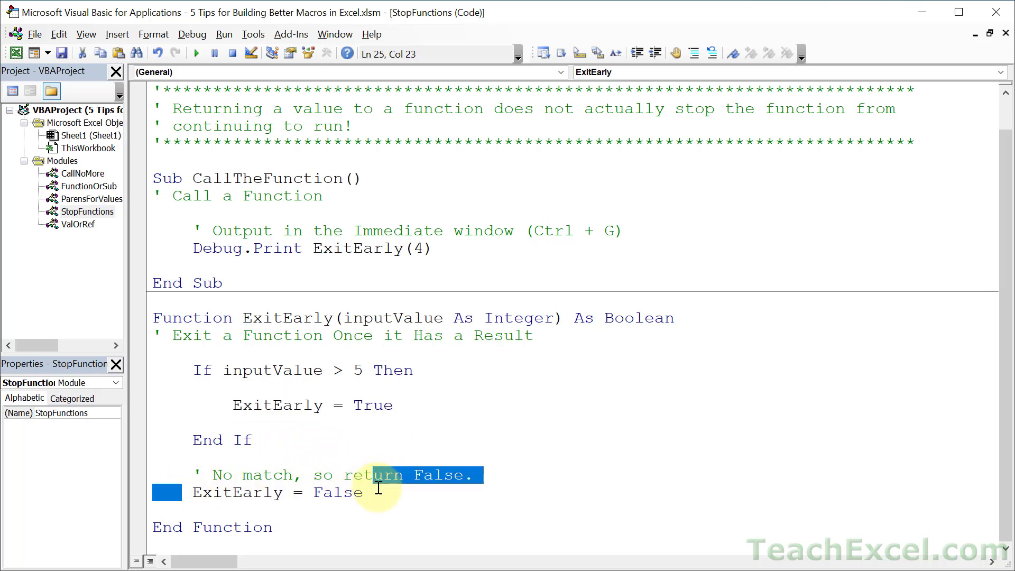
click(365, 491)
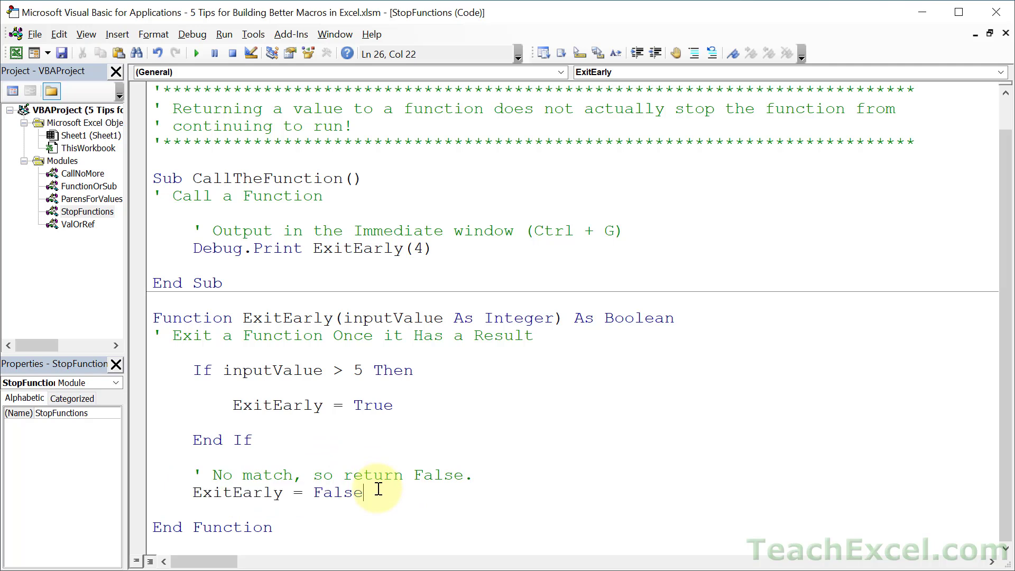
Change the call to ExitEarly(6) and run CallTheFunction, printing False in the Immediate window.
click(419, 247)
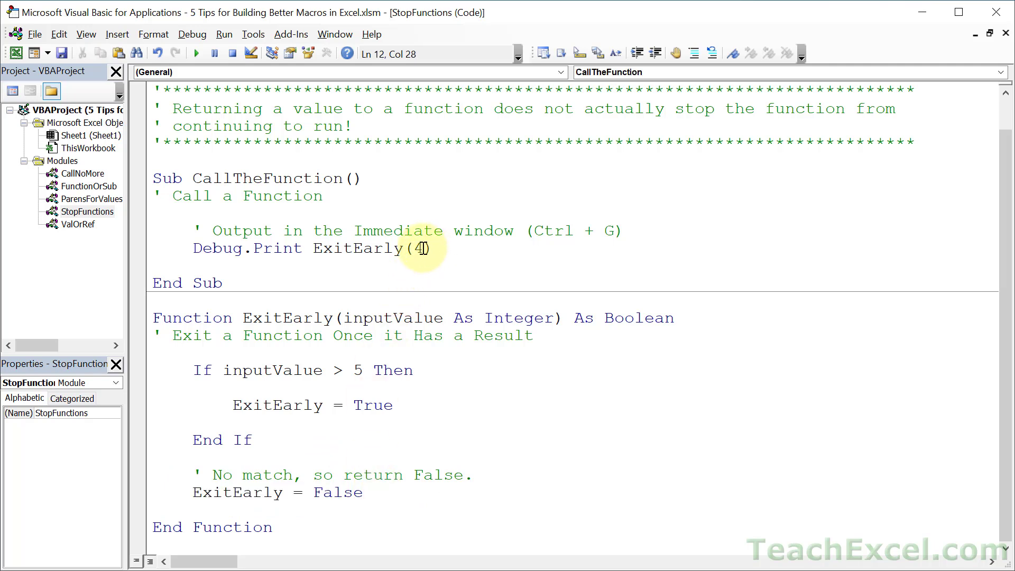
text(6)
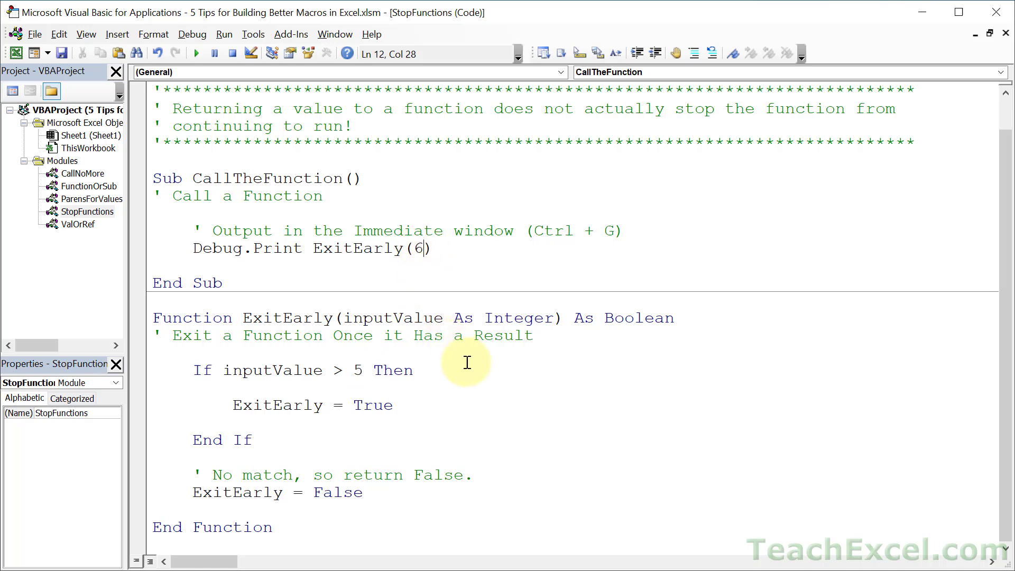
click(411, 370)
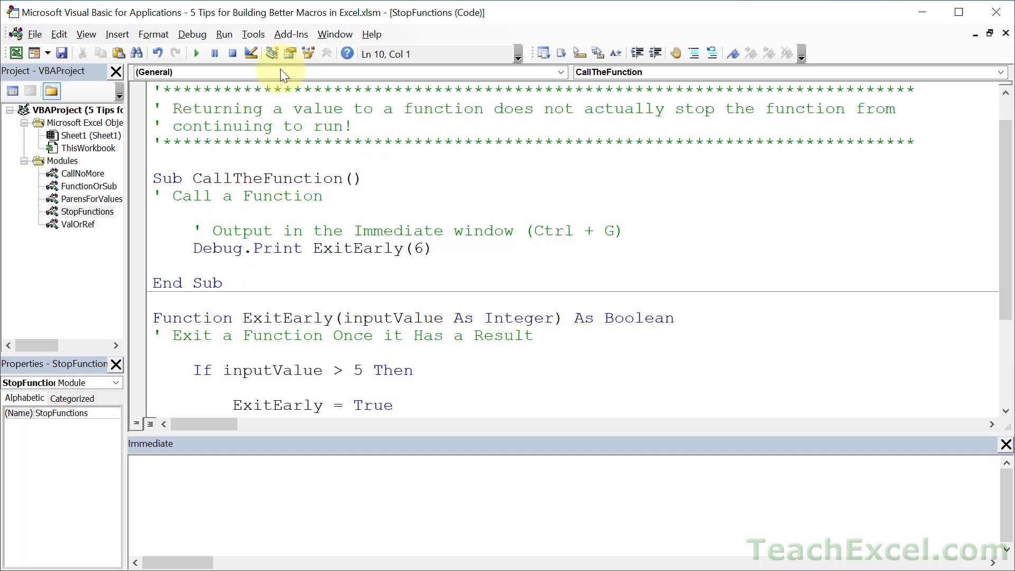
click(196, 53)
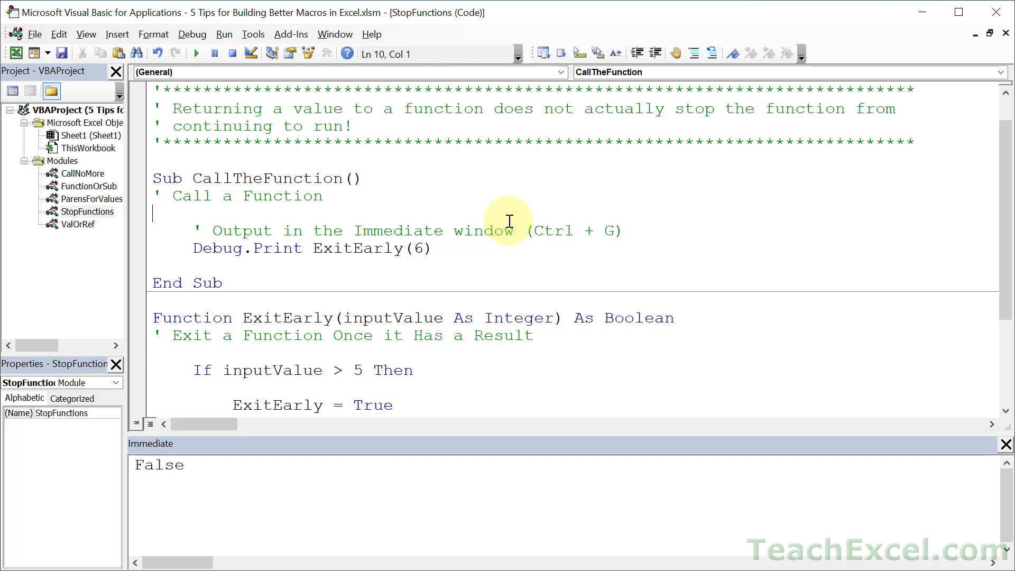
scroll(down, 3)
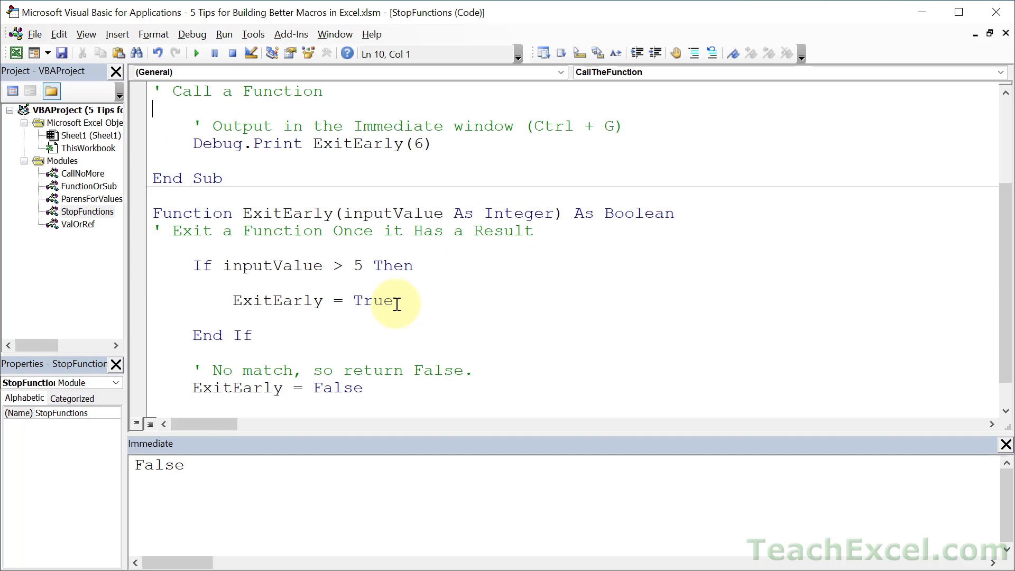
mouse_move(382, 339)
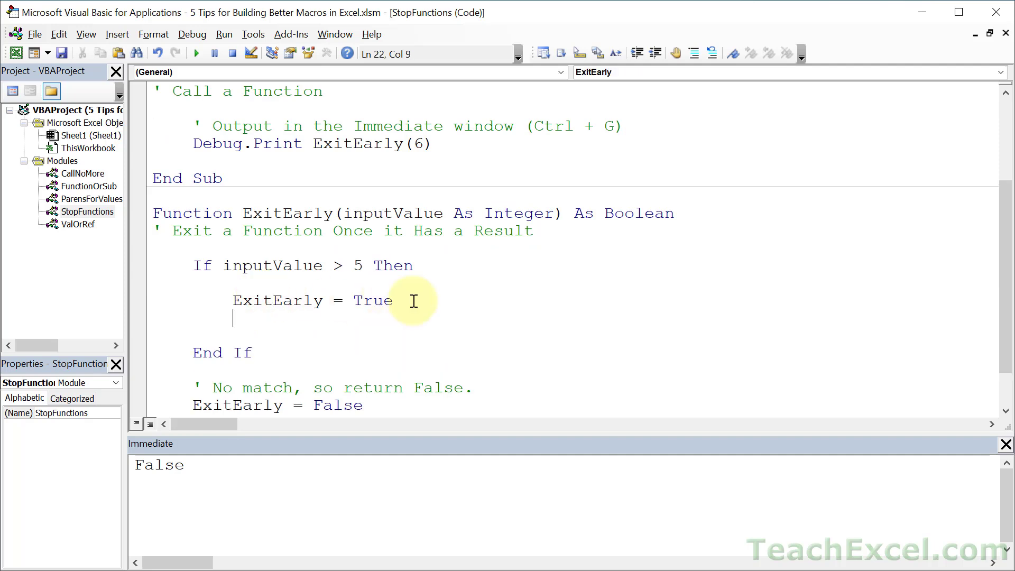
Add Debug.Print "I'm here!" and "Now, I'm here!" to ExitEarly and rerun, showing both before False.
text(debug.Print)
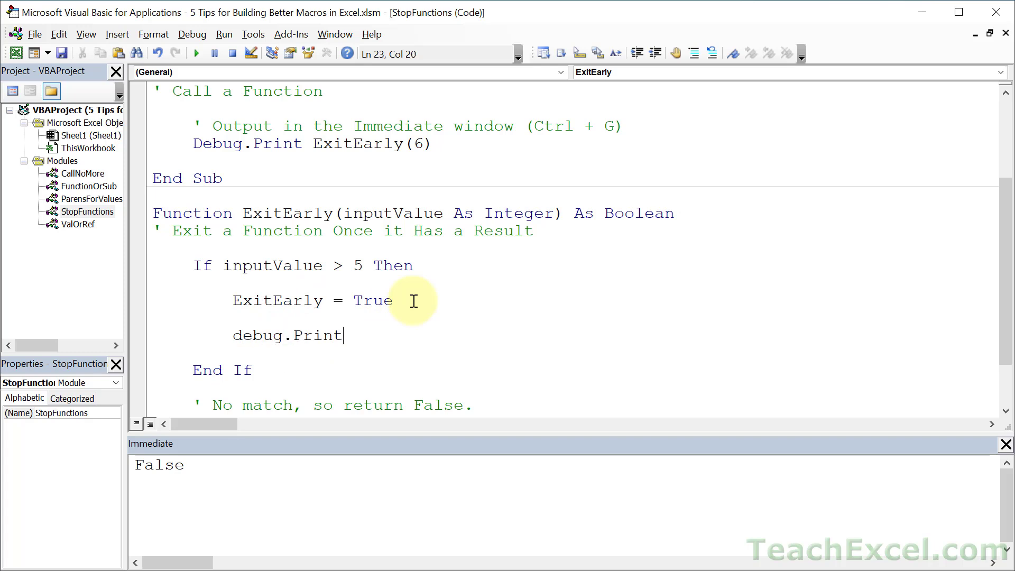
text("I'm here!")
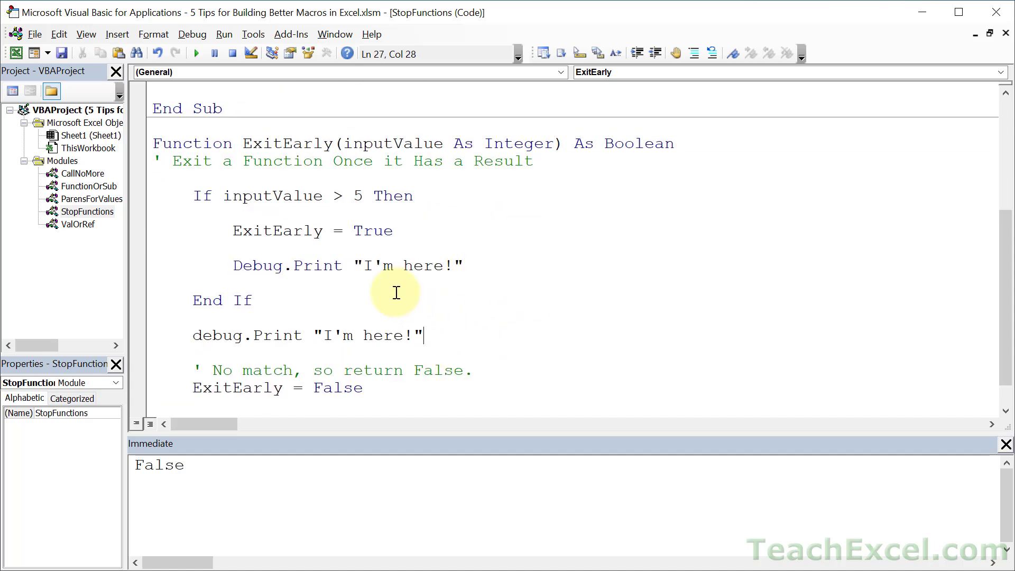
click(324, 335)
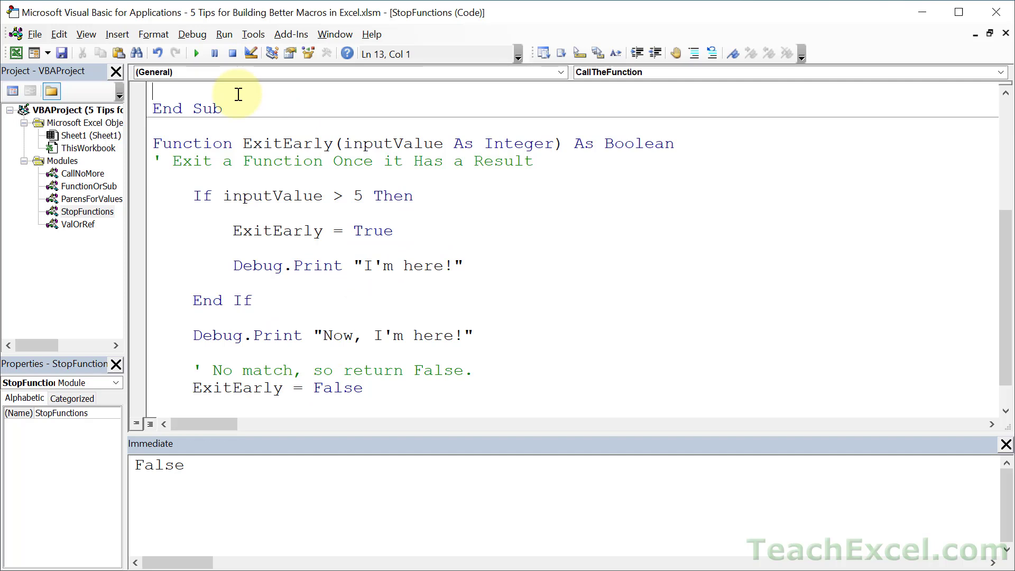
click(195, 53)
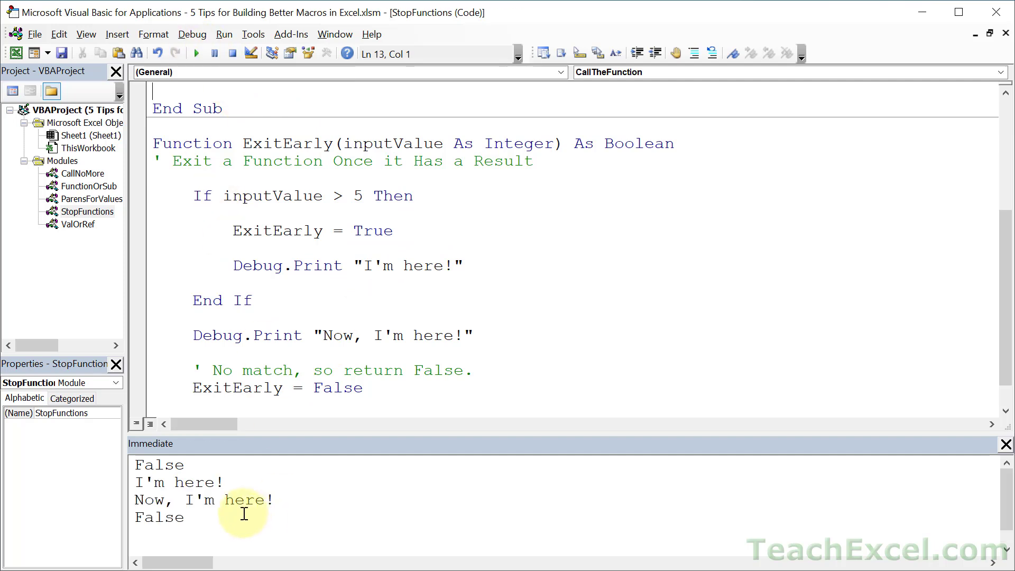
mouse_move(374, 388)
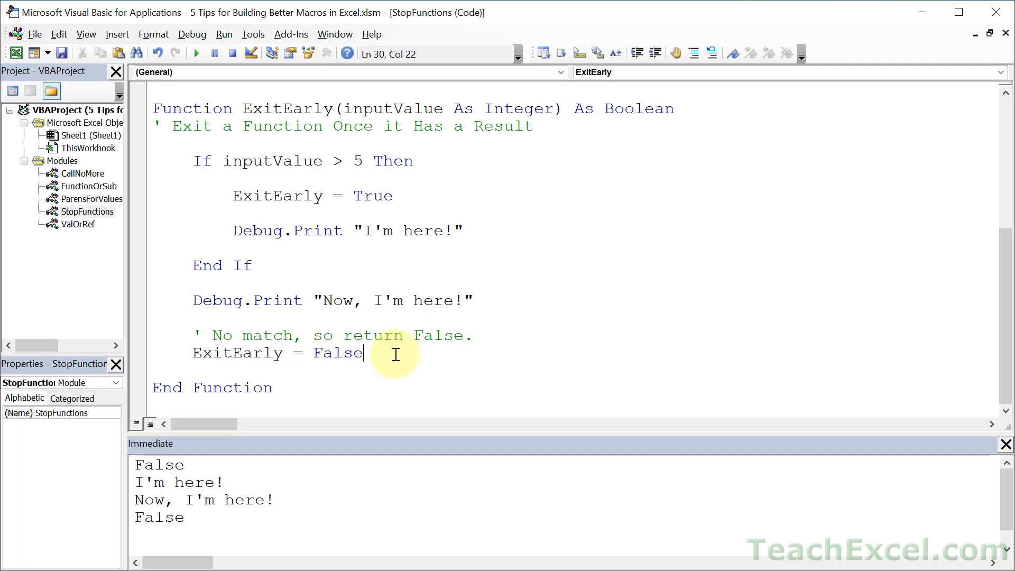
mouse_move(398, 208)
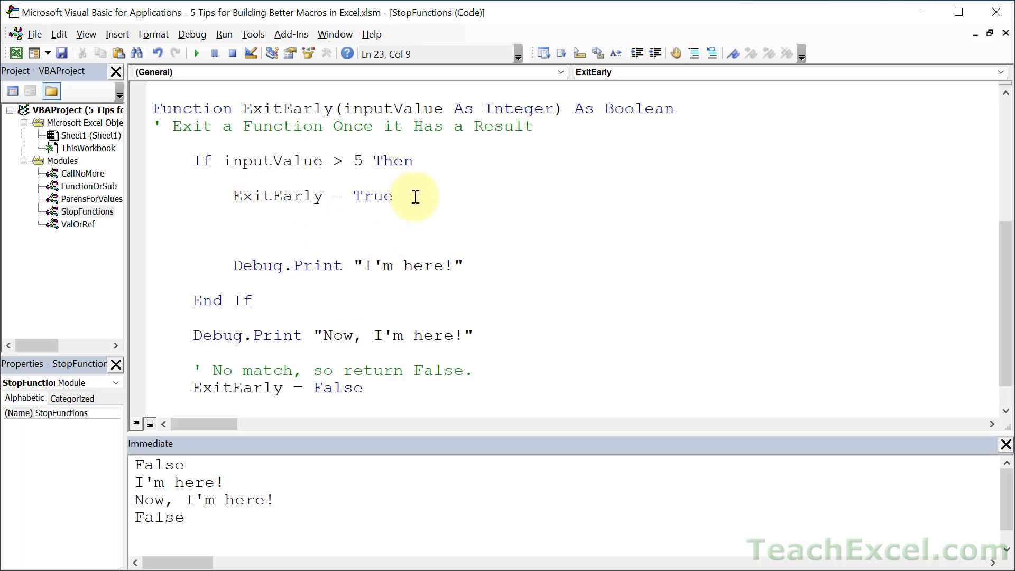
Insert Exit Function after ExitEarly = True and rerun, printing only True.
text(exit function)
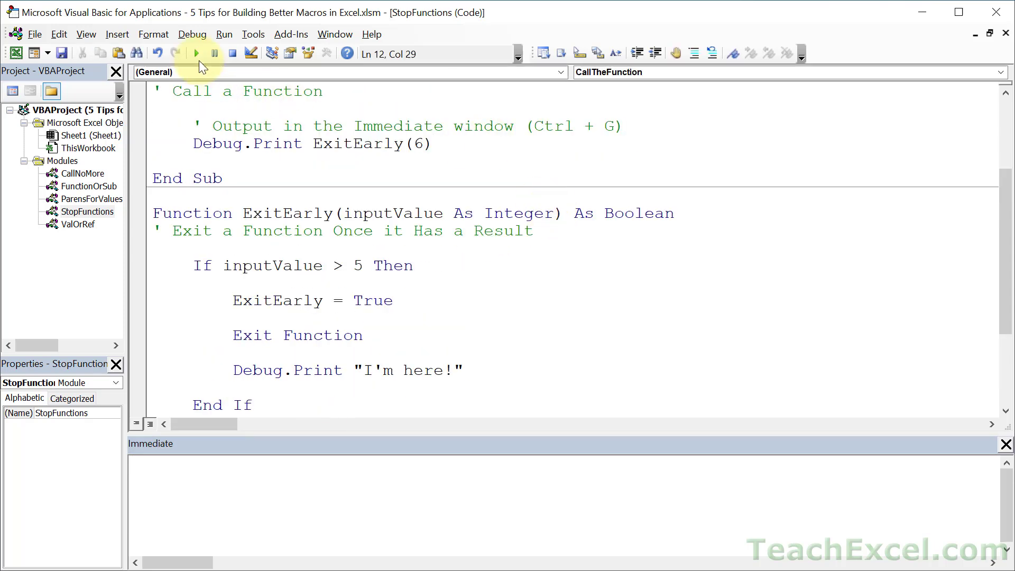
click(197, 52)
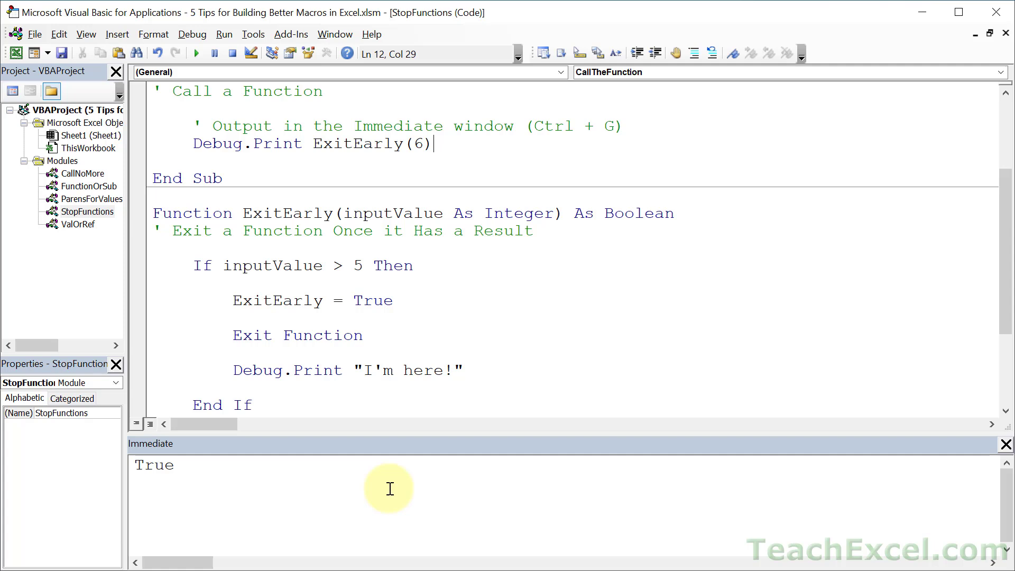
mouse_move(437, 336)
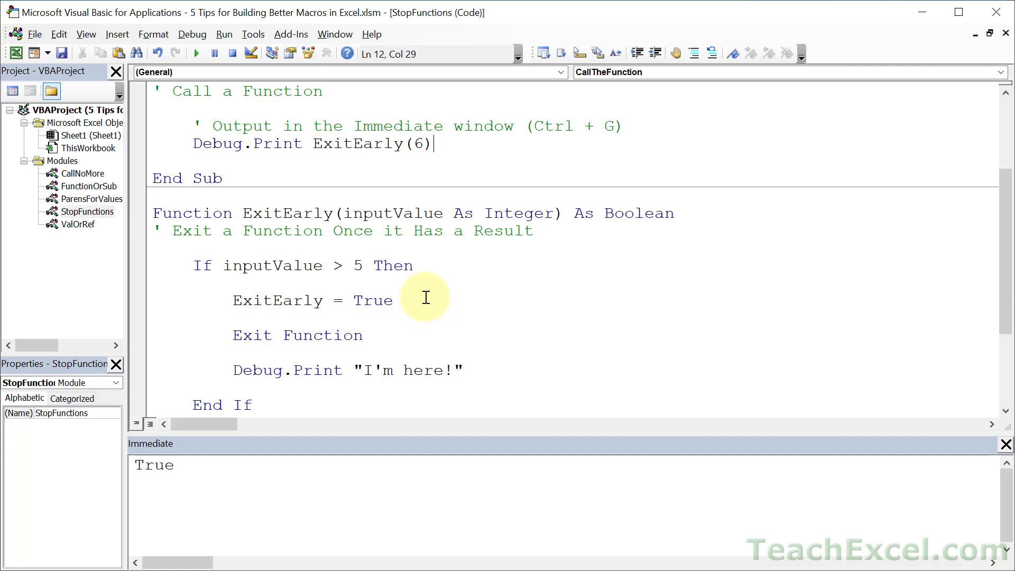
mouse_move(398, 318)
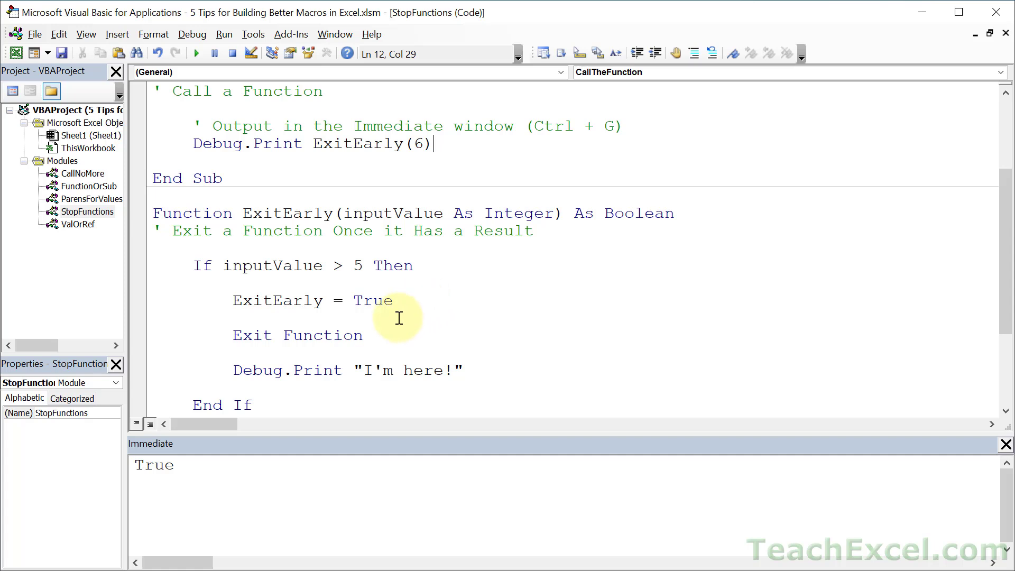
mouse_move(511, 308)
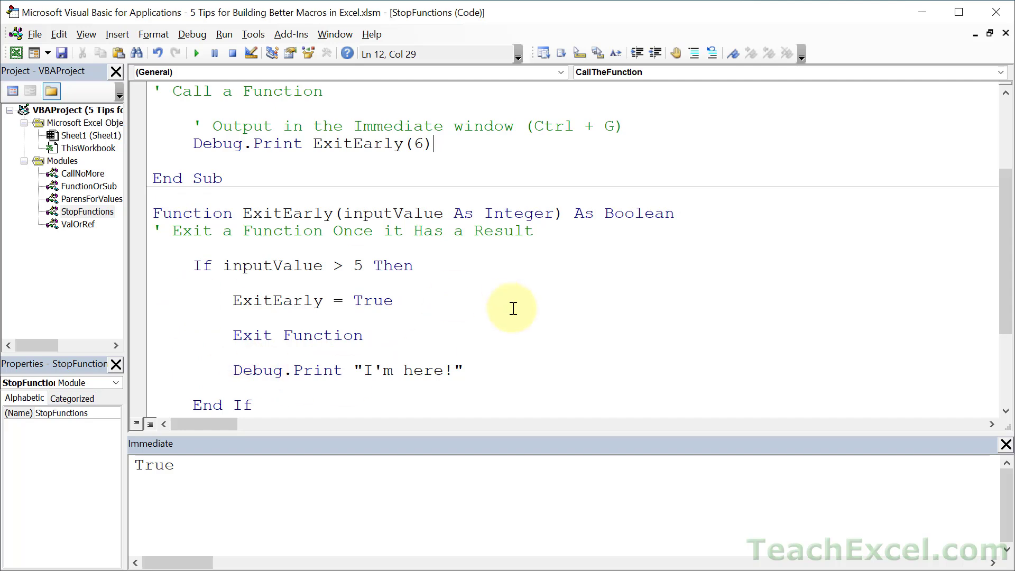
scroll(down, 3)
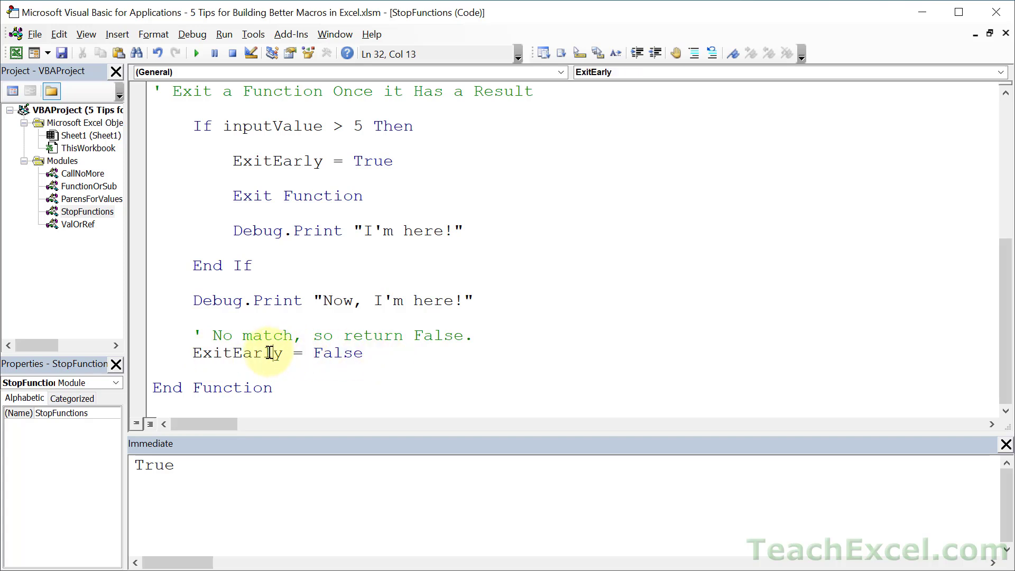
click(218, 386)
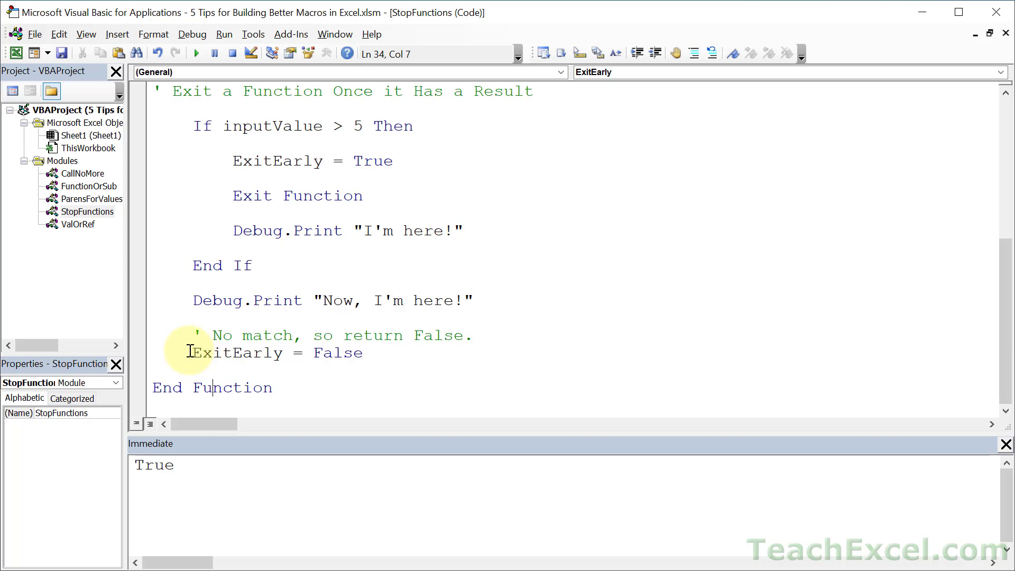
triple_click(258, 353)
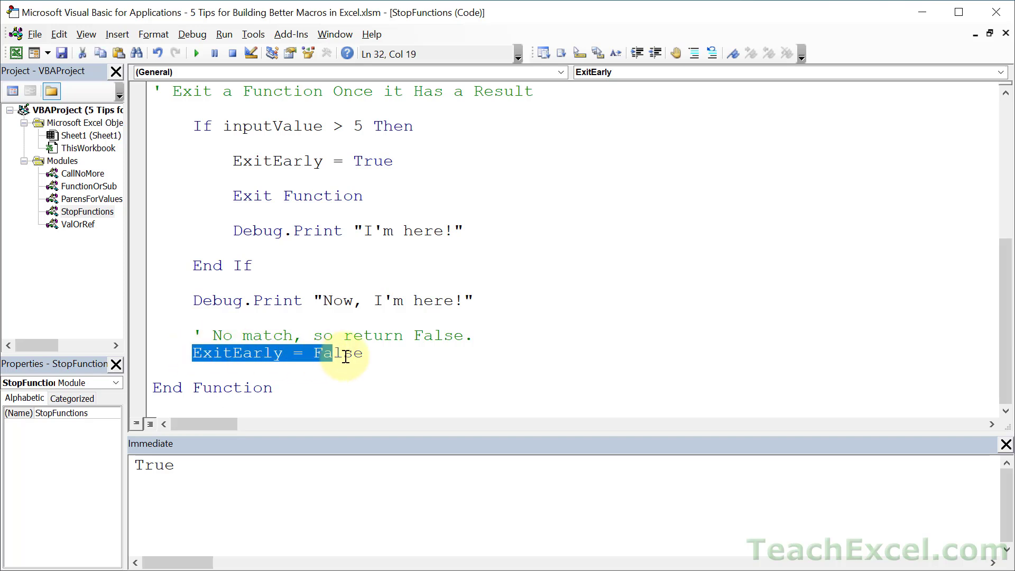